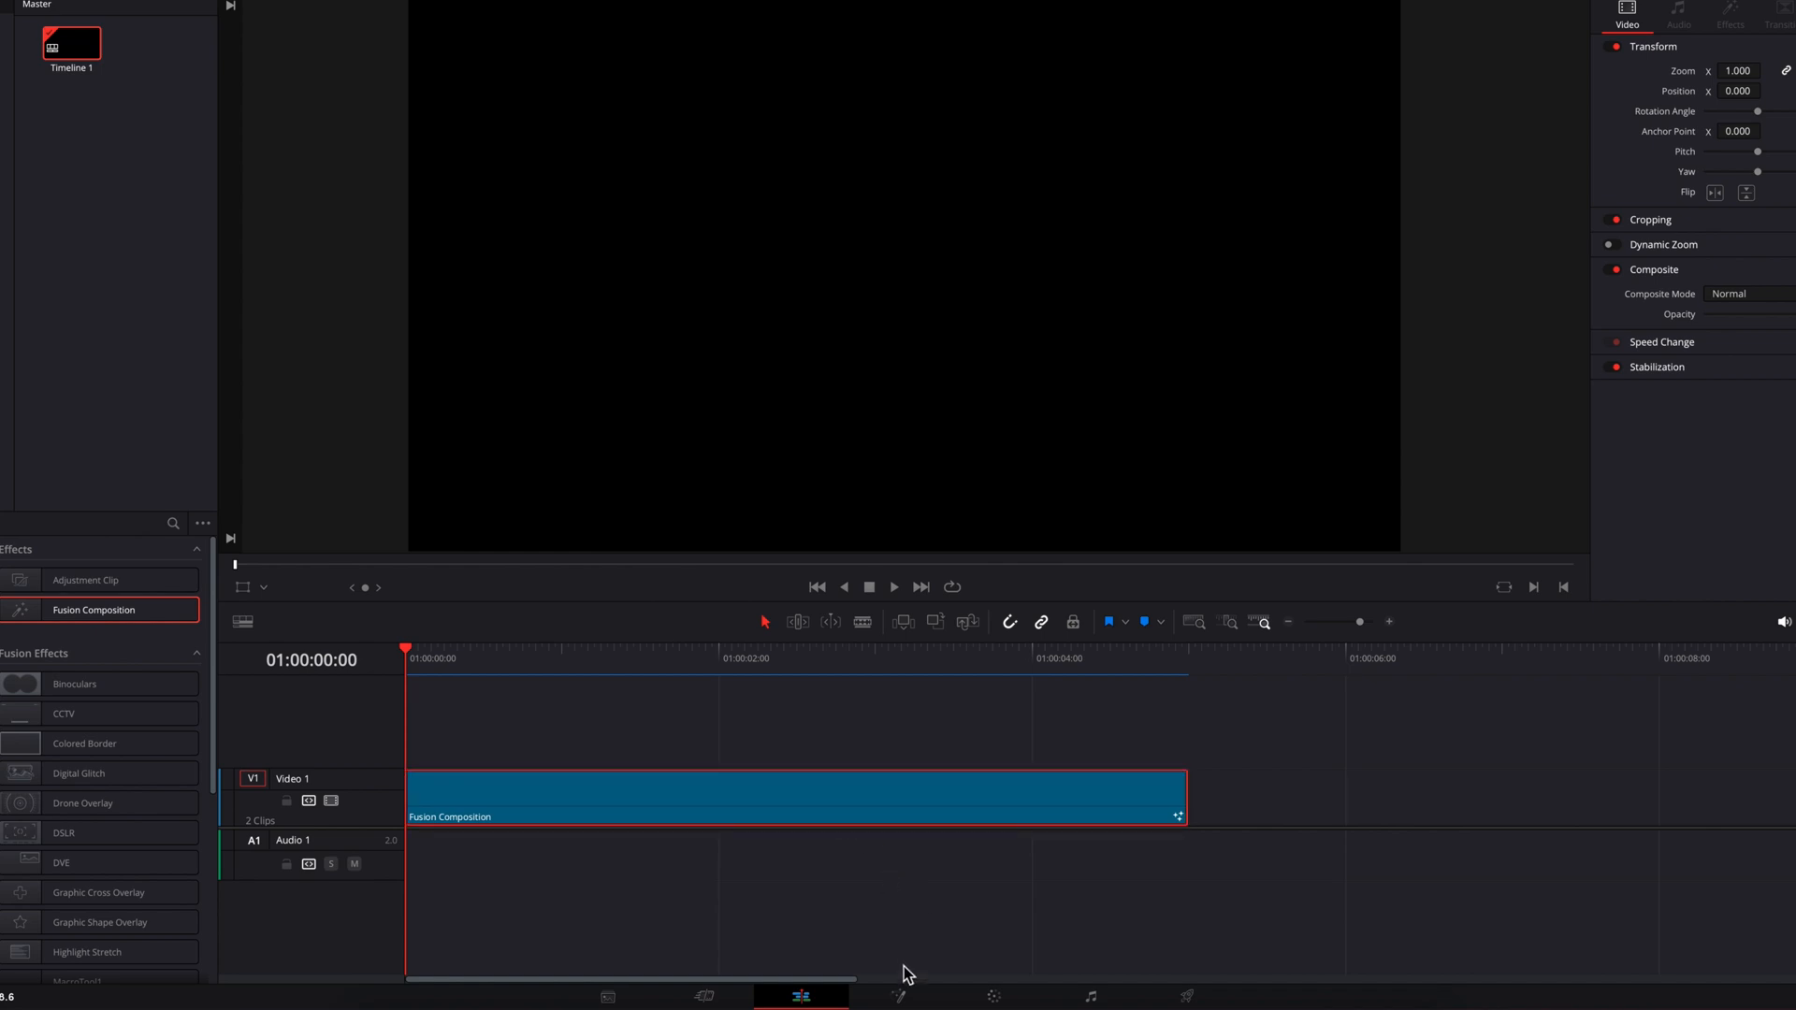
Switch to the Fusion page showing the empty comp with only MediaOut1
left_click(896, 995)
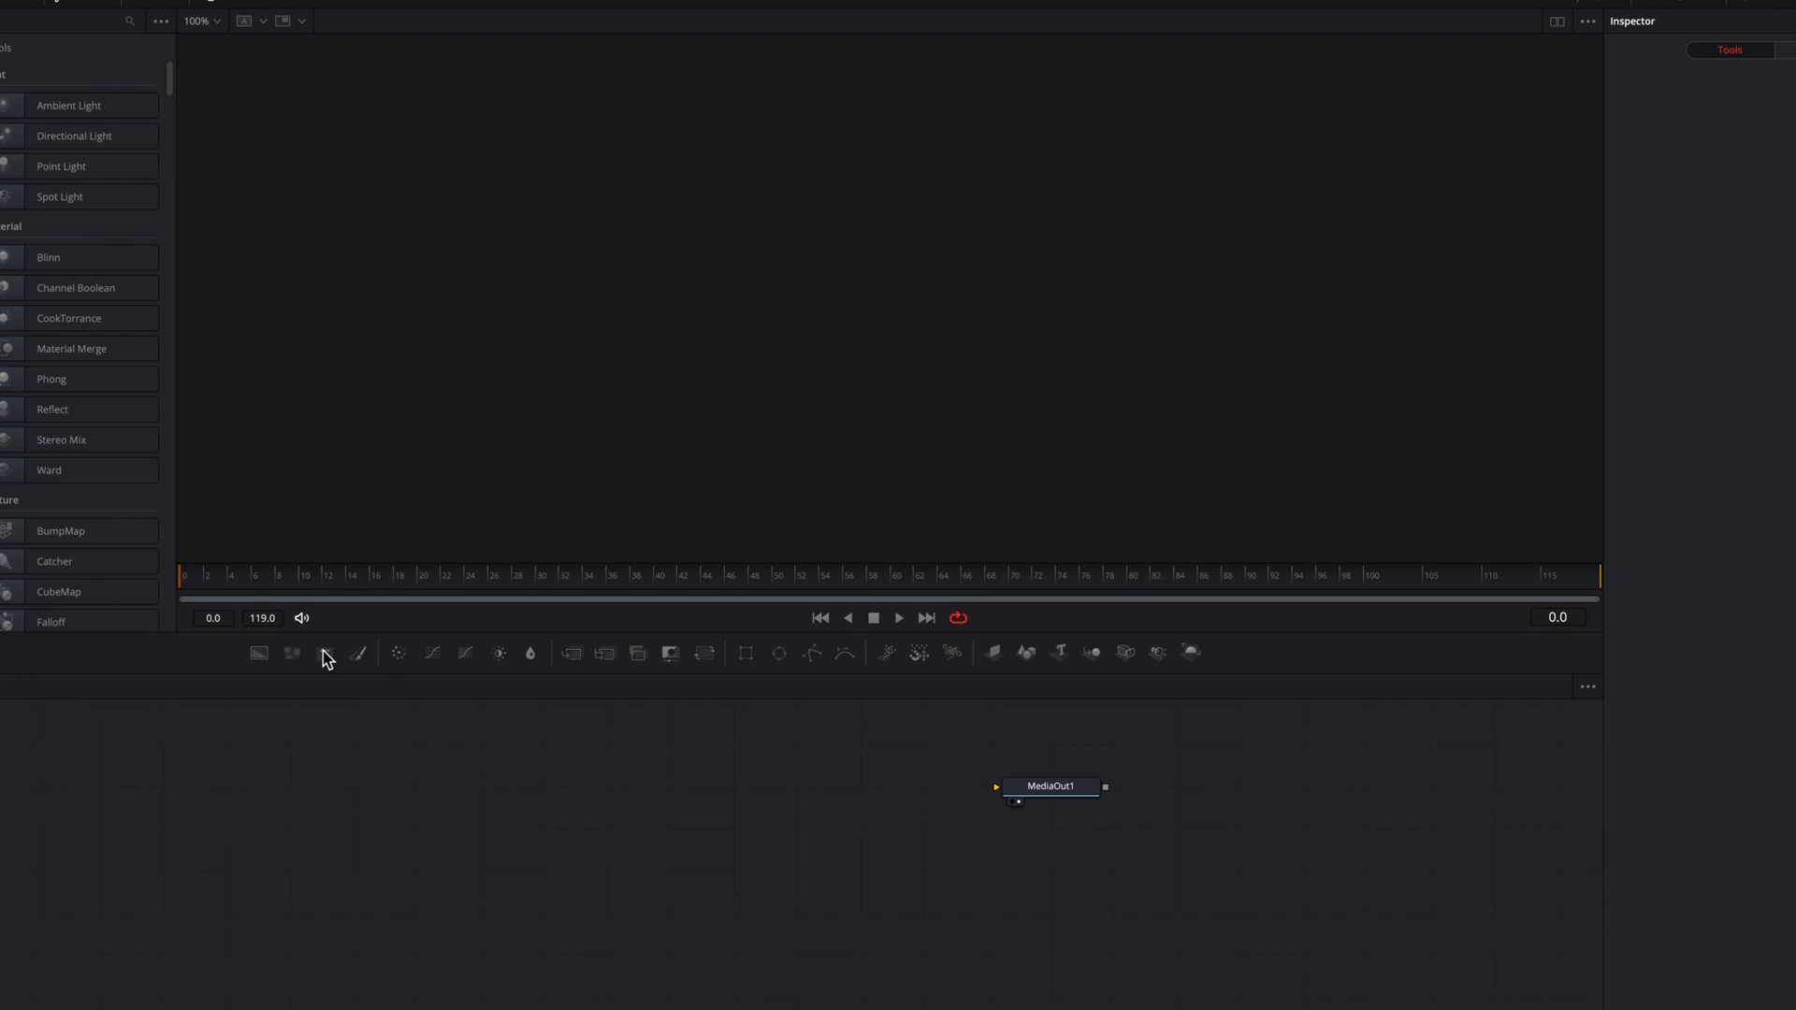
Add a Text+ node reading CUT in Open Sans Extrabold at size 0.5, feeding MediaOut1
left_click(324, 653)
type("CUT")
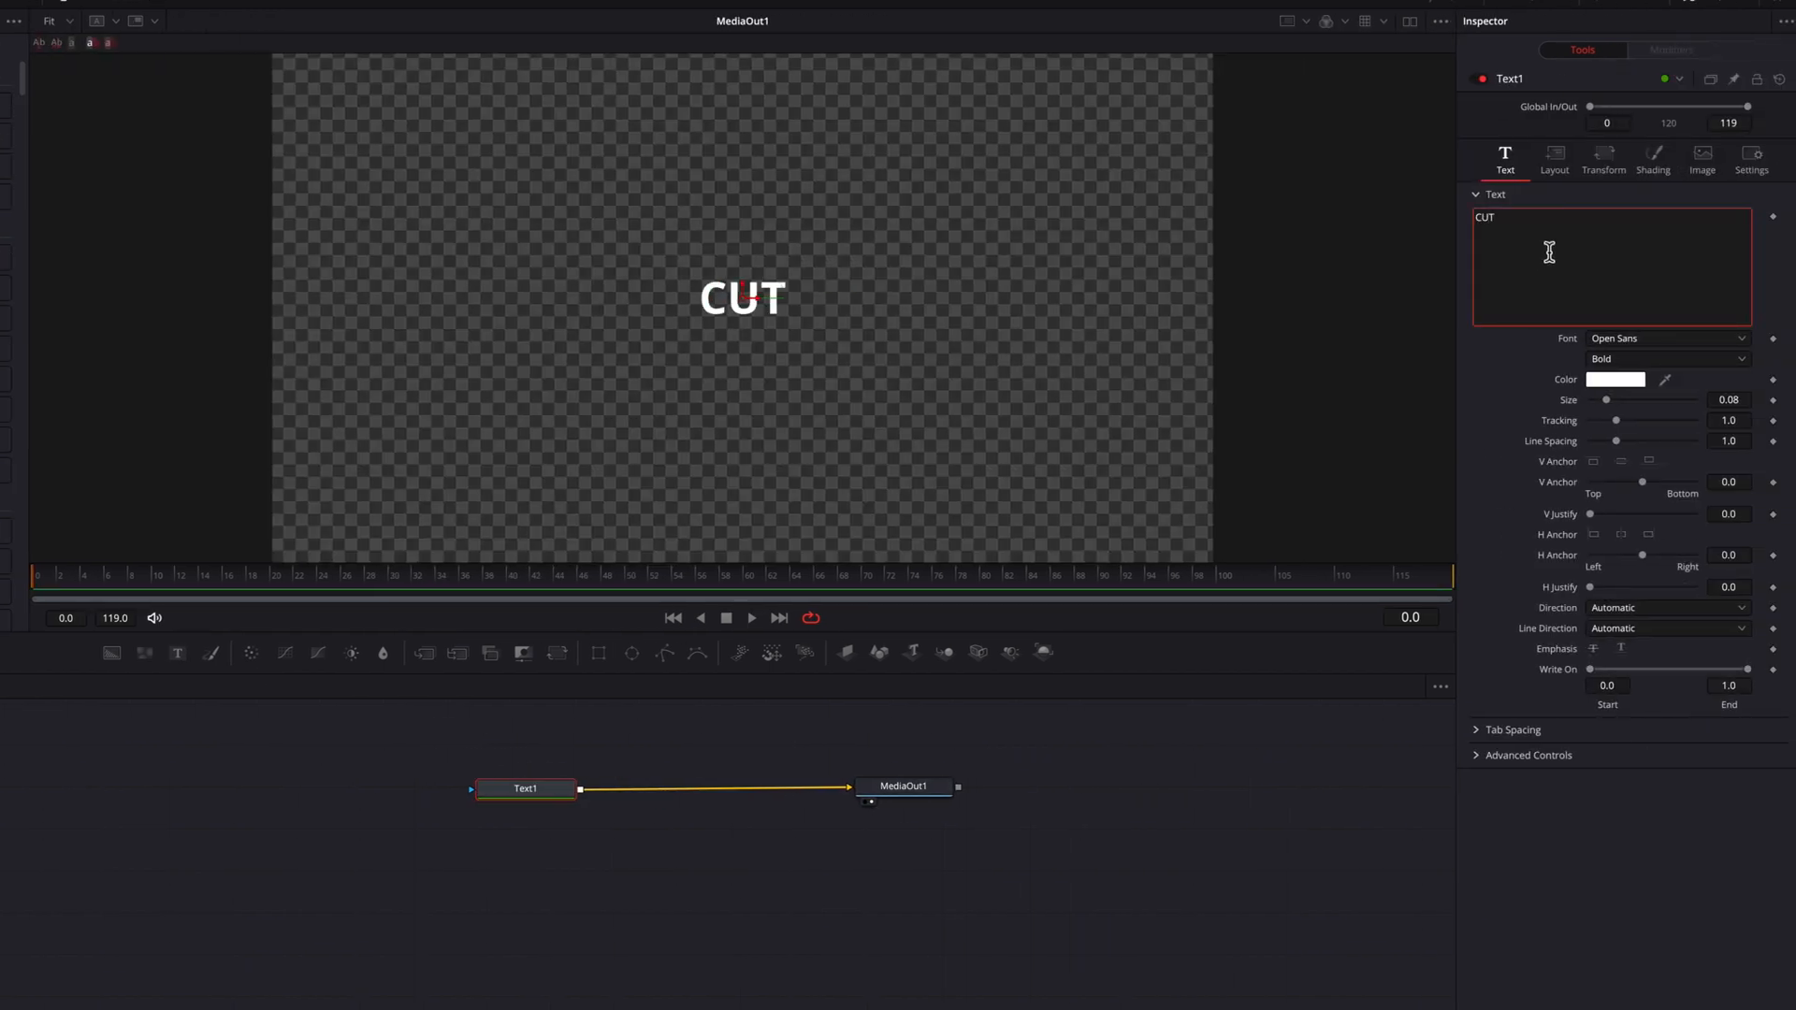
left_click(1667, 359)
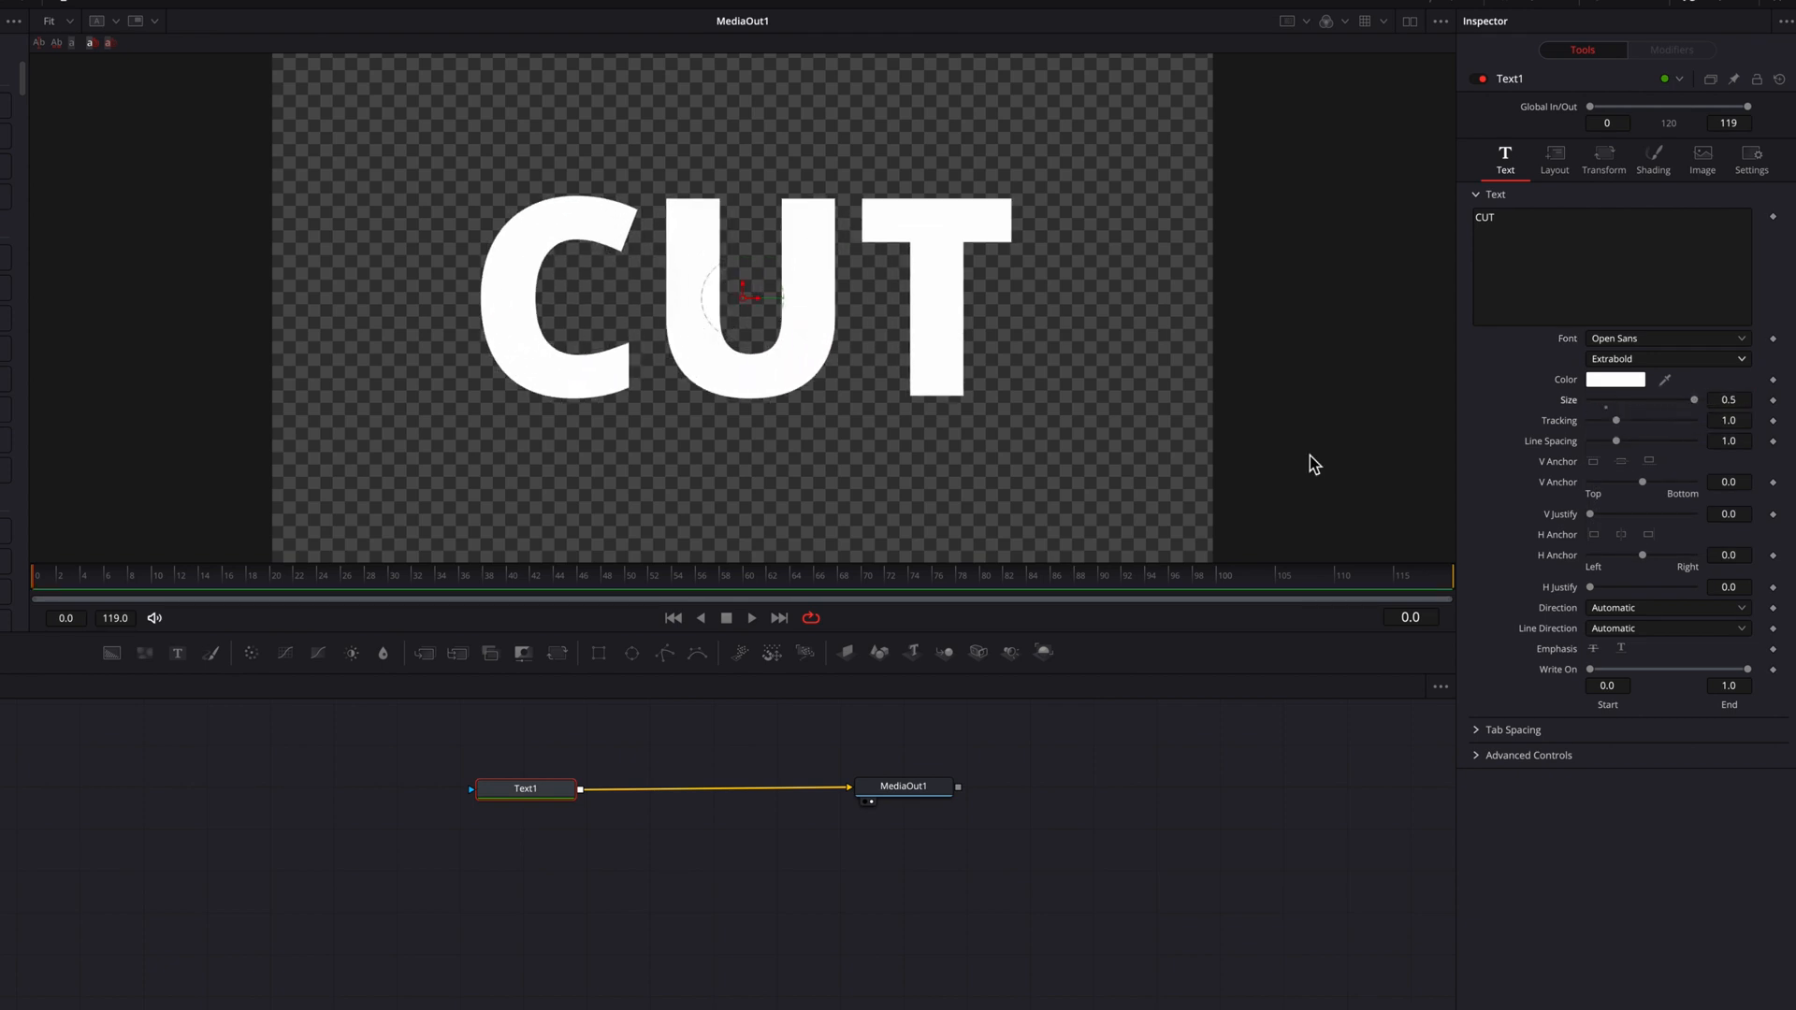
mouse_move(669, 756)
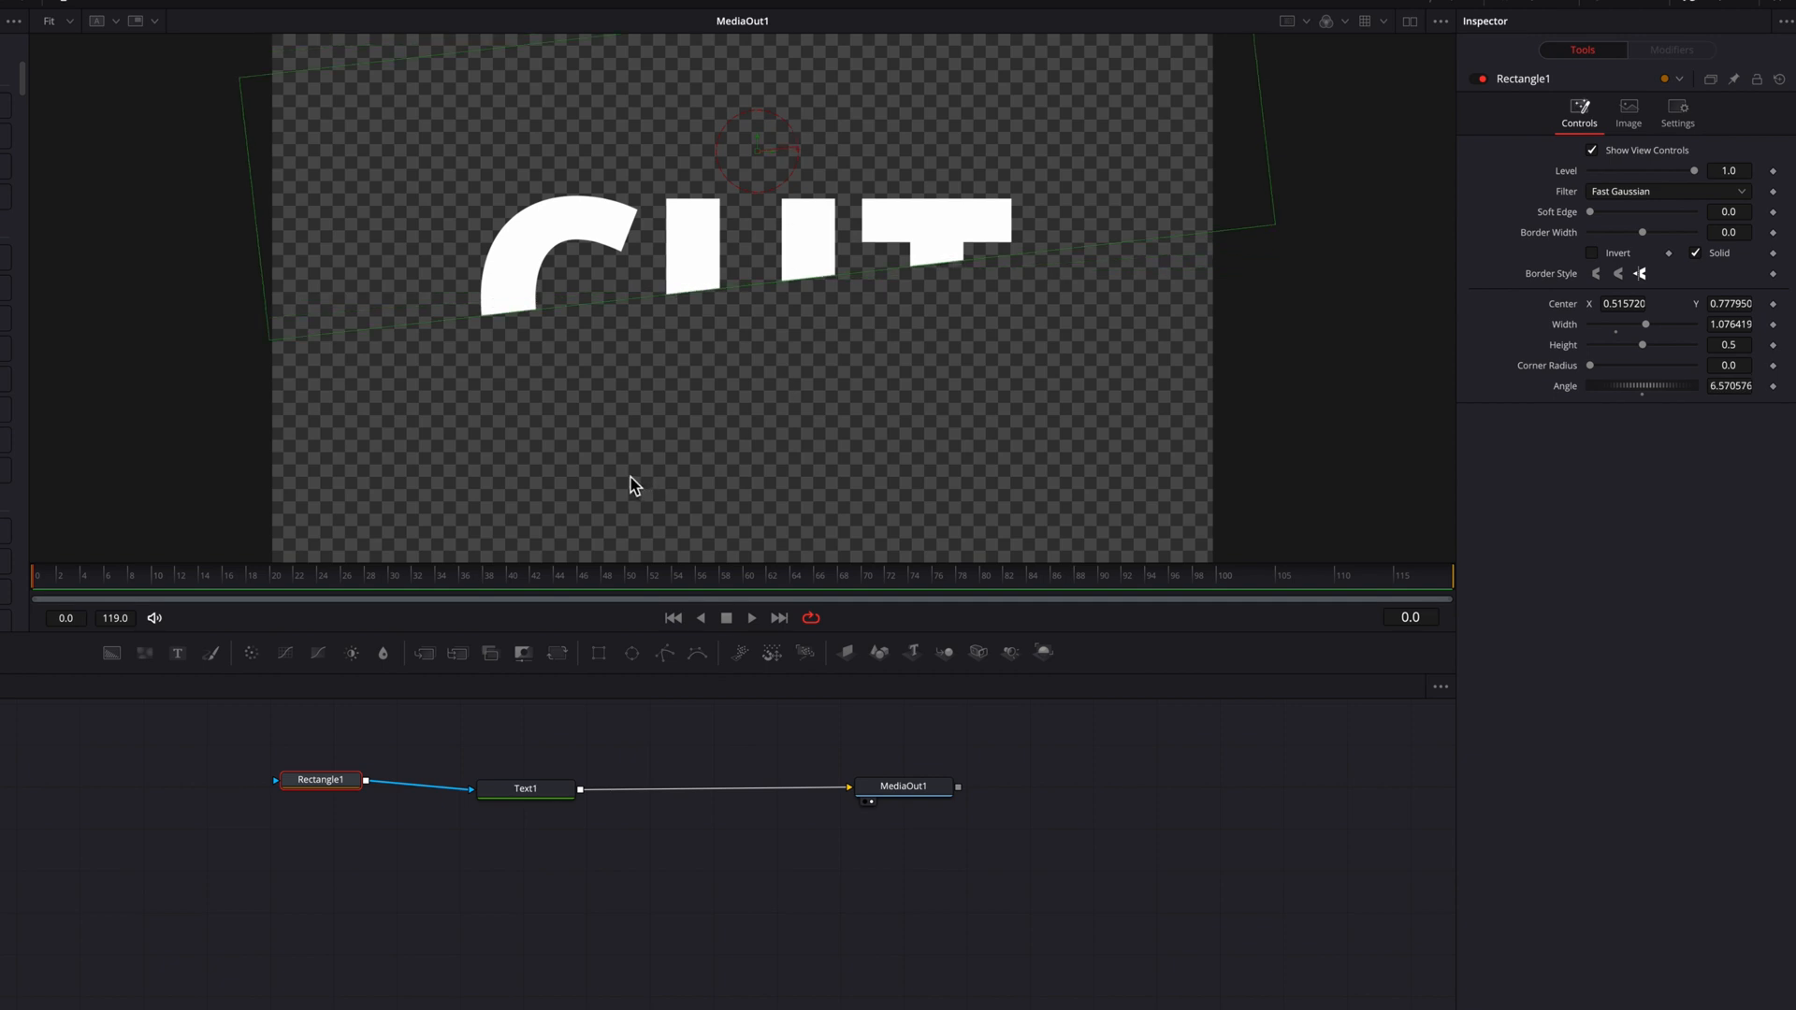
Instance Text1 into Merge1 with the original and instance Rectangle1 as the copy's mask
left_click(525, 788)
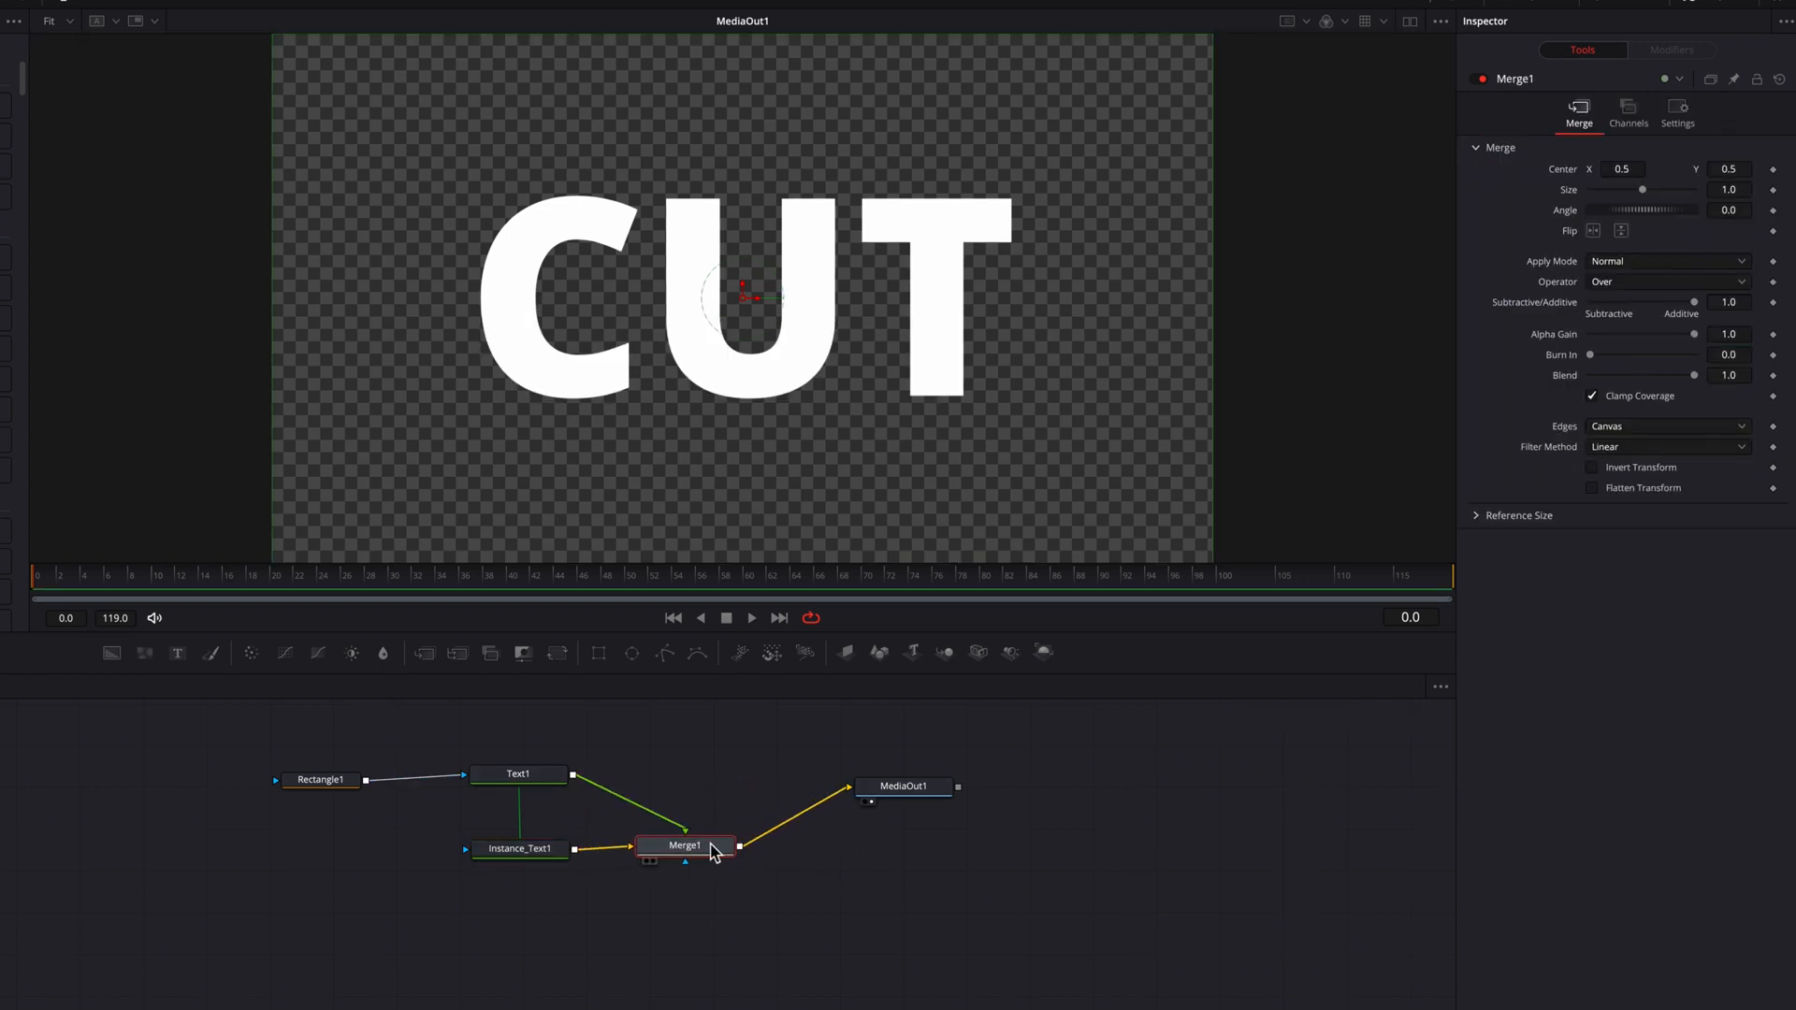
left_click(322, 780)
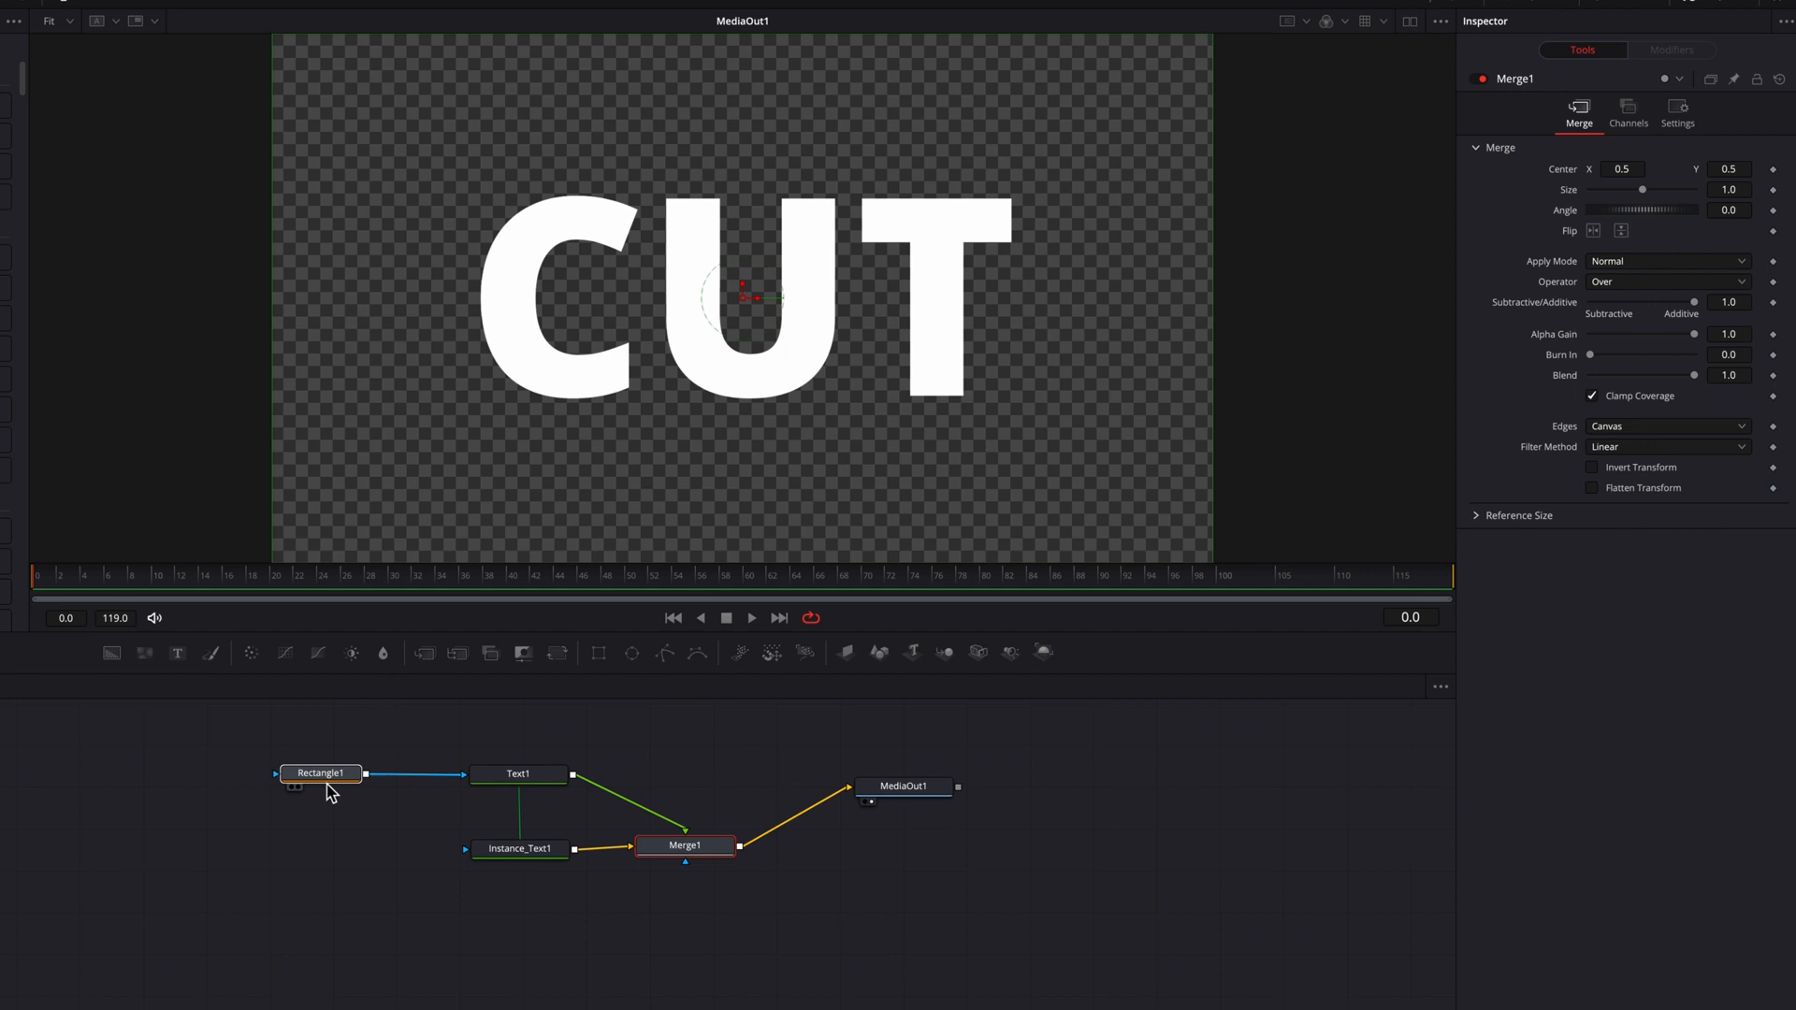
left_click(320, 773)
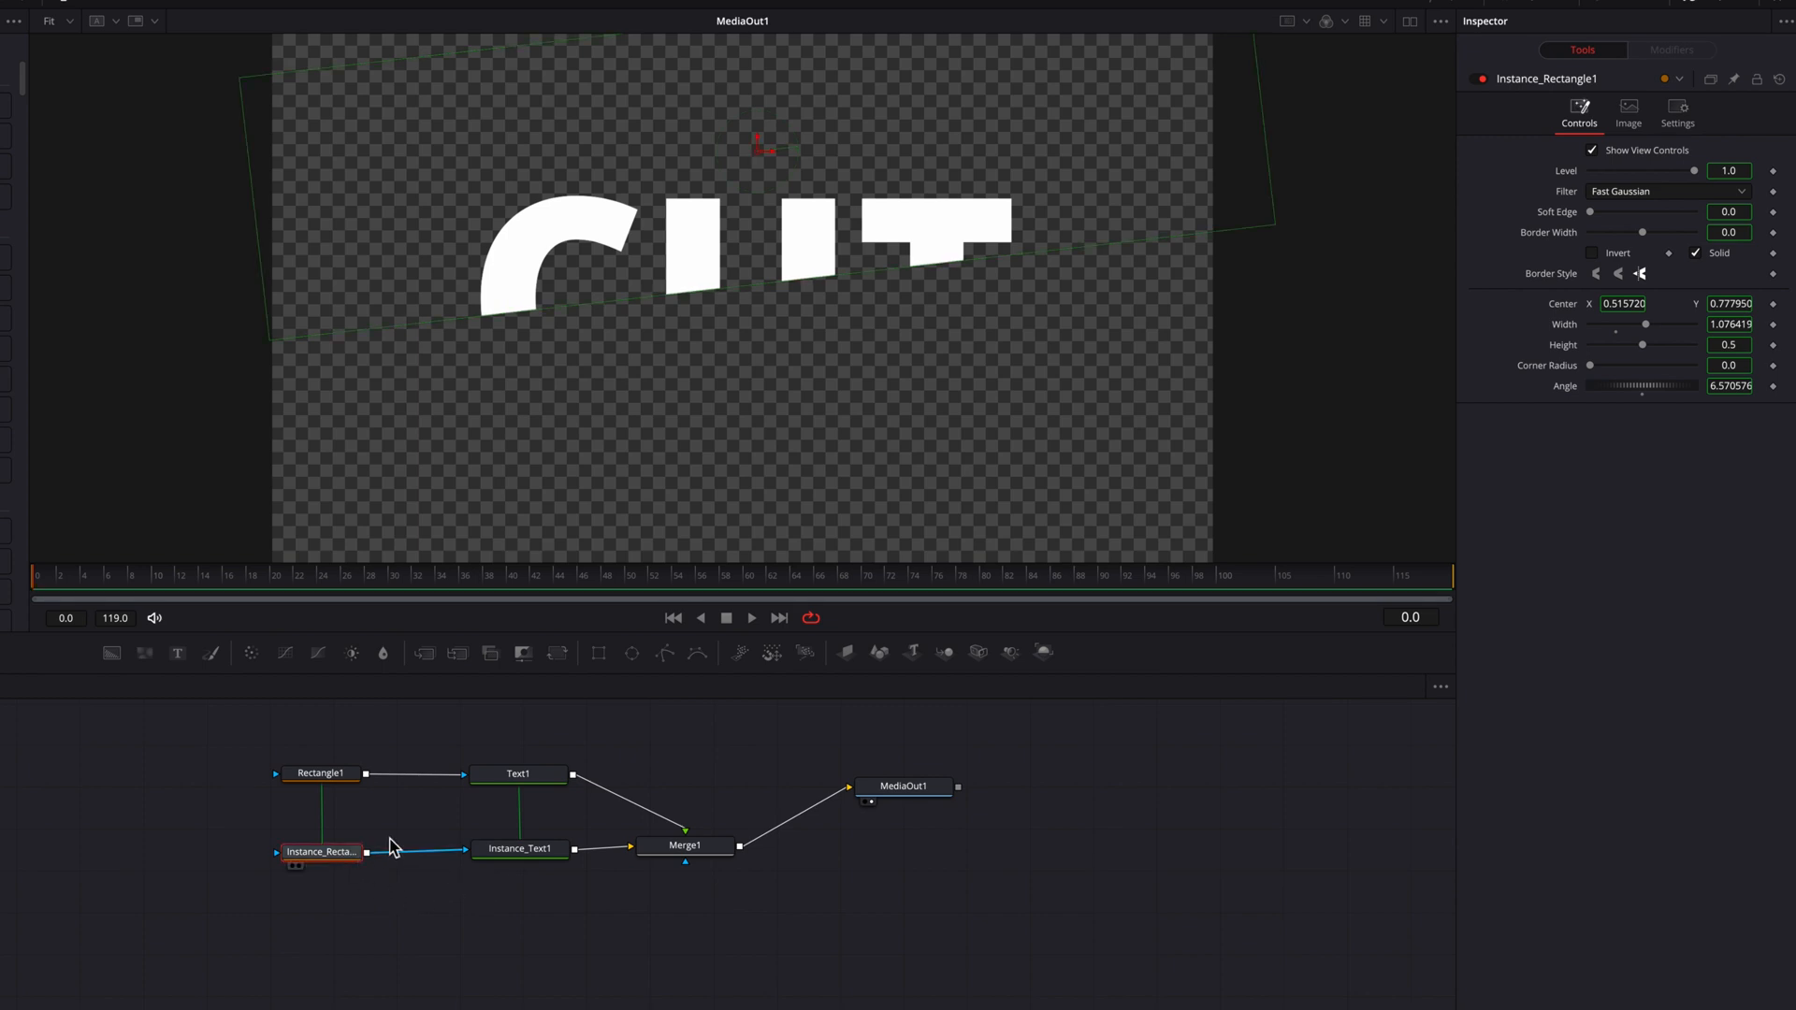
Deinstance and enable Invert on the copied mask, deinstance Height to 0.4971, zoom viewer to Fit
right_click(1618, 255)
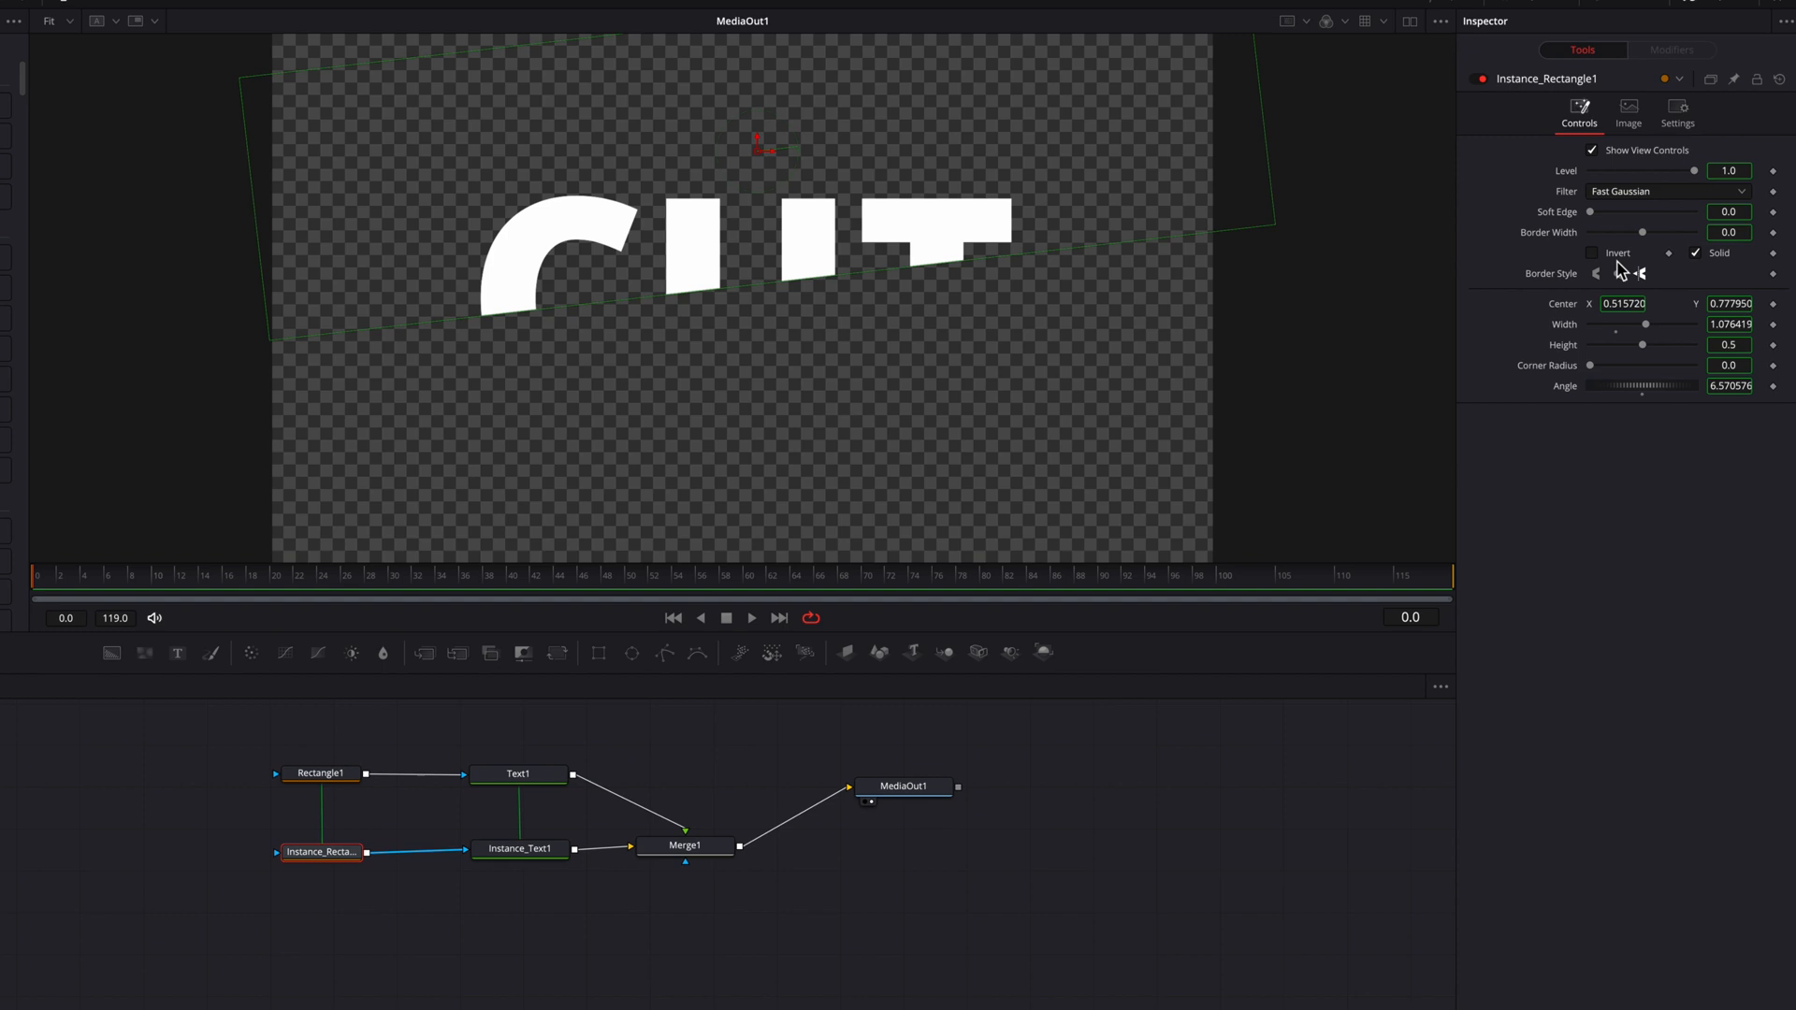
left_click(1590, 253)
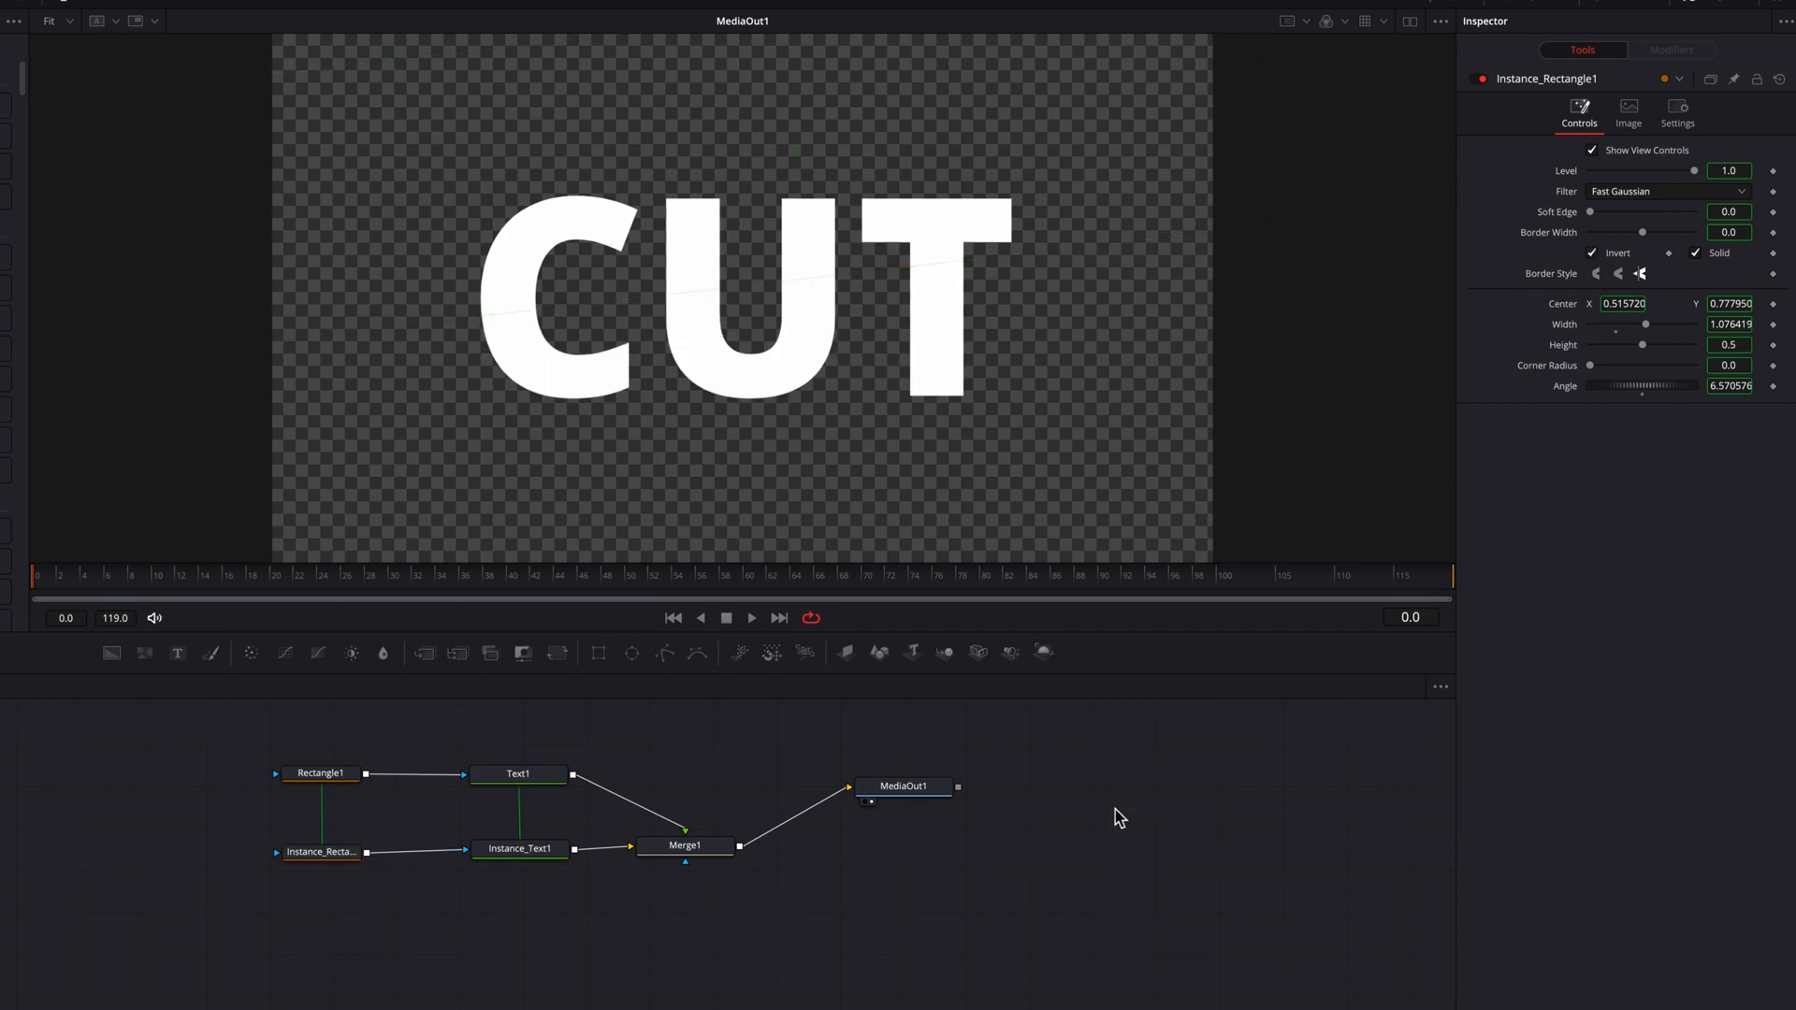
mouse_move(688, 337)
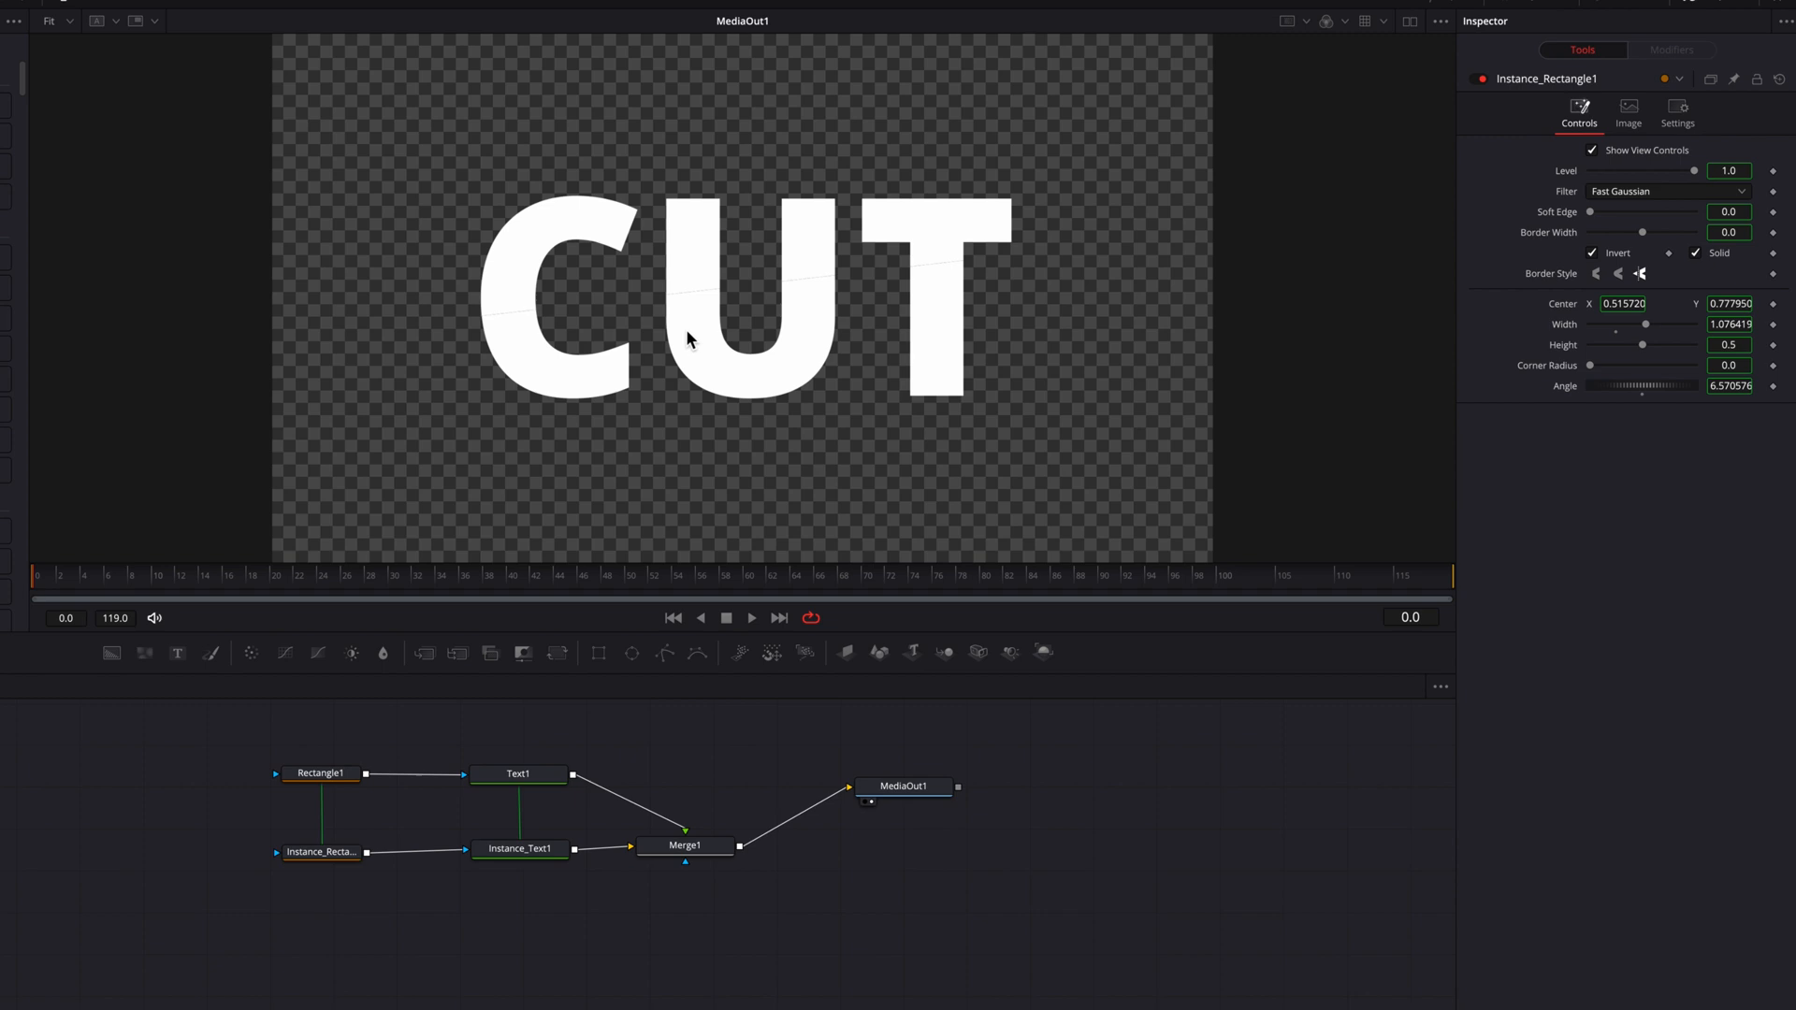
scroll("up", 3)
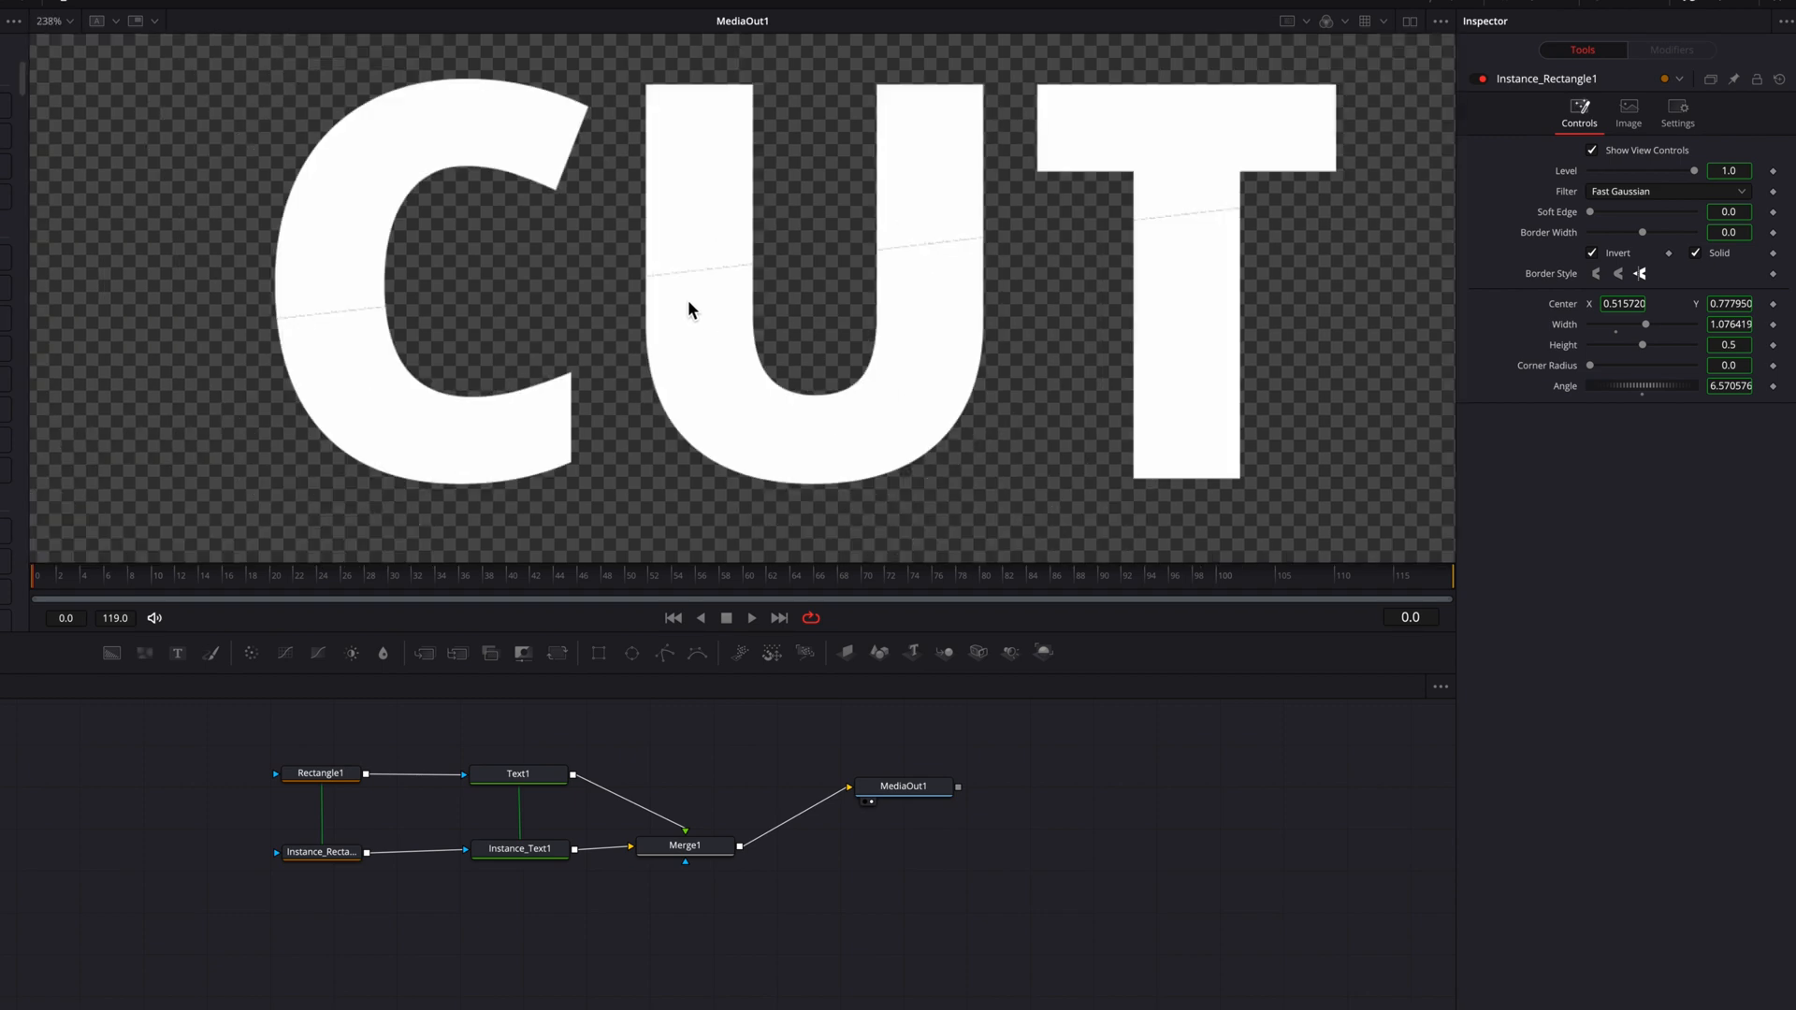
mouse_move(1569, 367)
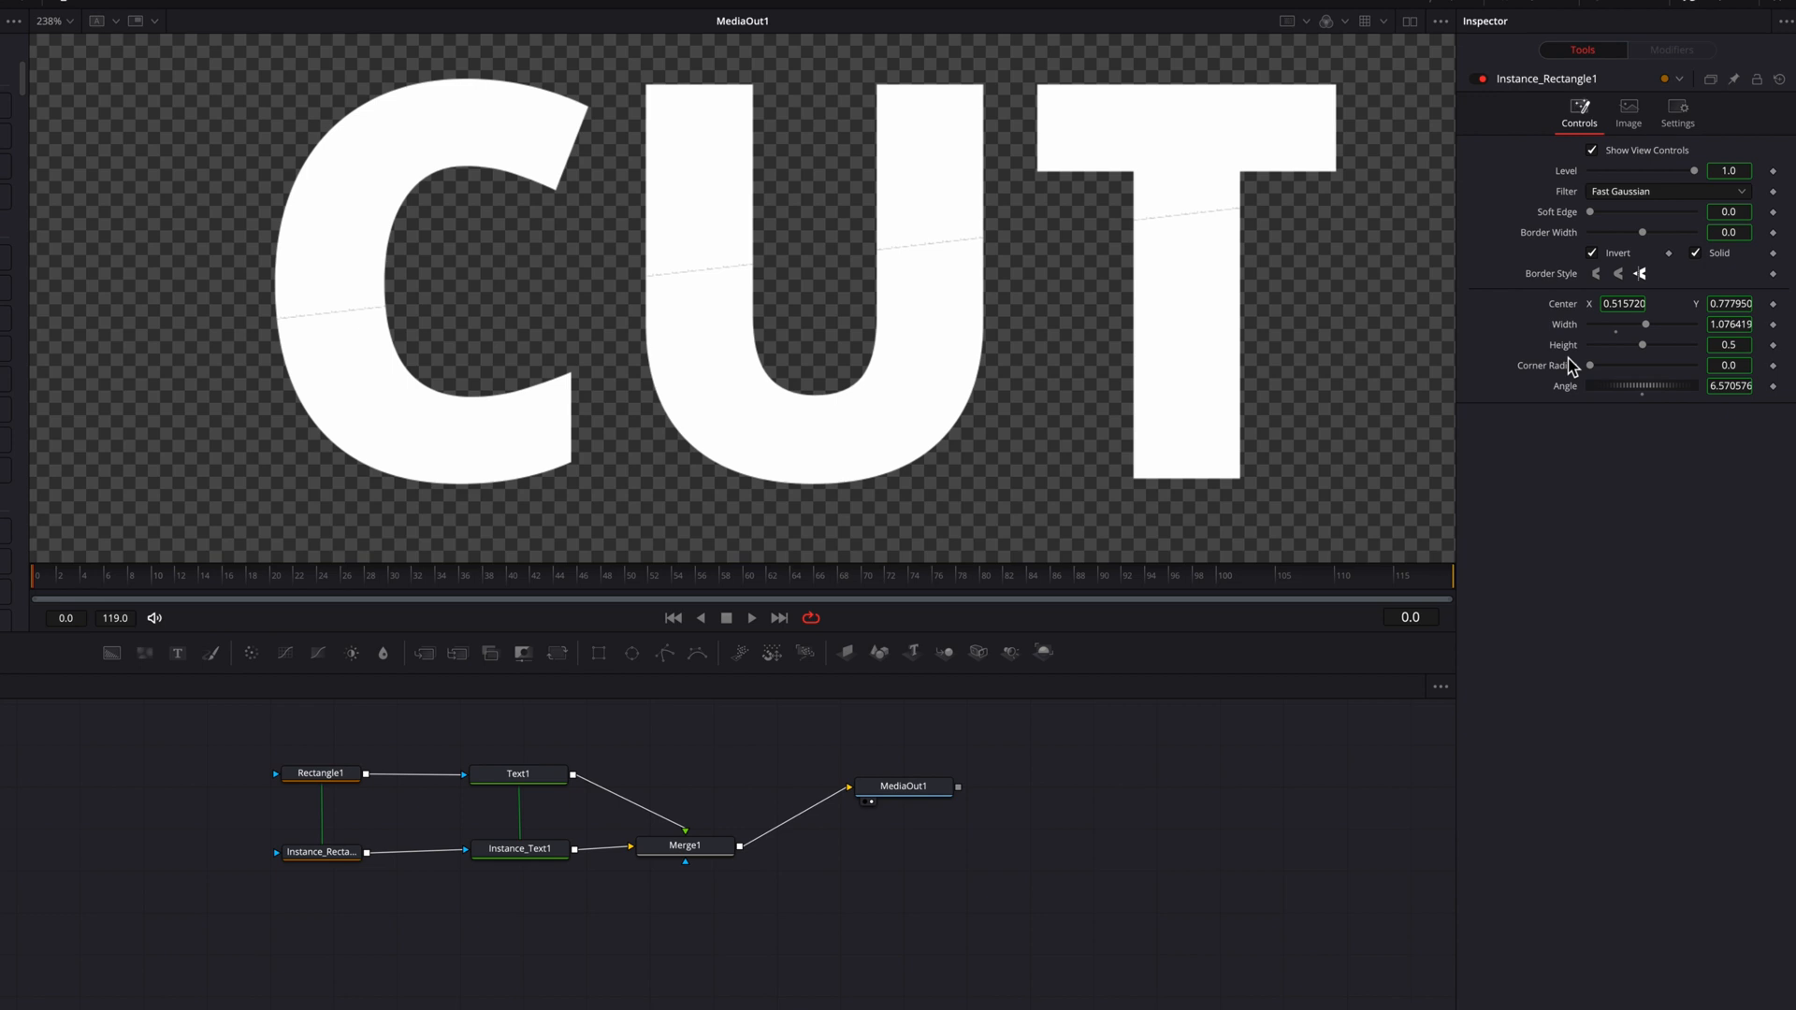
right_click(1641, 365)
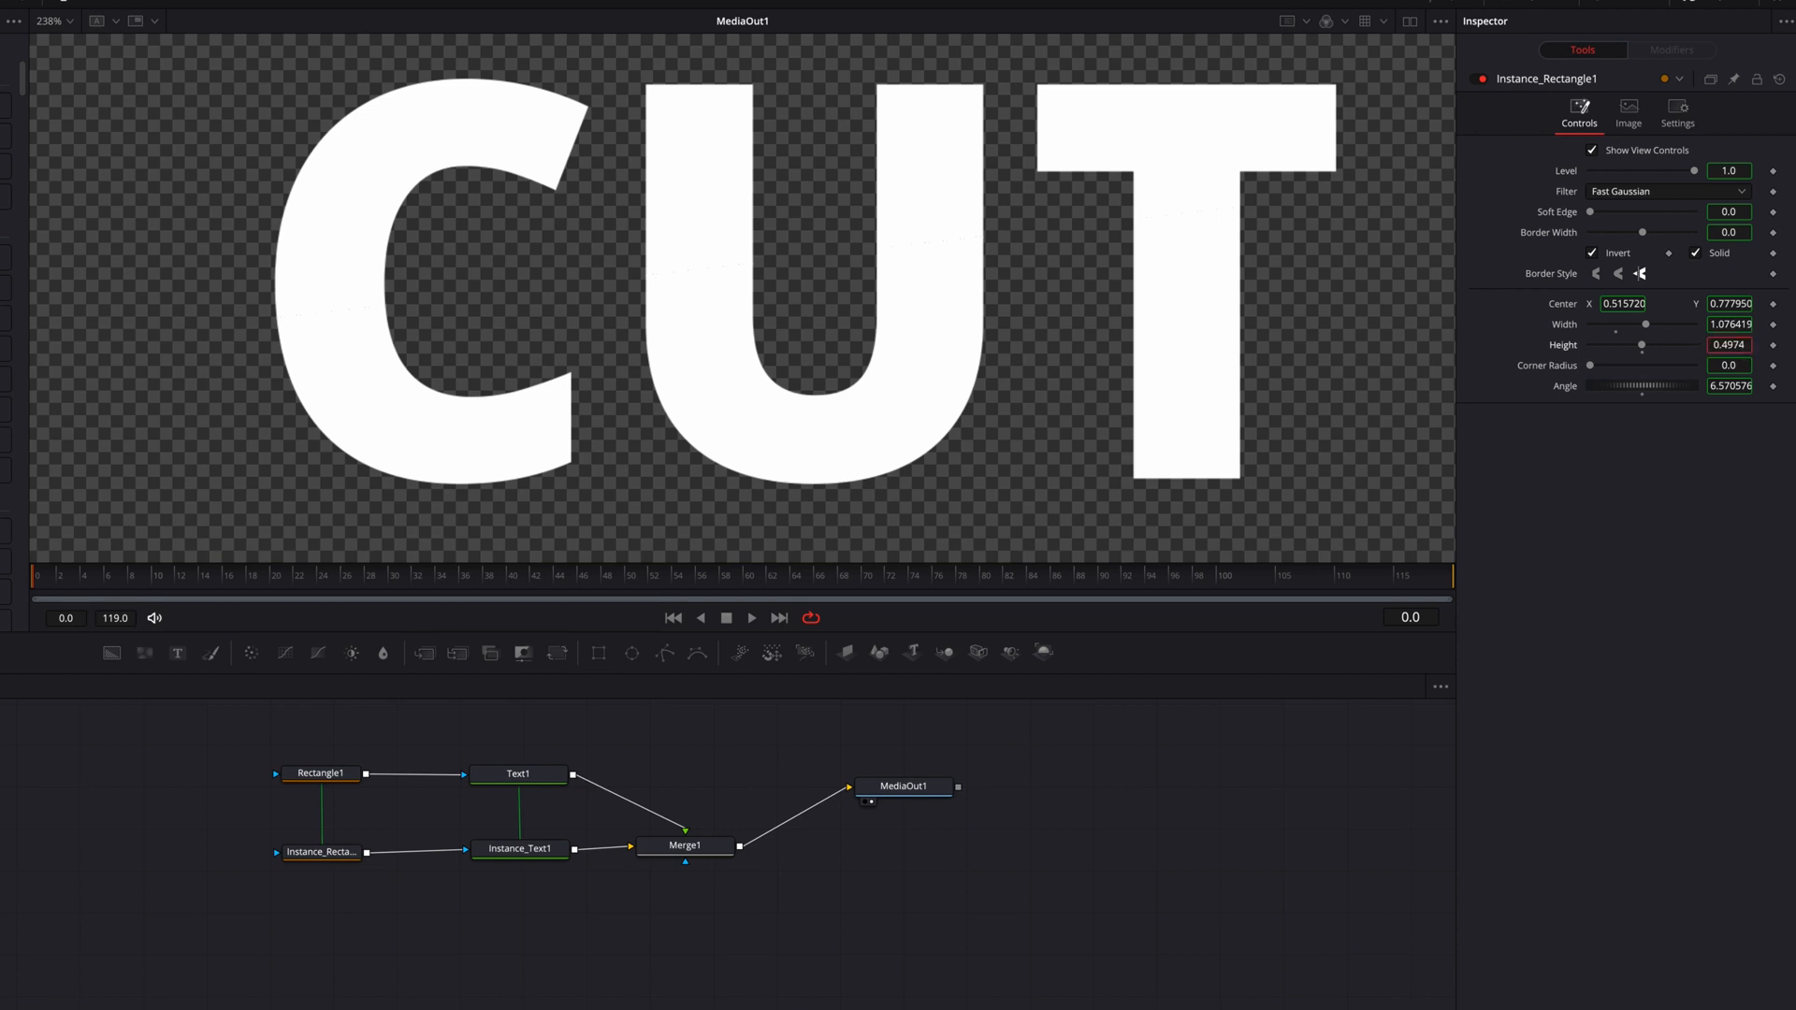
left_click(51, 21)
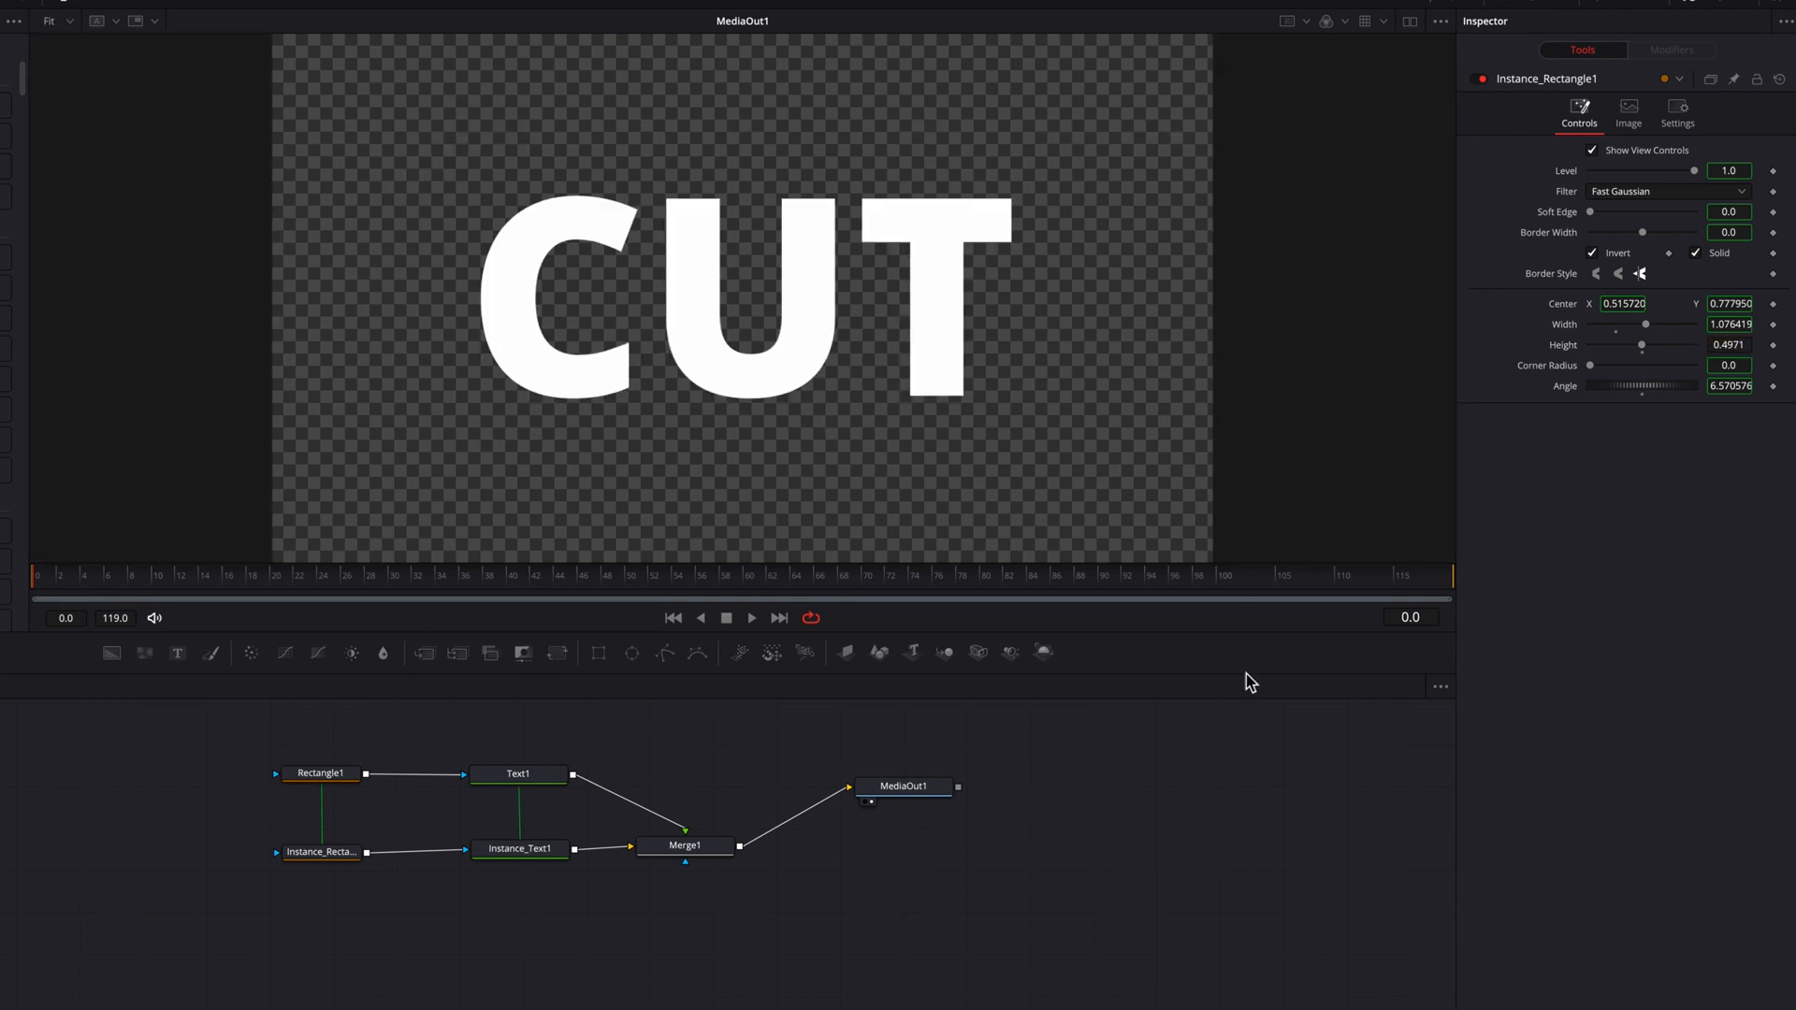
Insert Transform1 on the lower half and keyframe Merge1's center to 0.4915, 0.5086 at frame 34
left_click(685, 845)
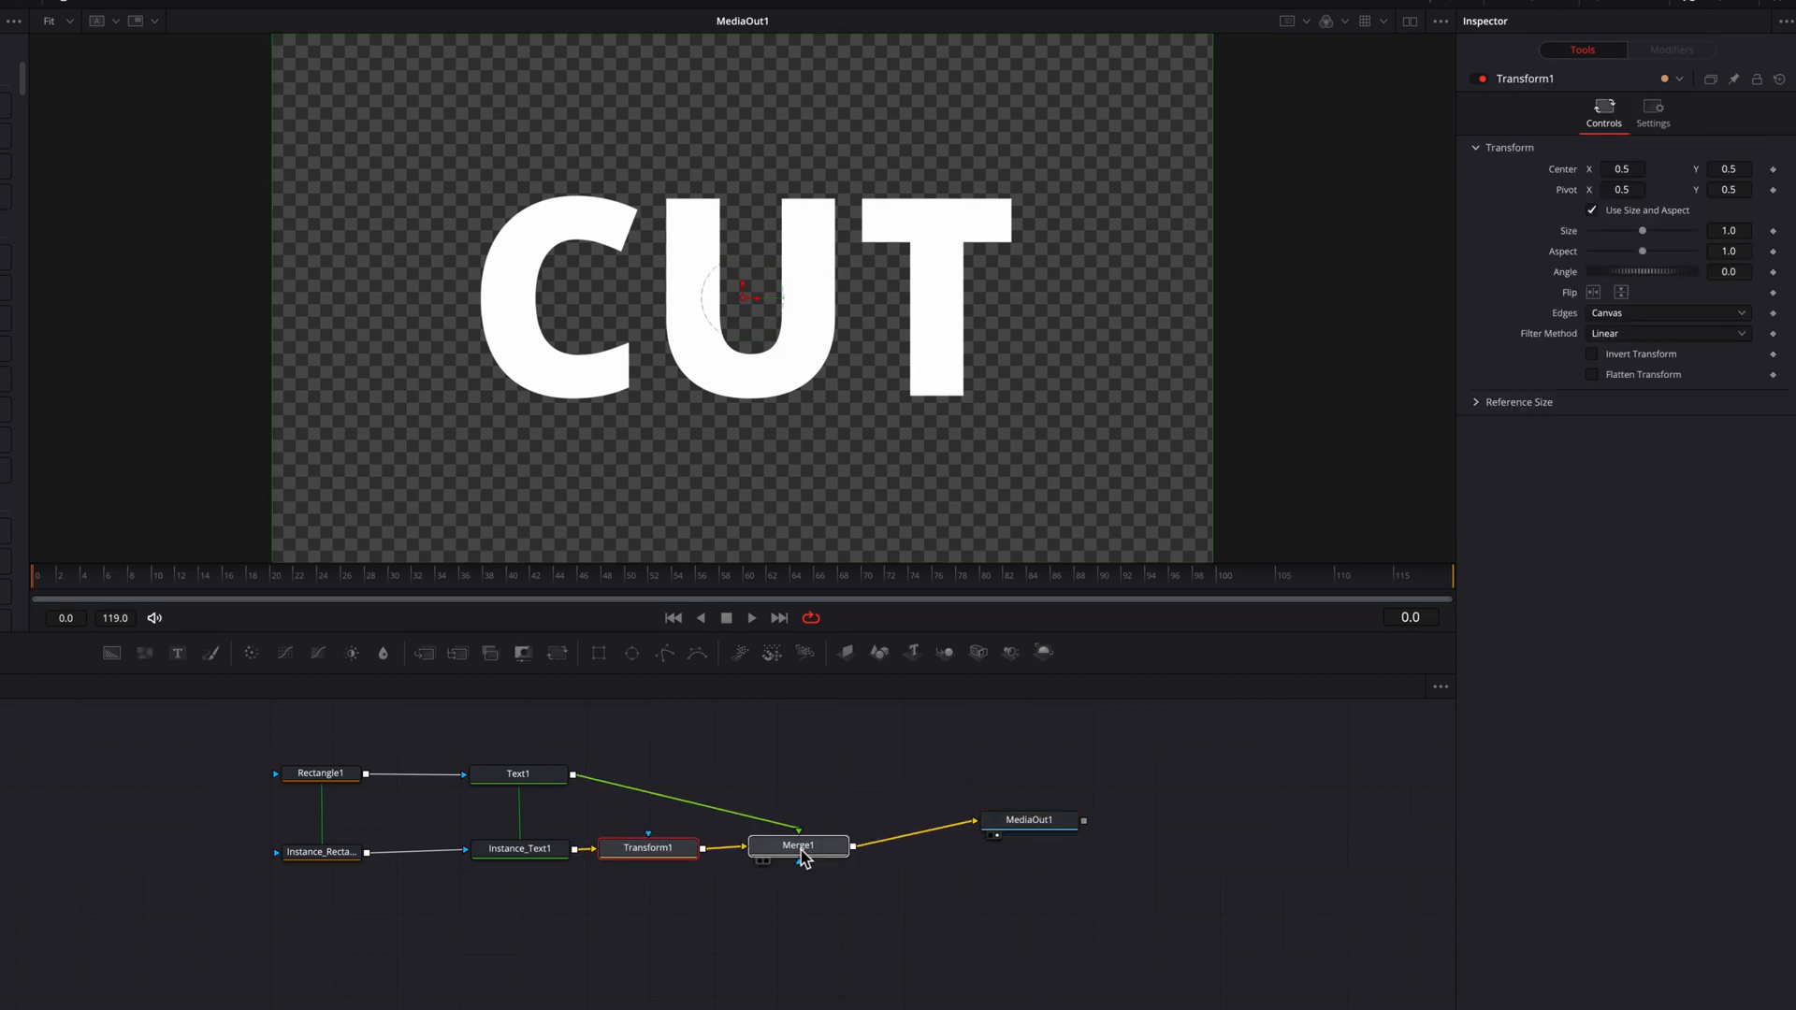
left_click(798, 845)
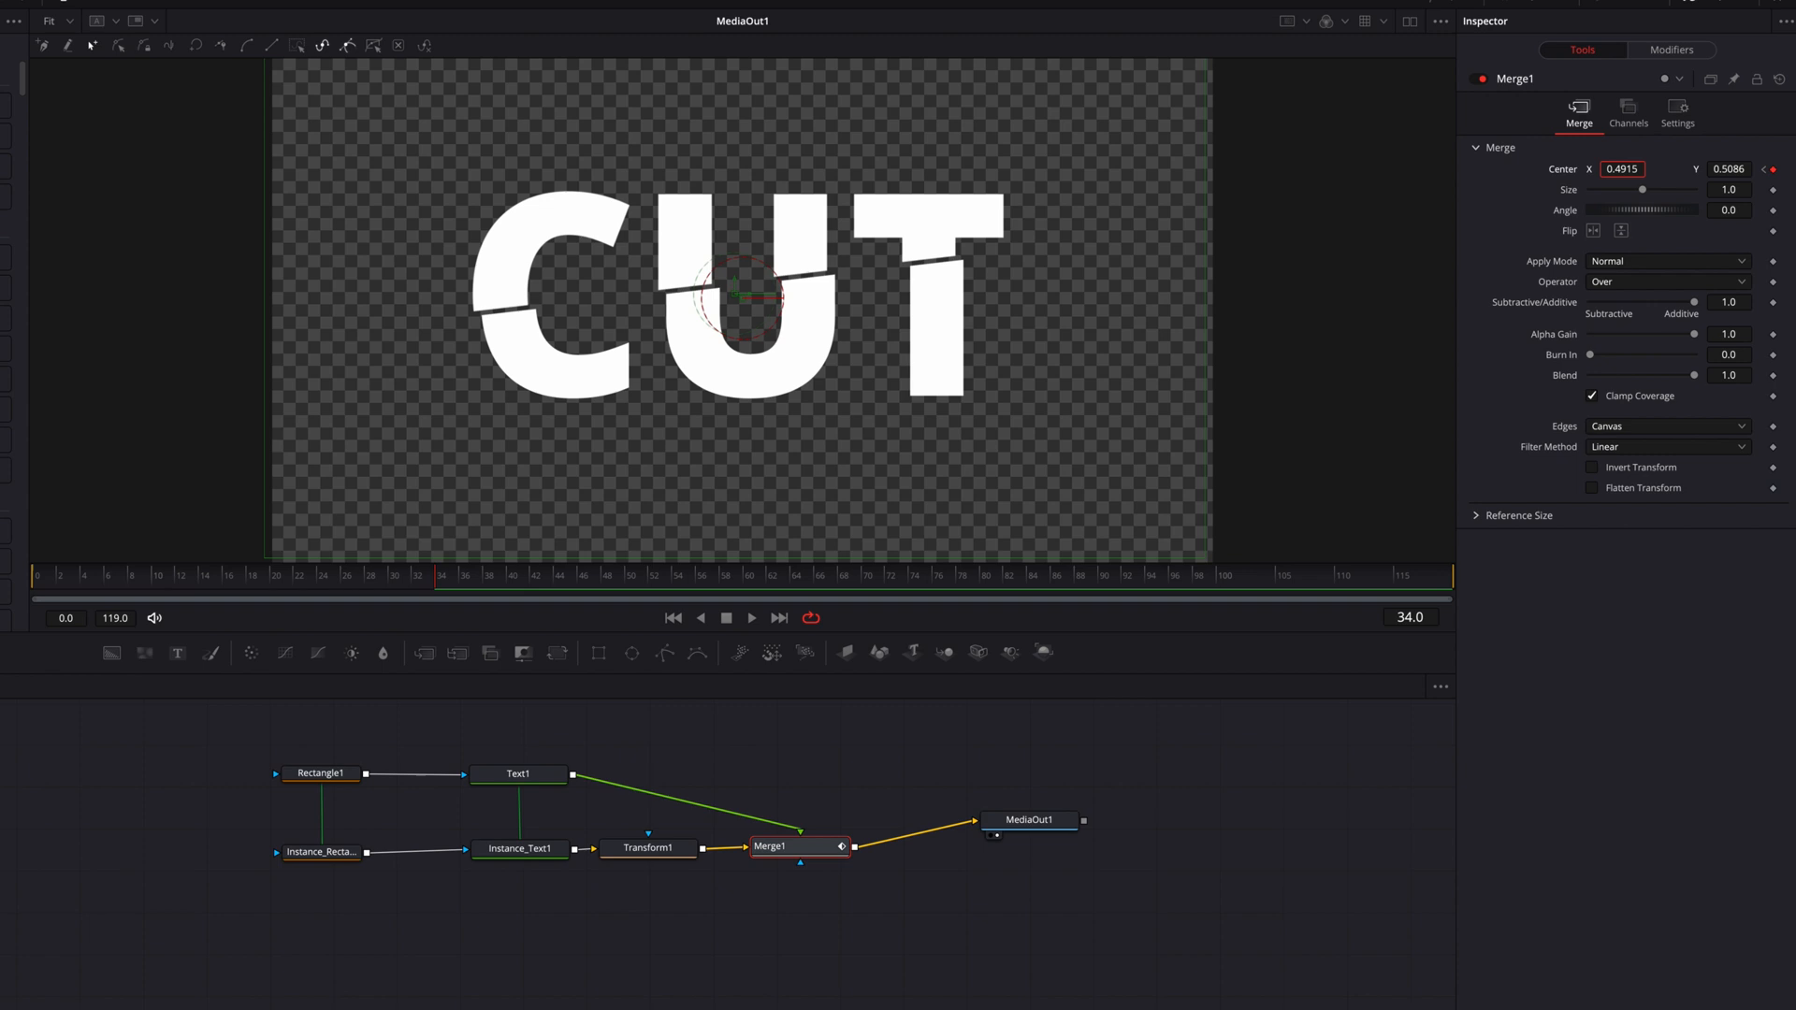
Keyframe Transform1's center from frame 0 to 0.5035, 0.4954 at frame 34
left_click(647, 847)
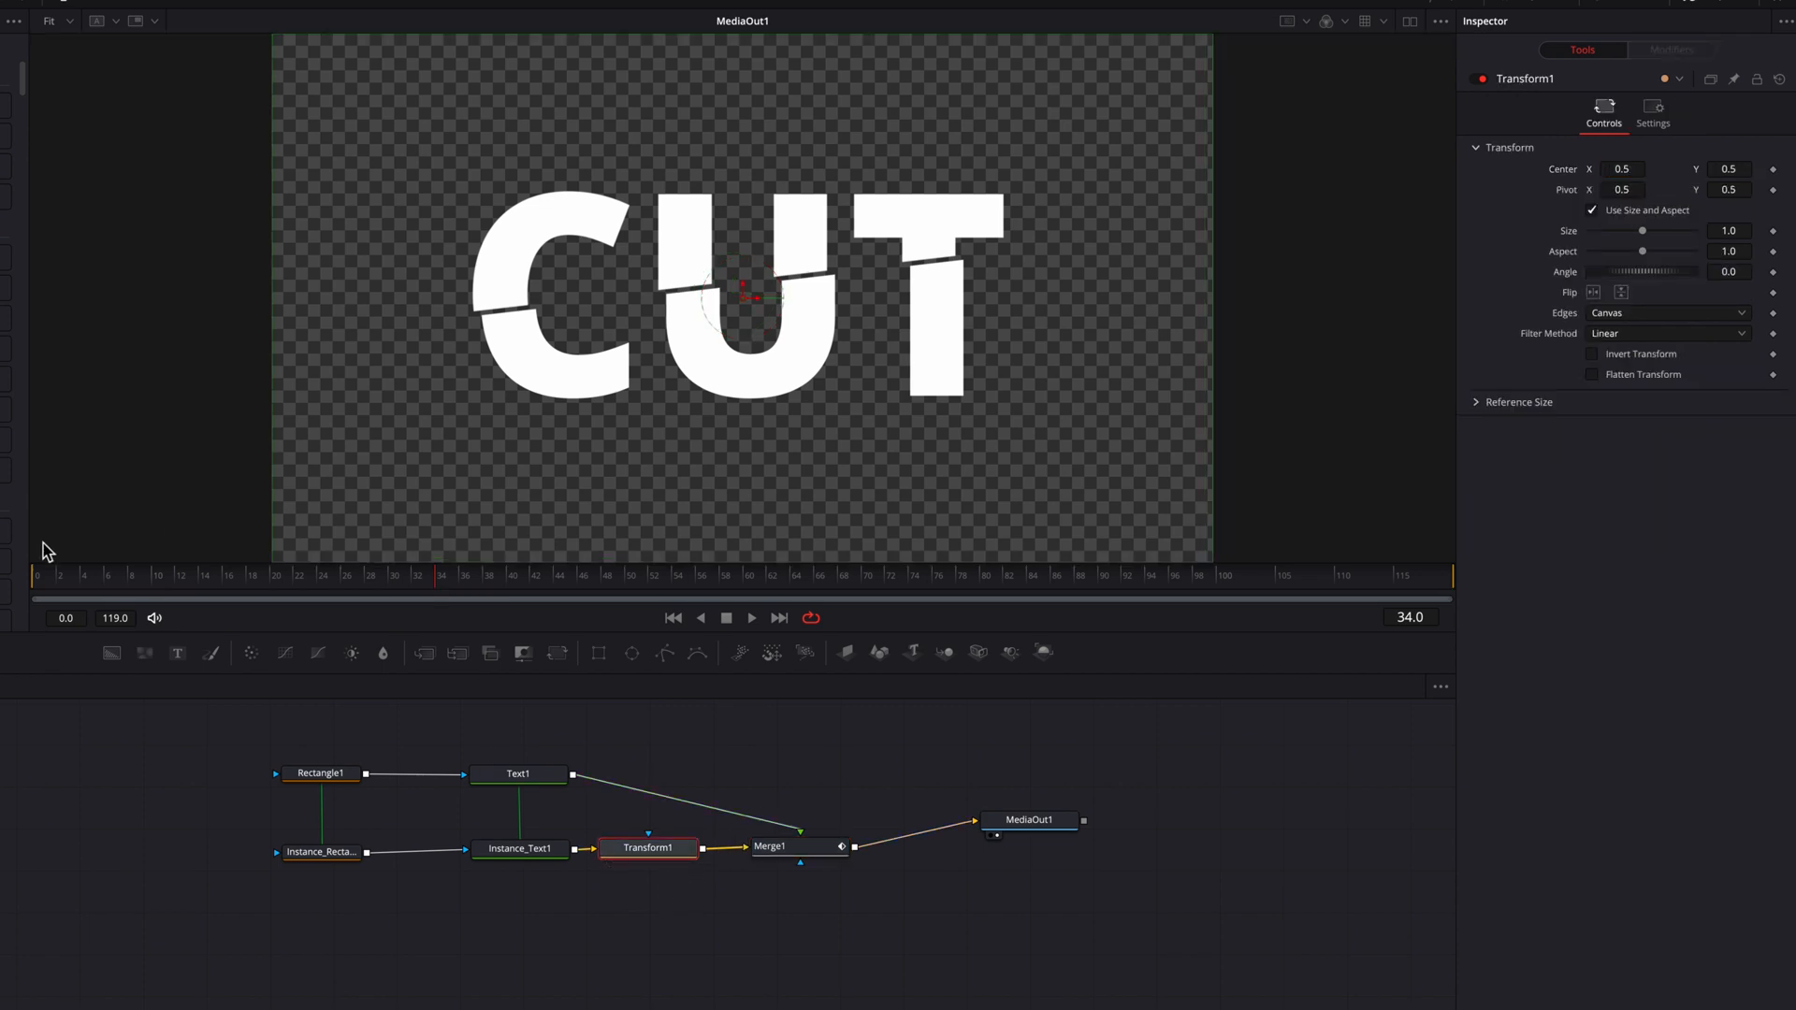
left_click(671, 617)
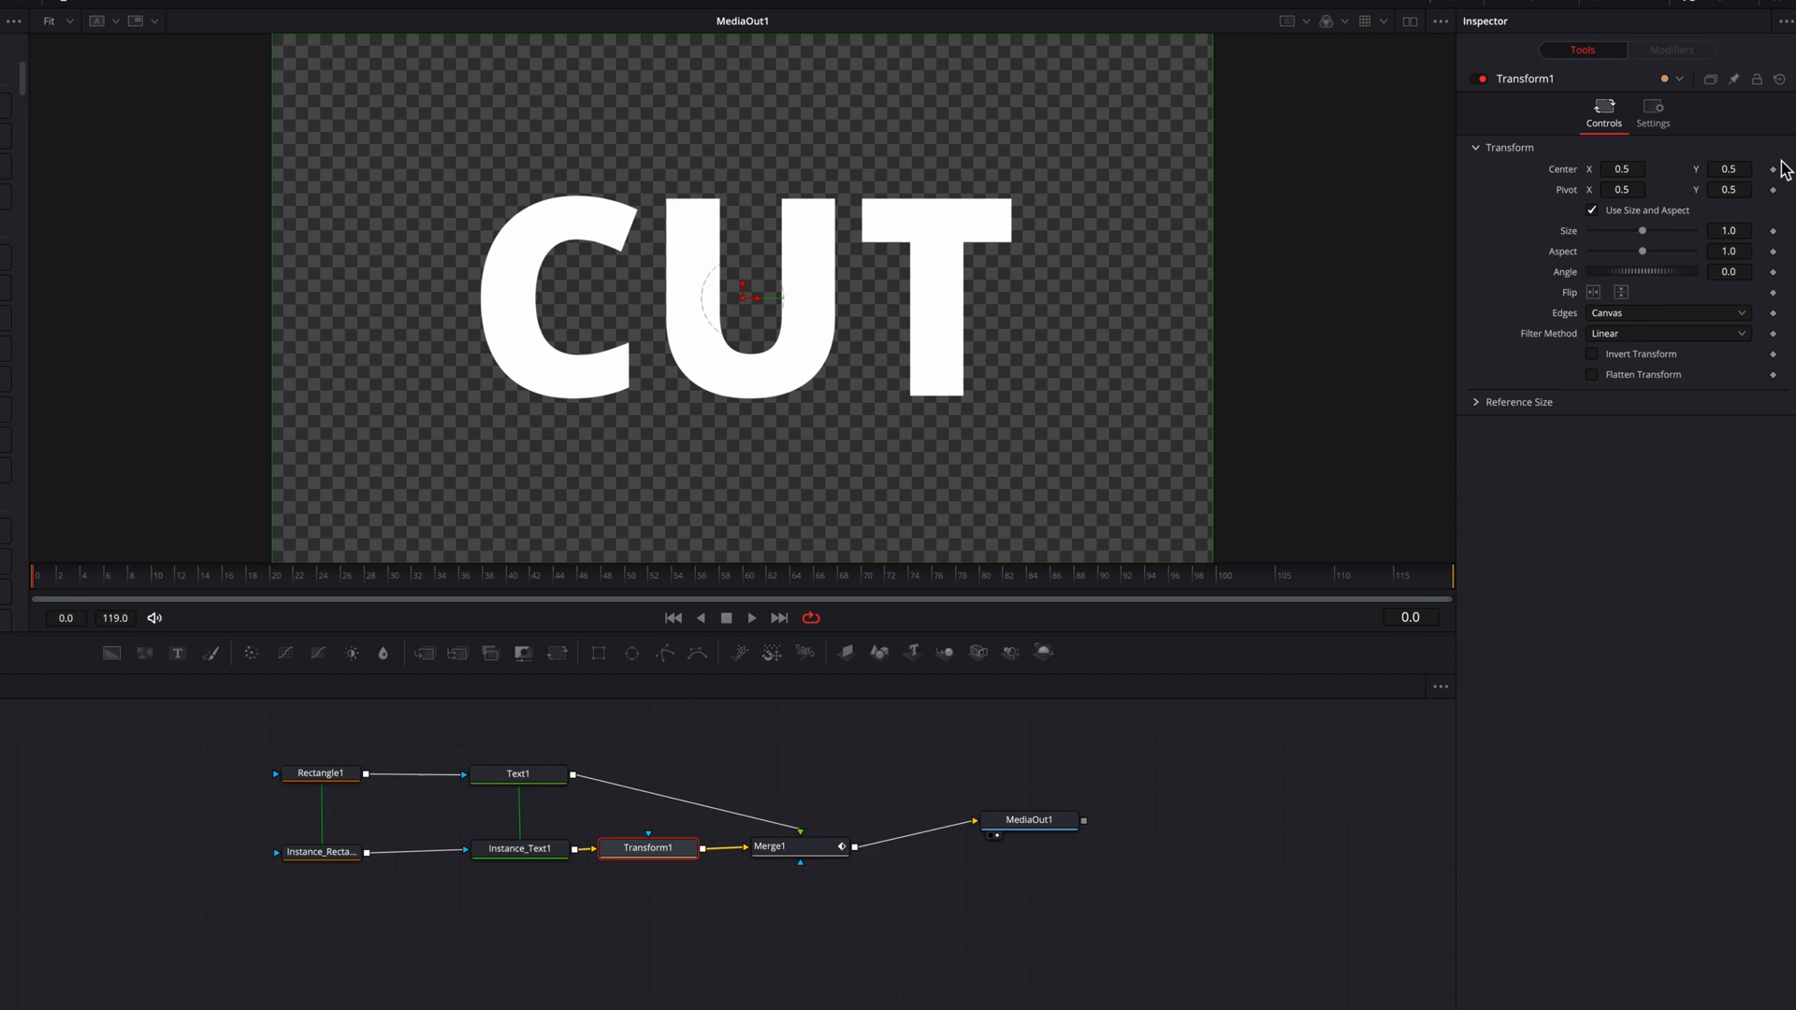
mouse_move(1774, 183)
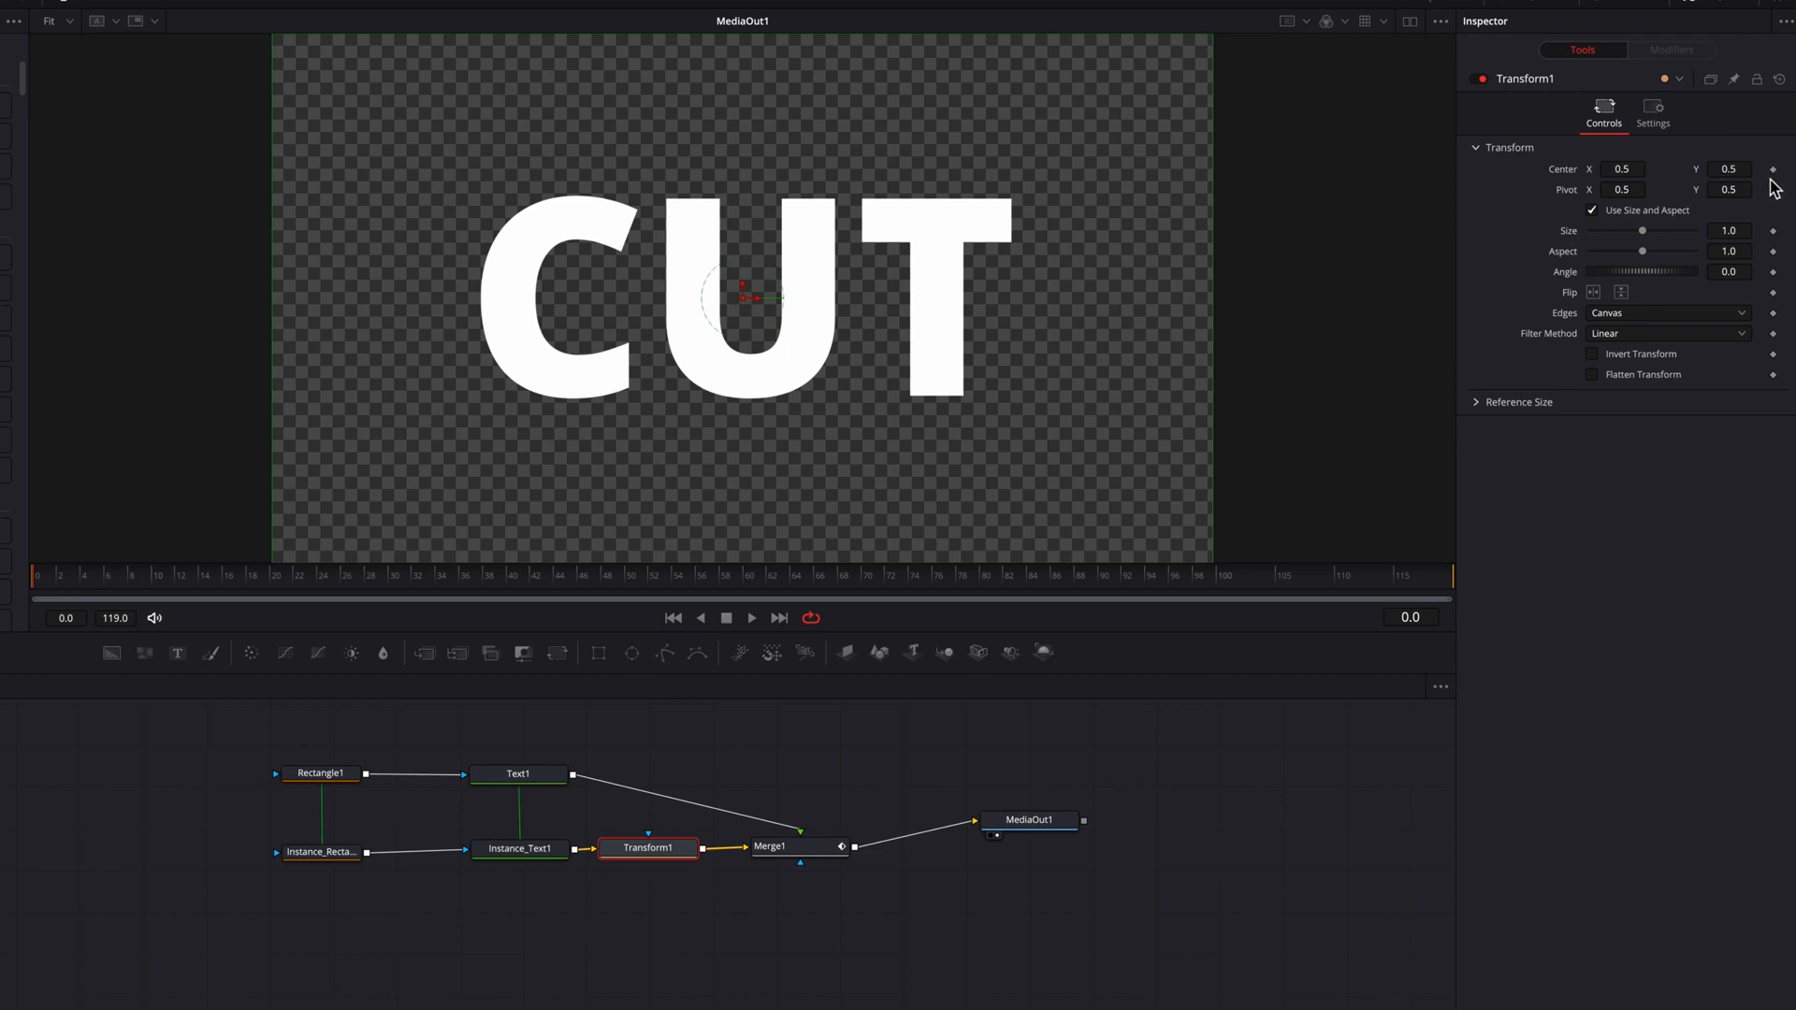
left_click(442, 575)
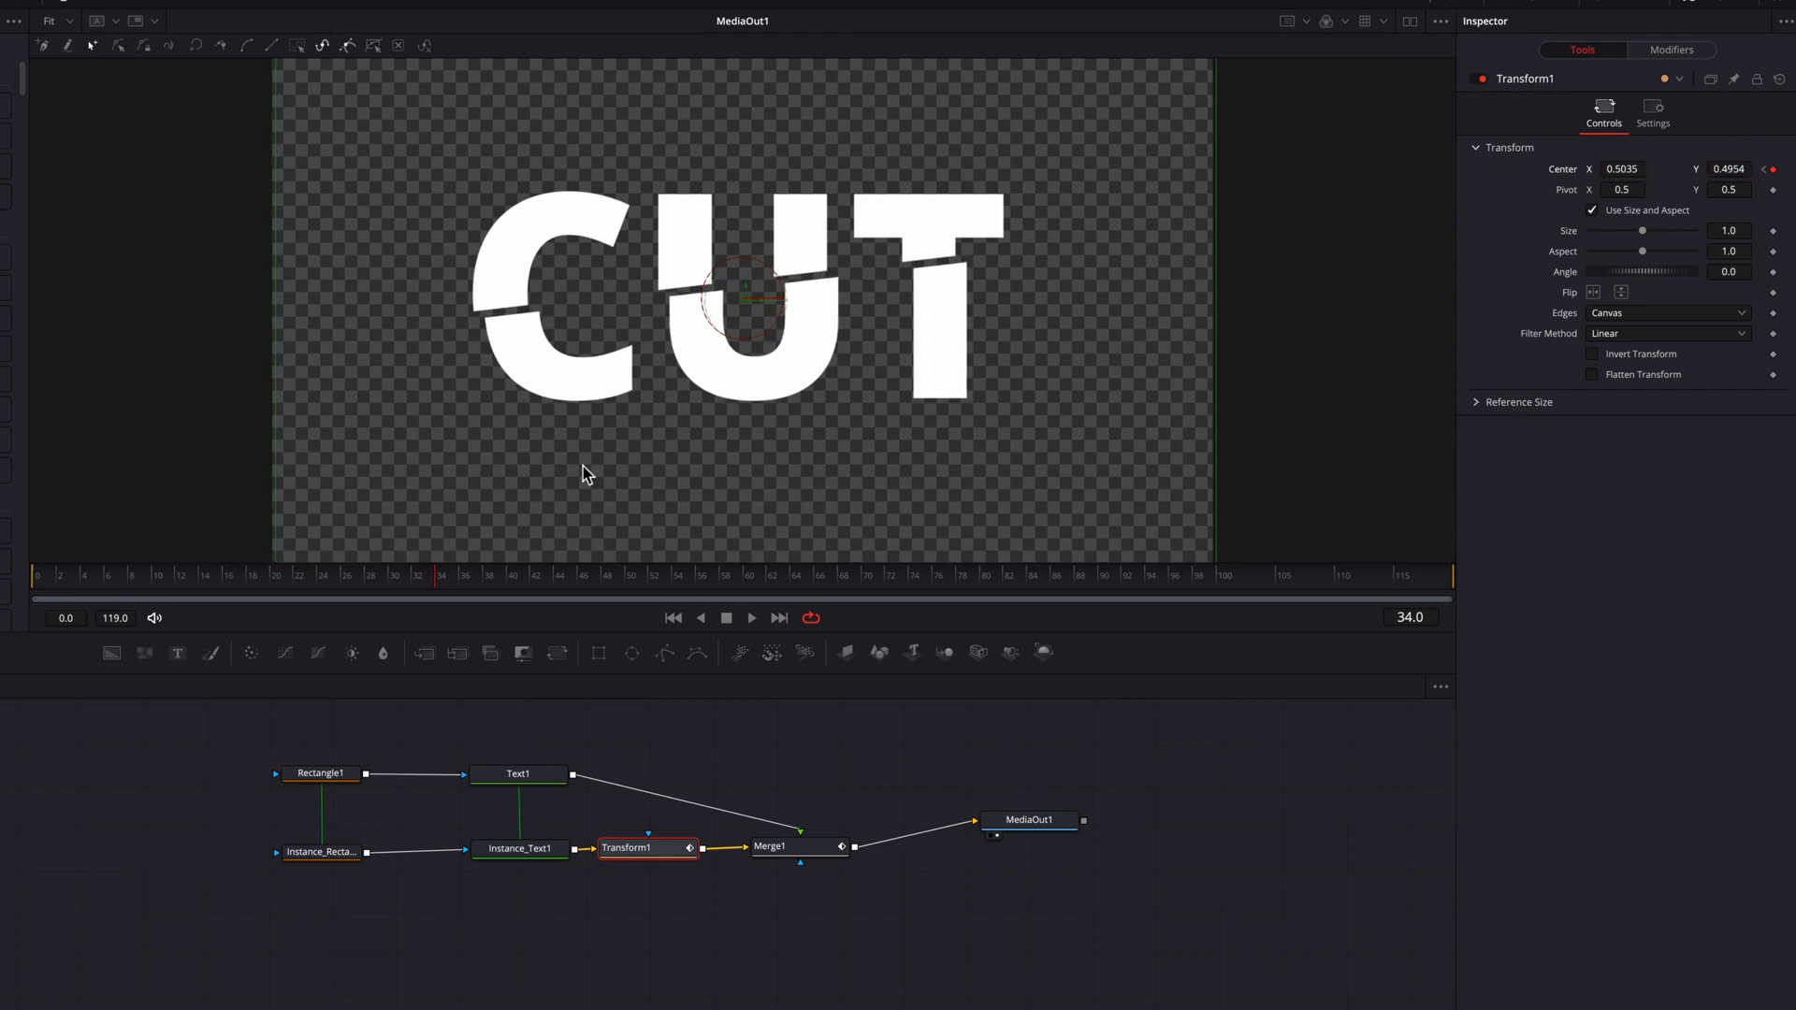
left_click(165, 574)
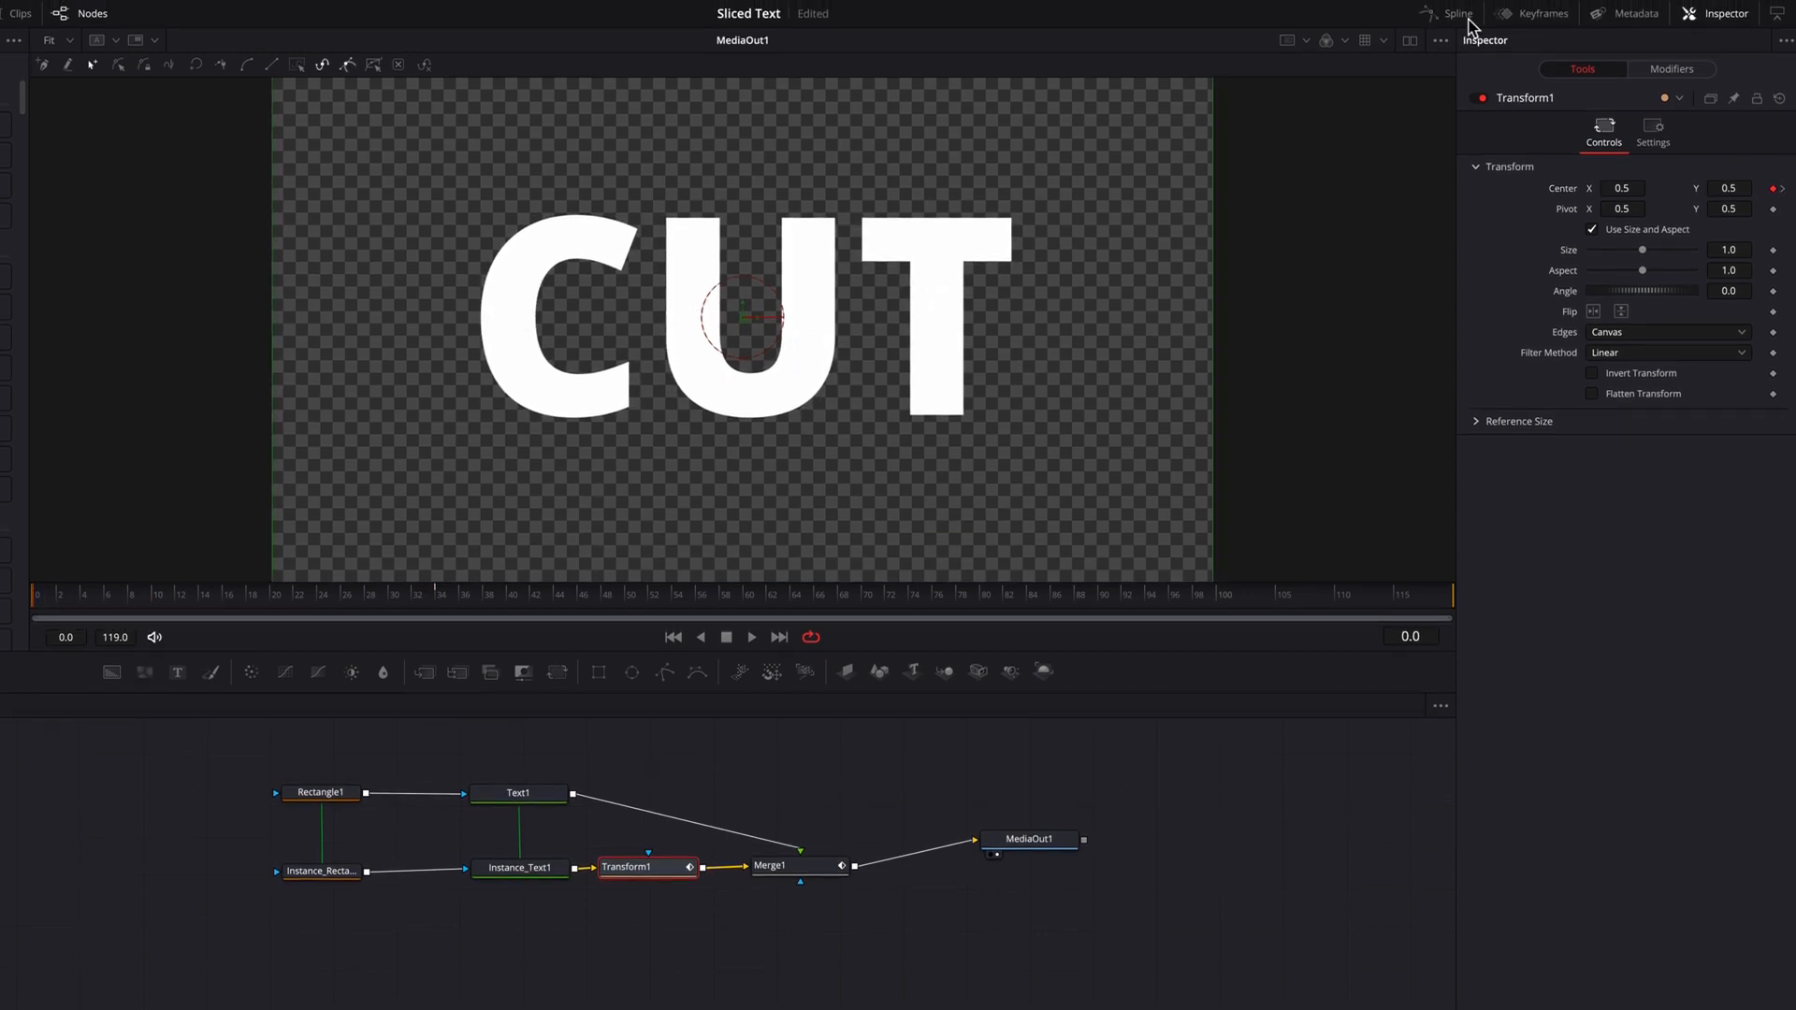
In the Spline editor give both Center paths Ease In 100 and Ease Out 33
left_click(1457, 13)
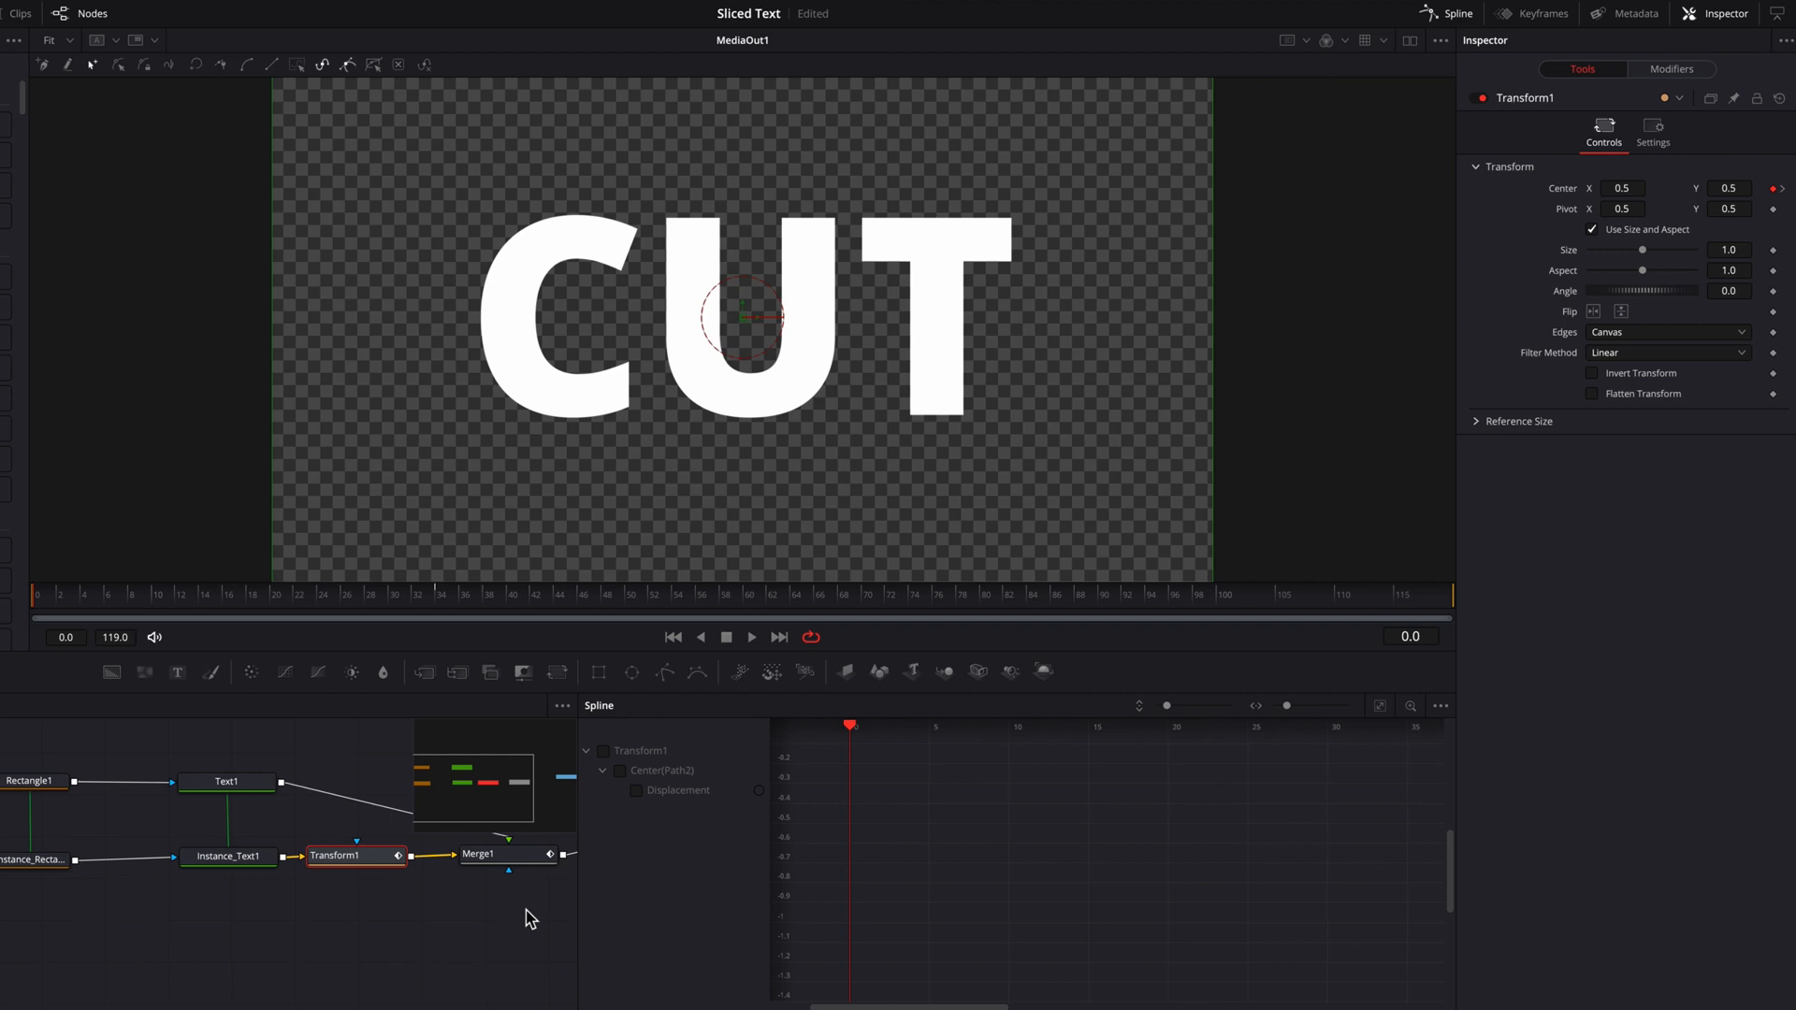
left_click(507, 854)
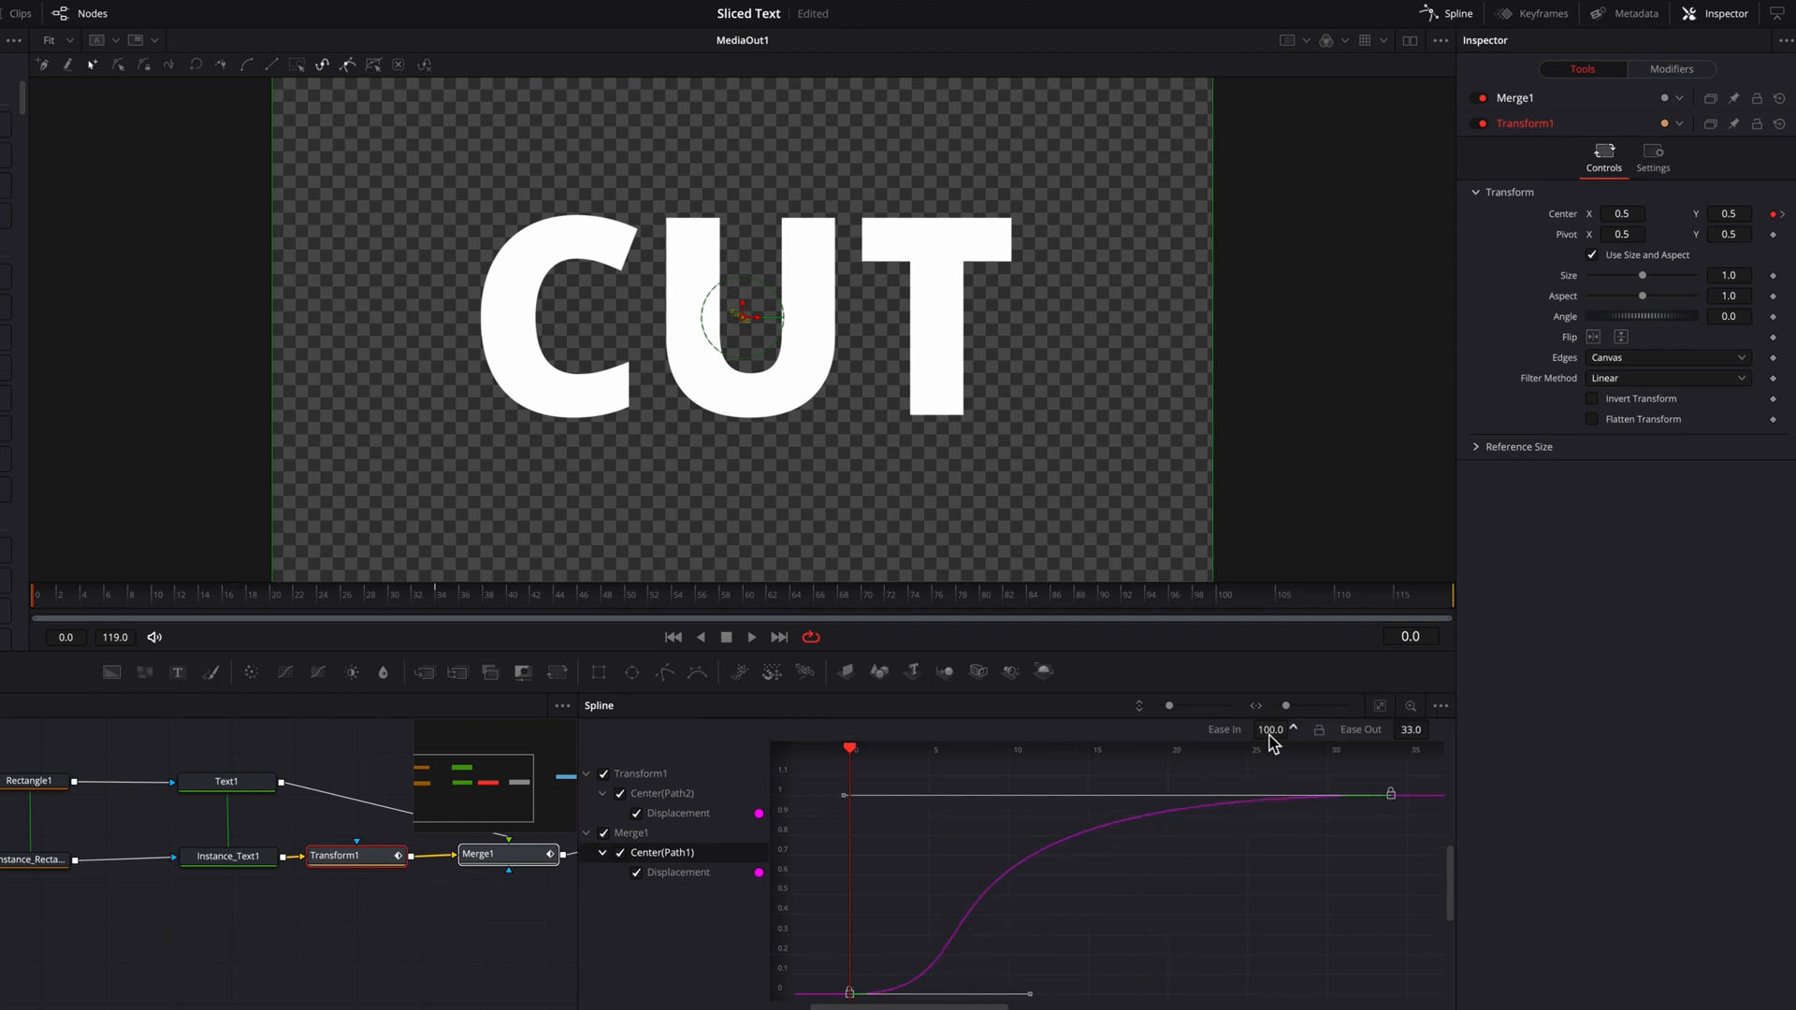
left_click(1431, 729)
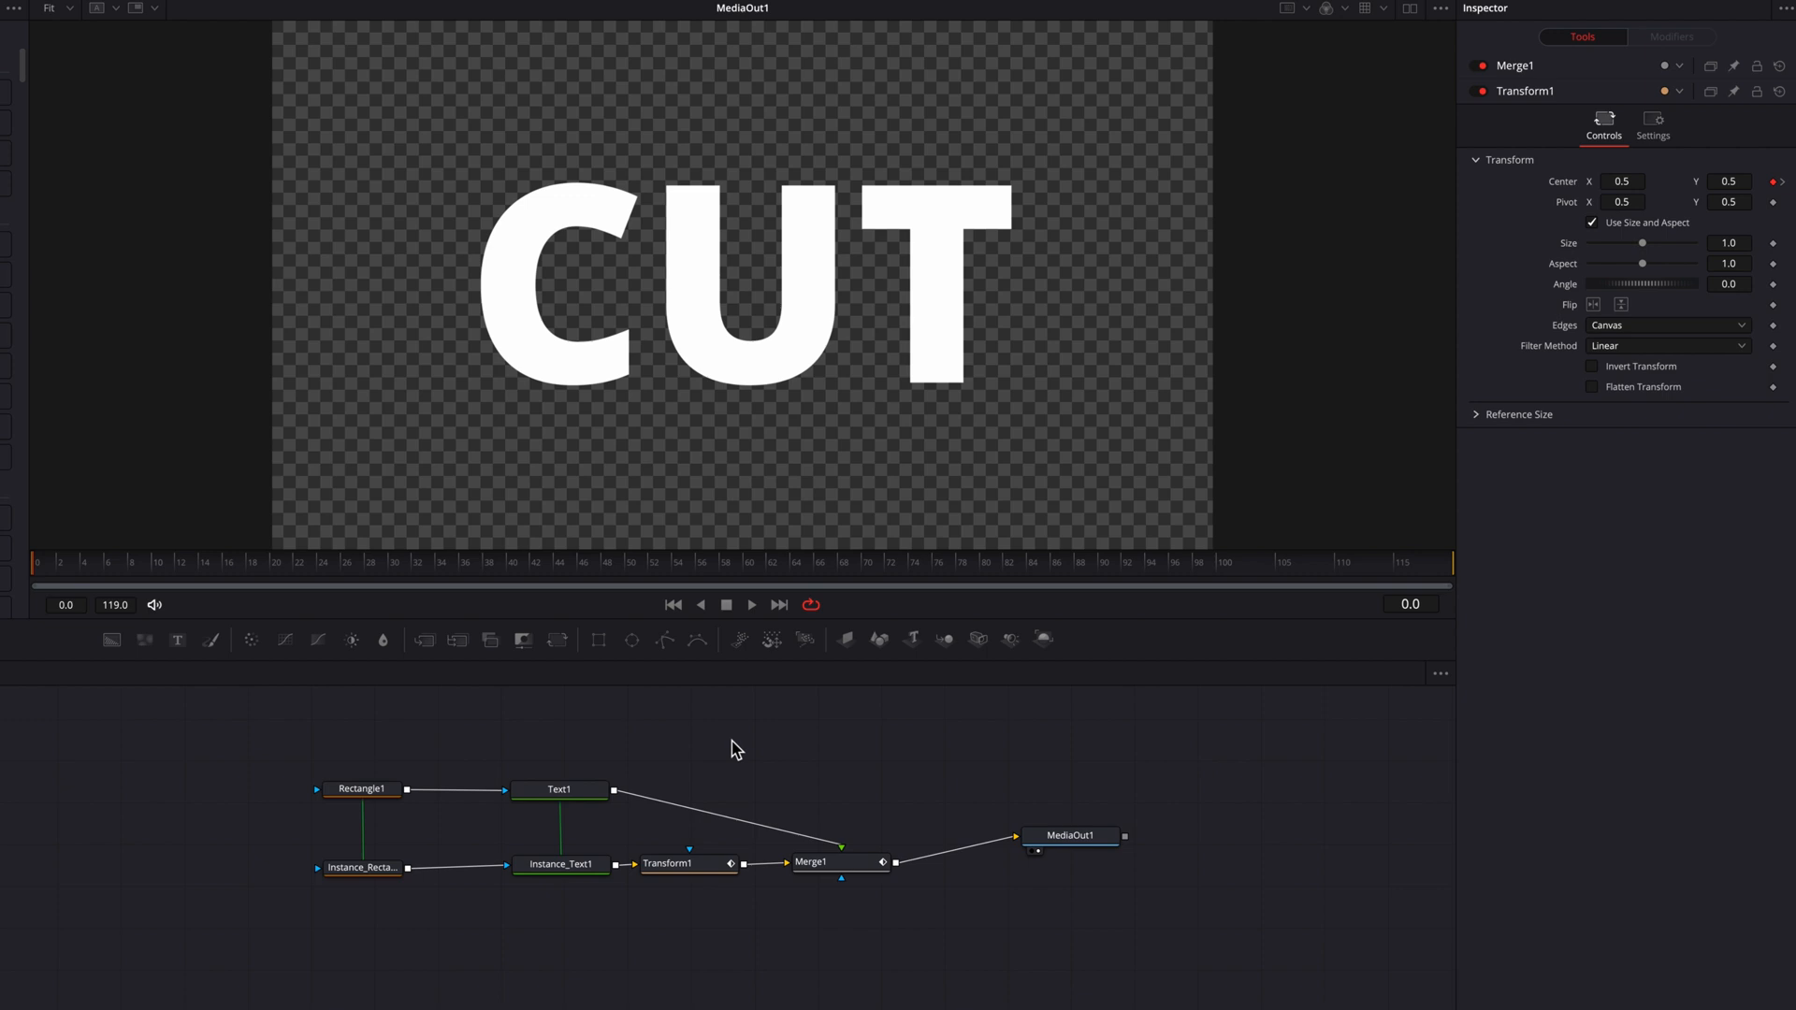
left_click(752, 604)
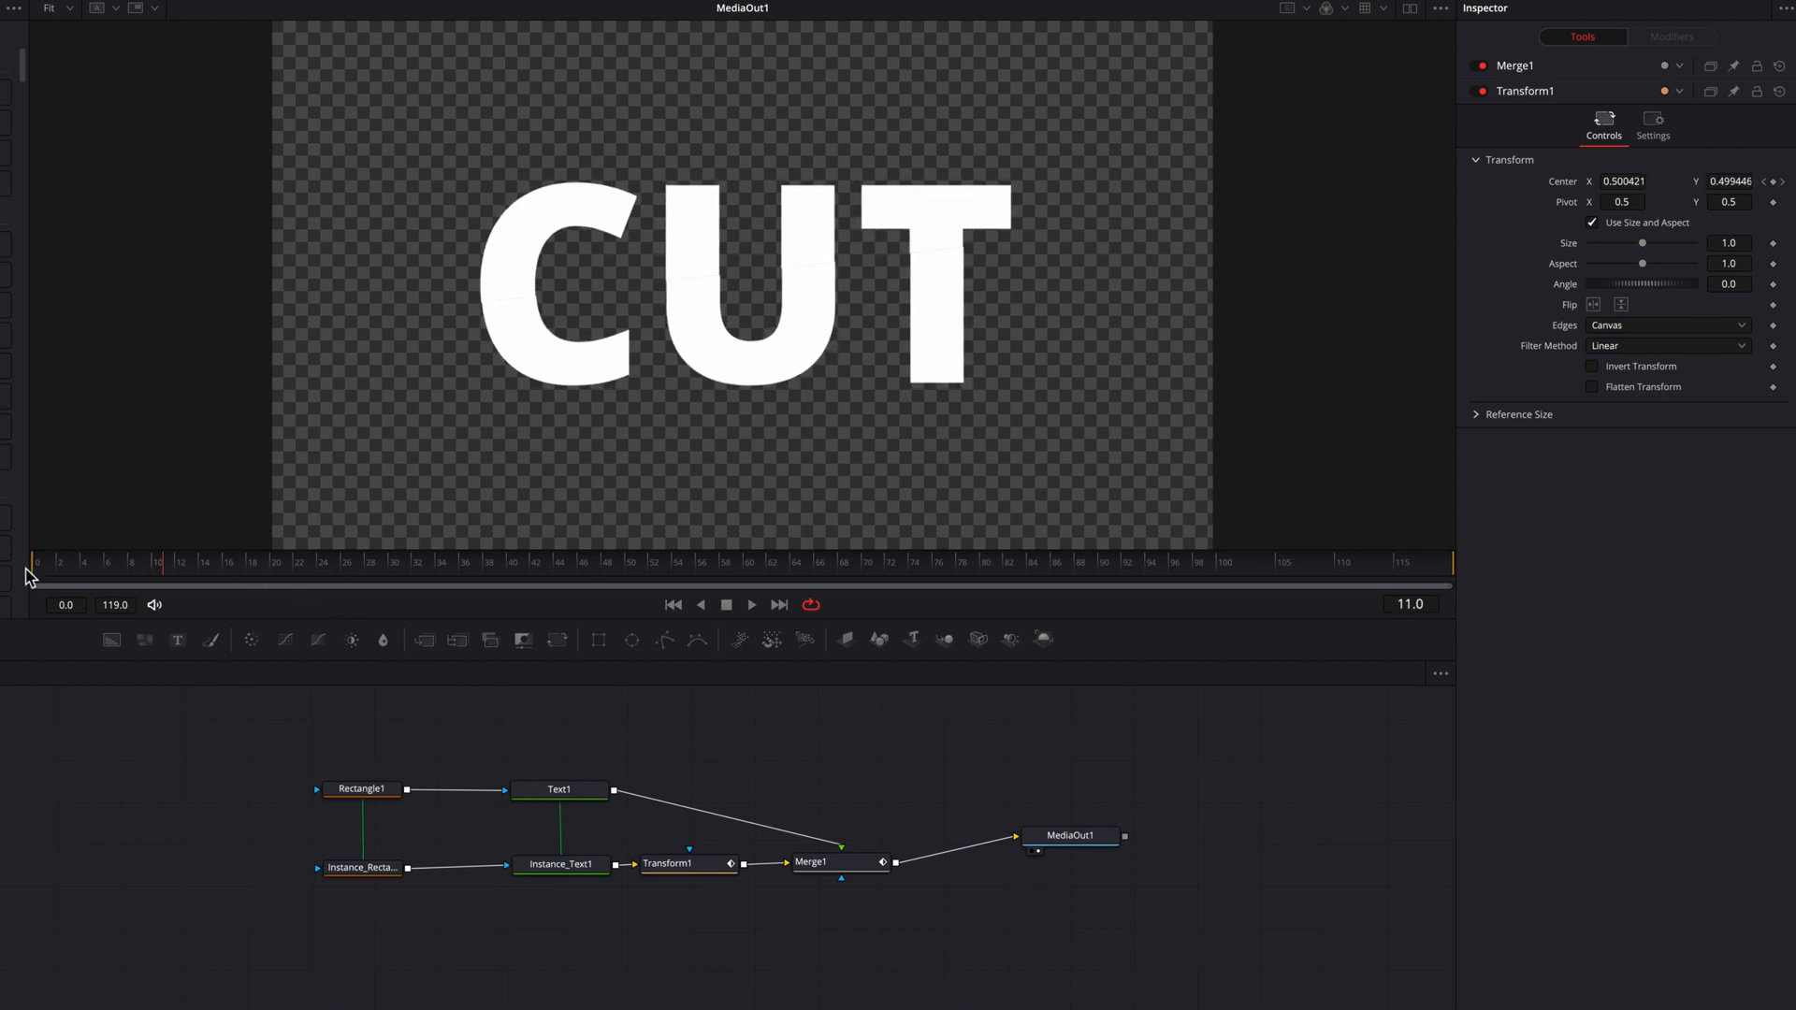
Add Shadow1 after Text1, plus a Background node and Merge2 after Merge1
left_click(752, 605)
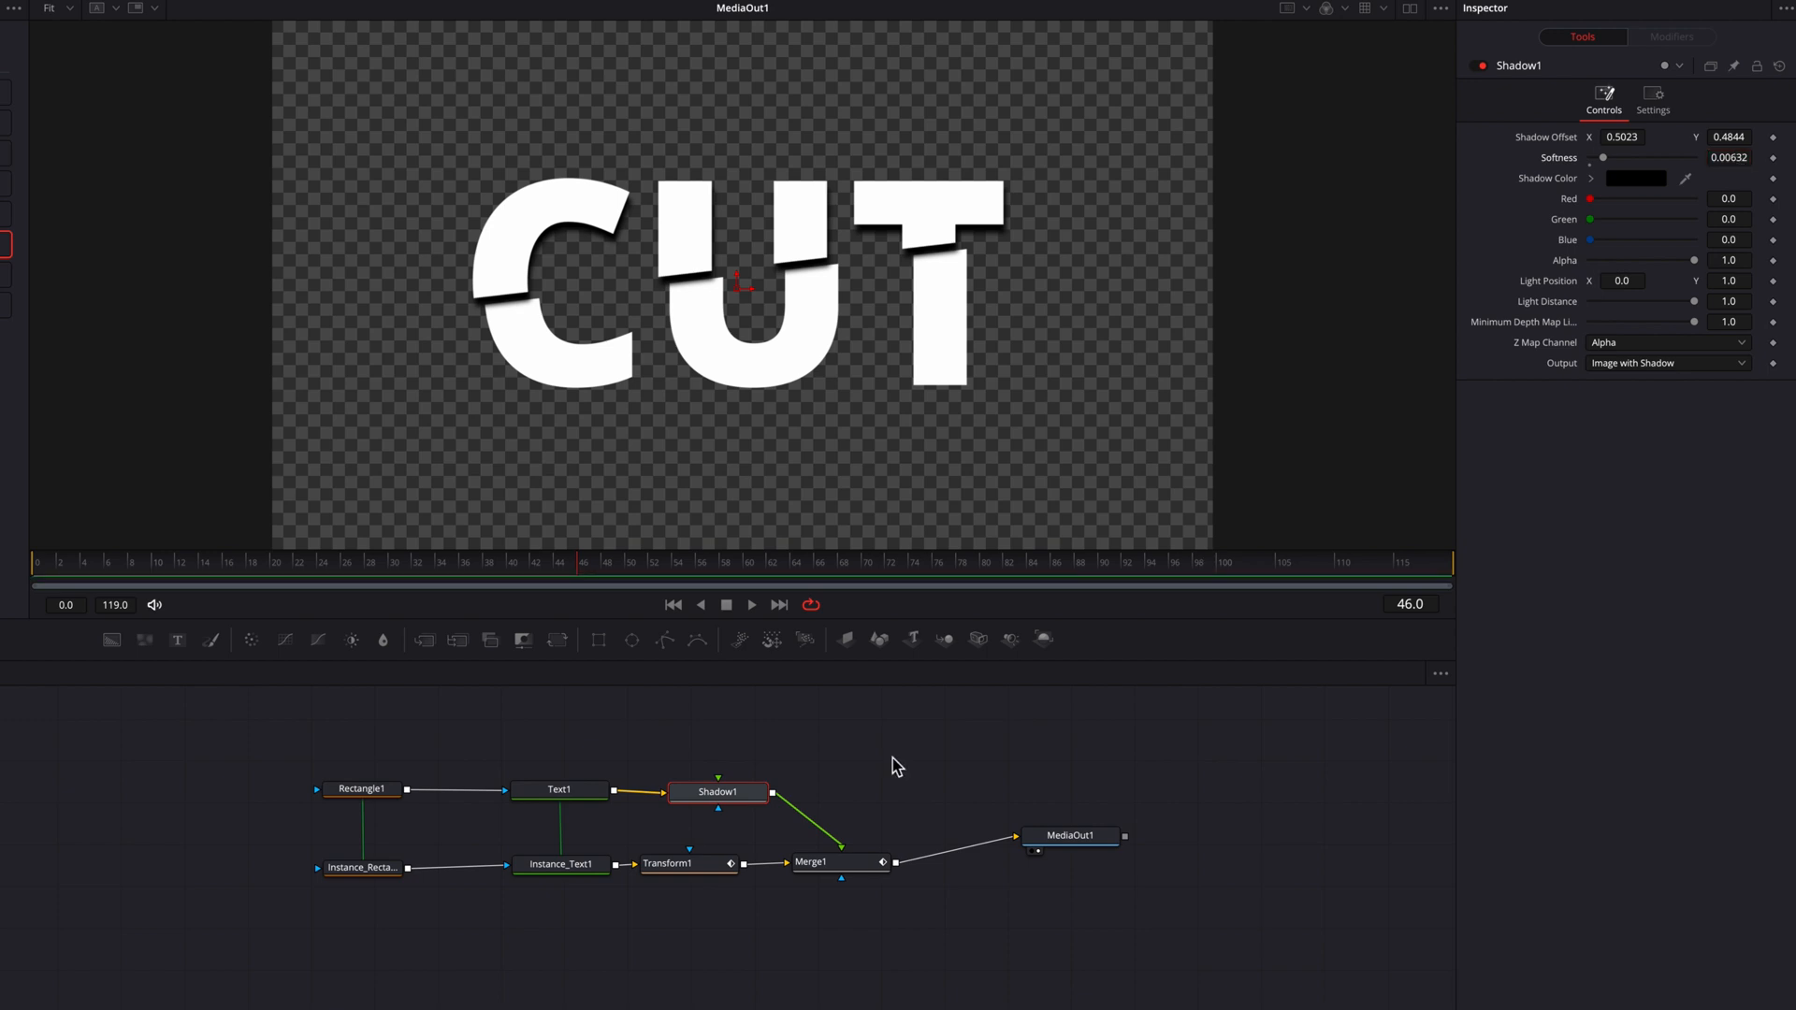
mouse_move(982, 709)
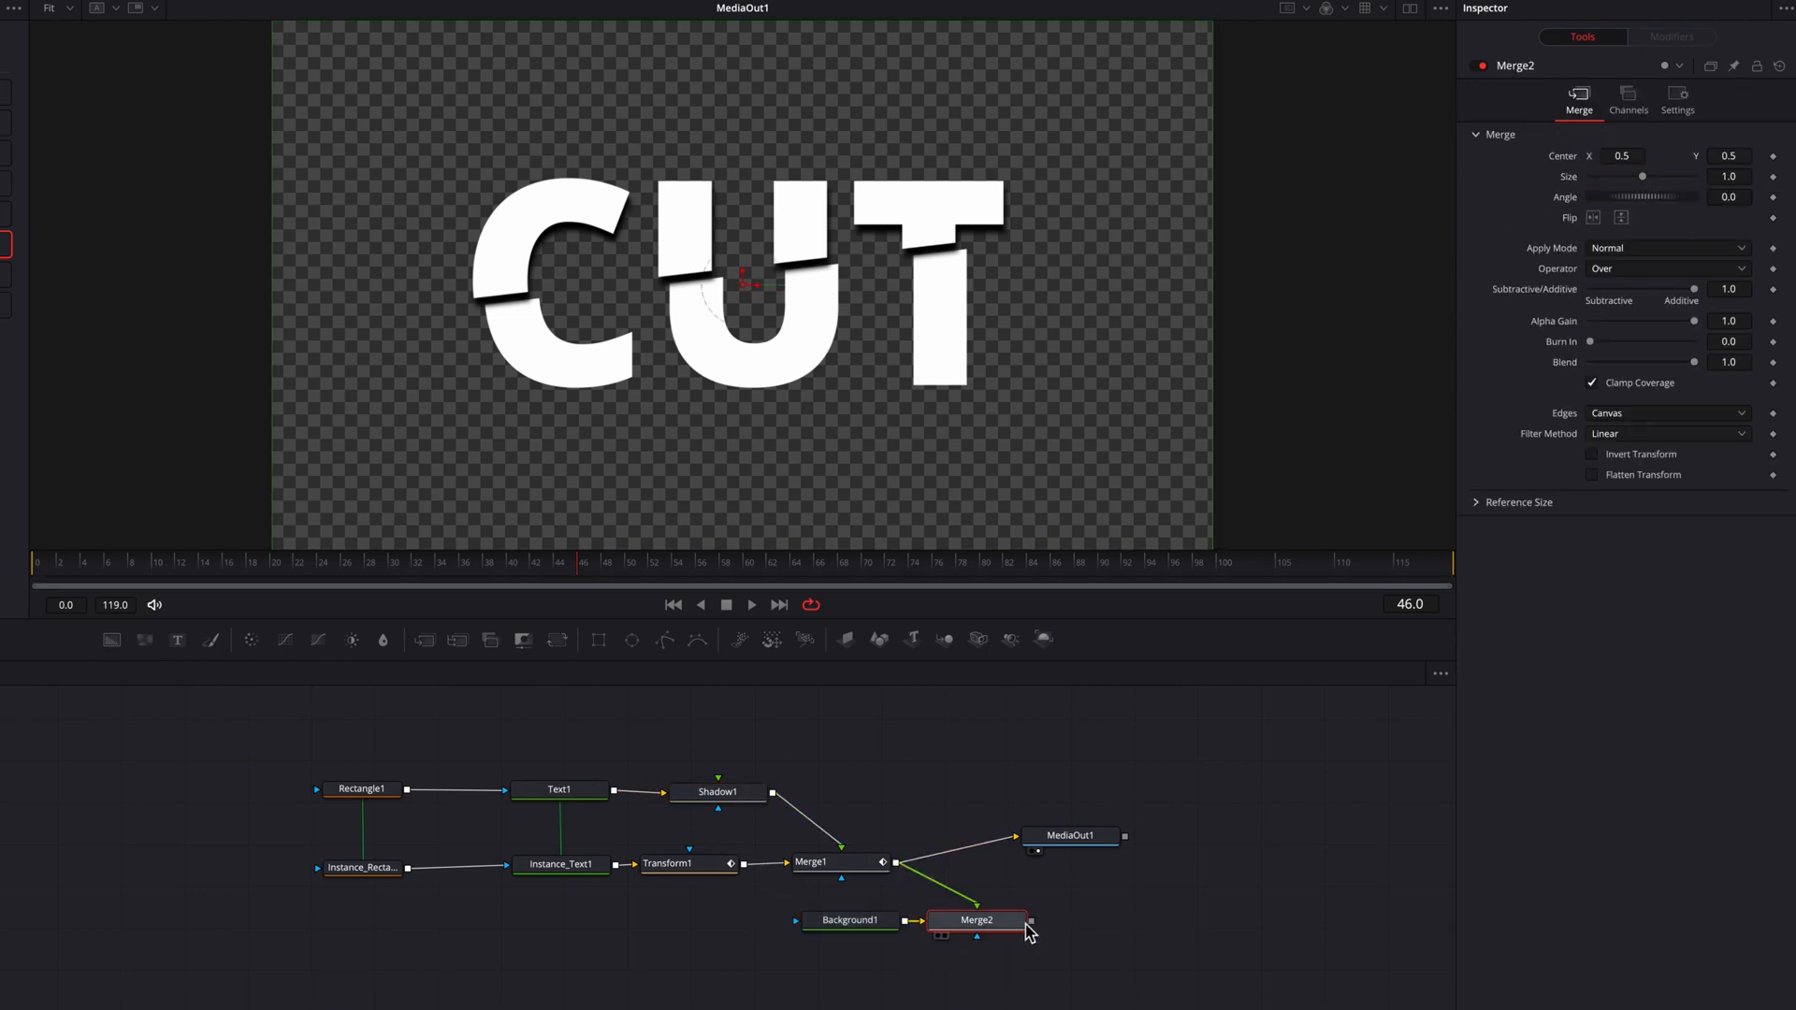
Connect Merge2 to MediaOut1 and set Background1's colour to dark red
left_click(850, 920)
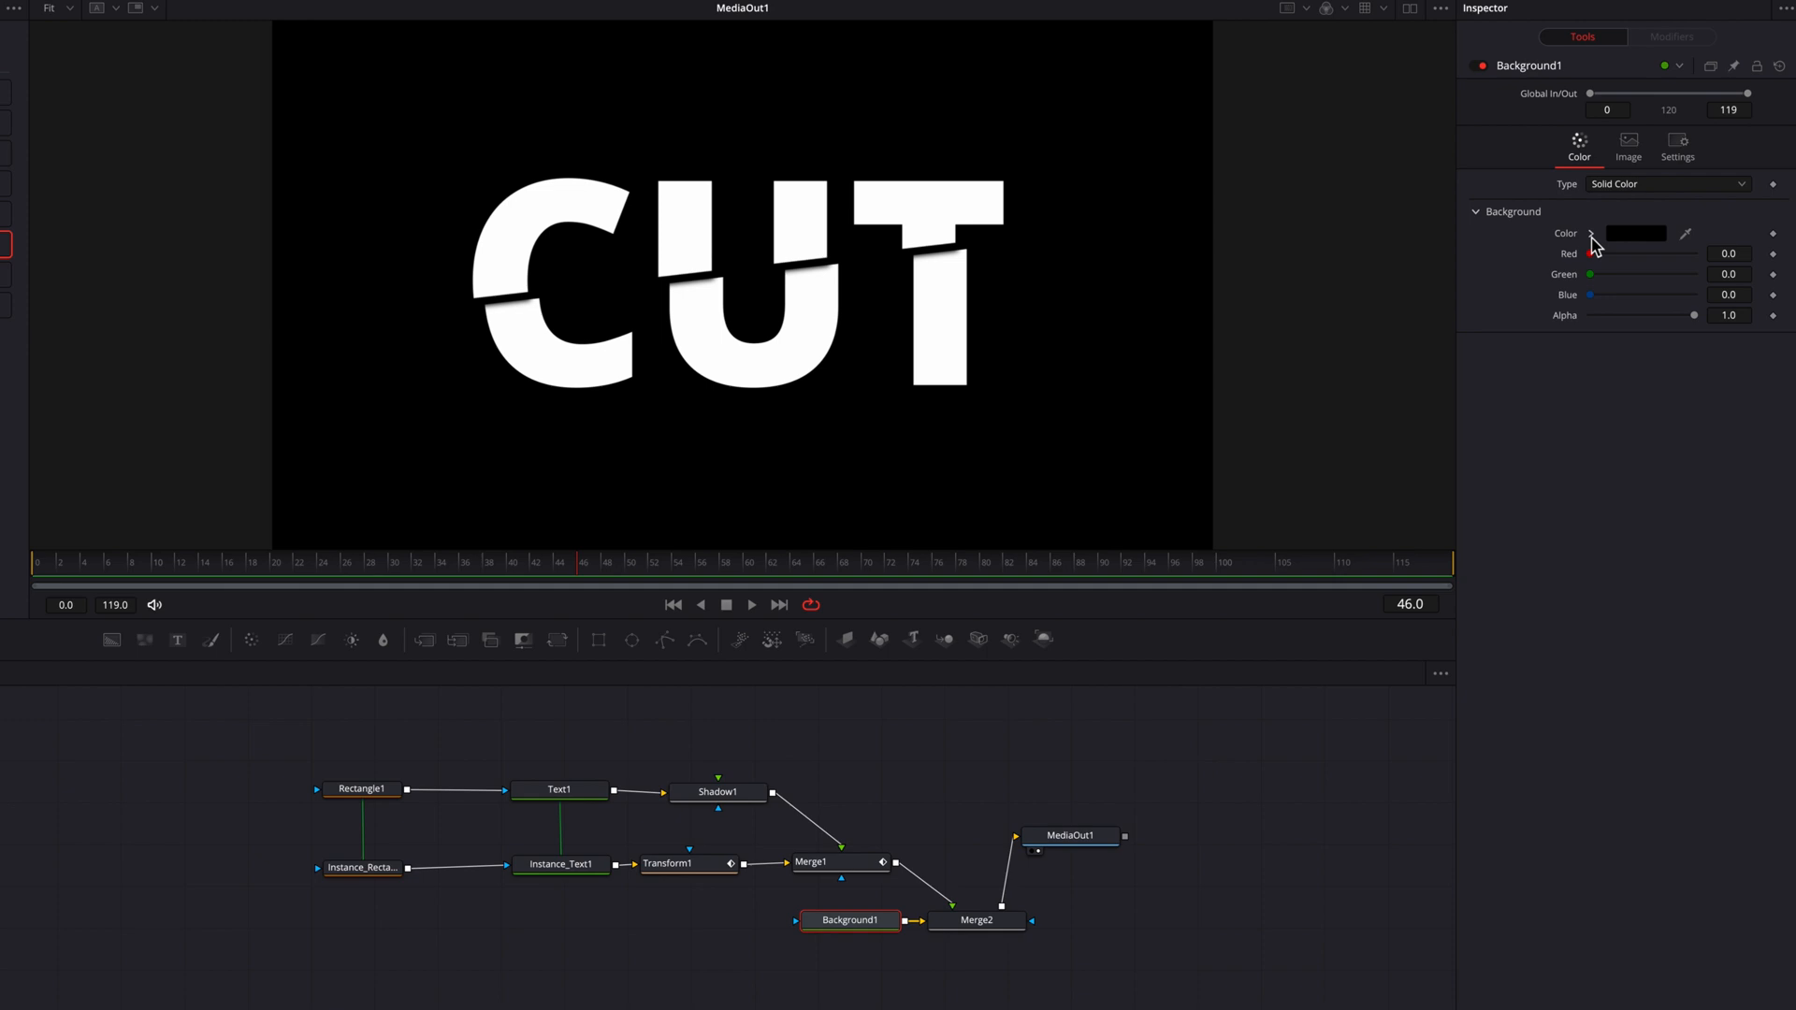
left_click(1590, 234)
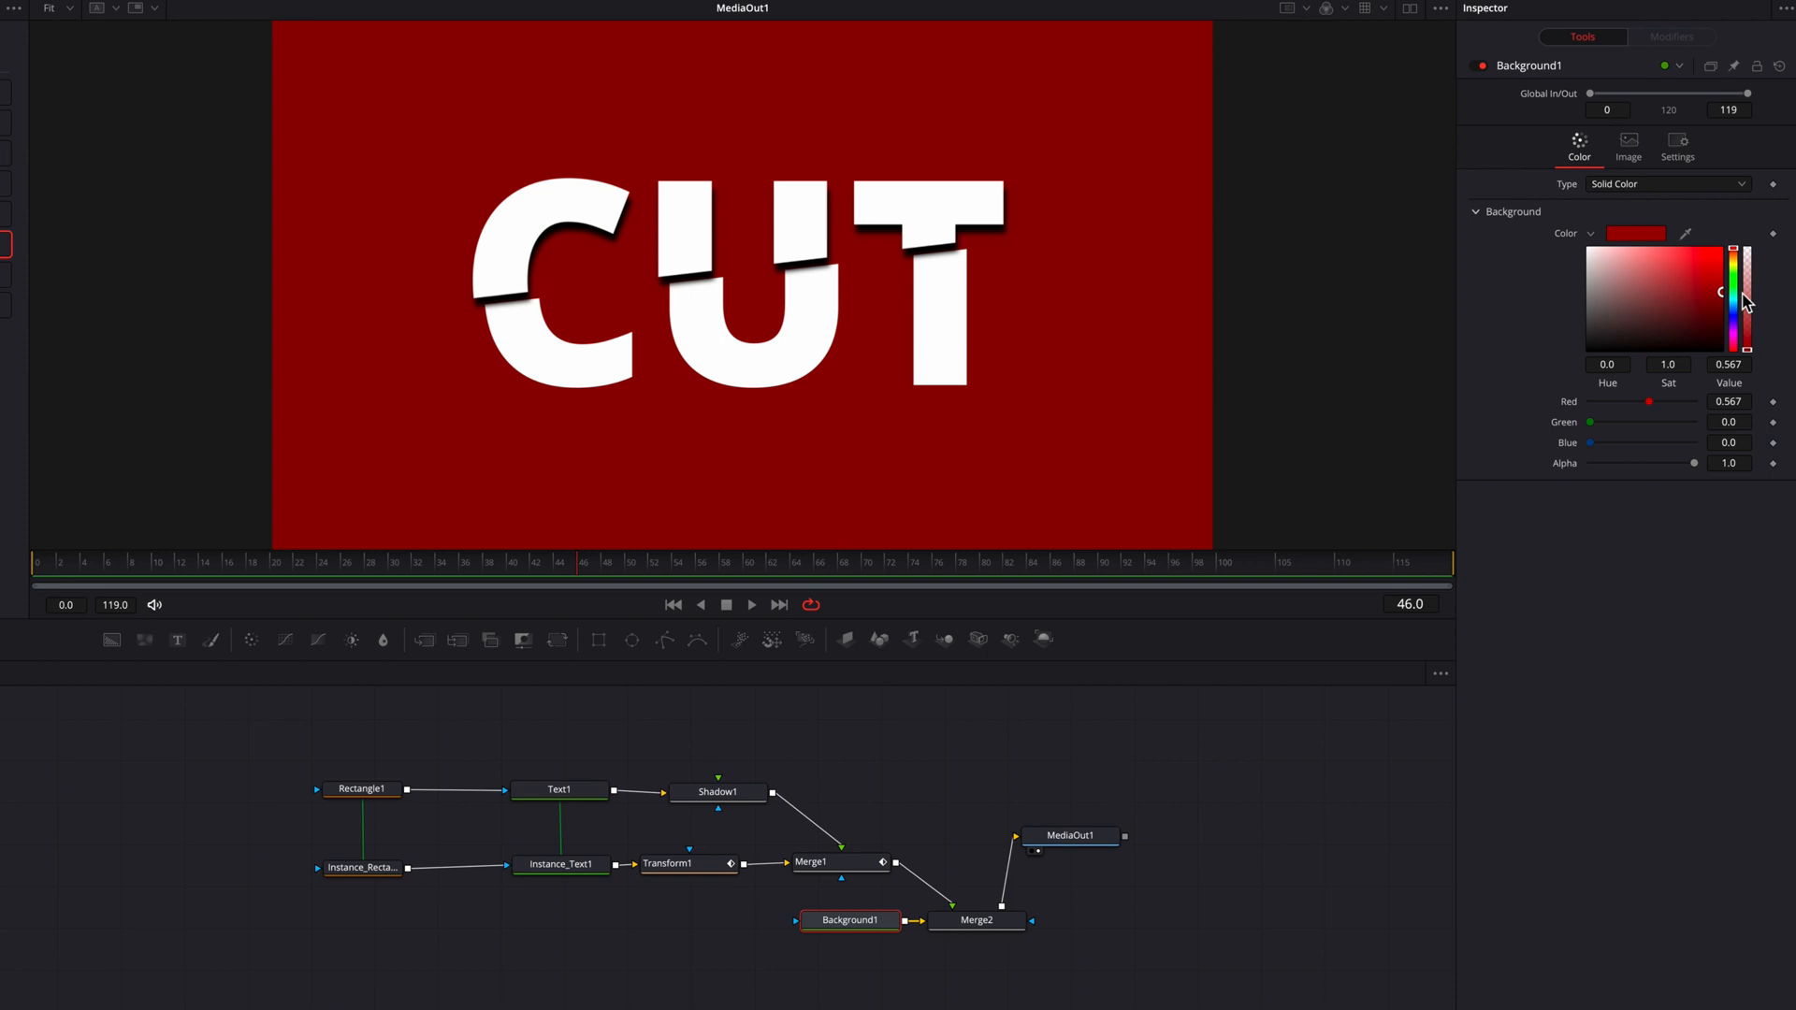
mouse_move(1253, 756)
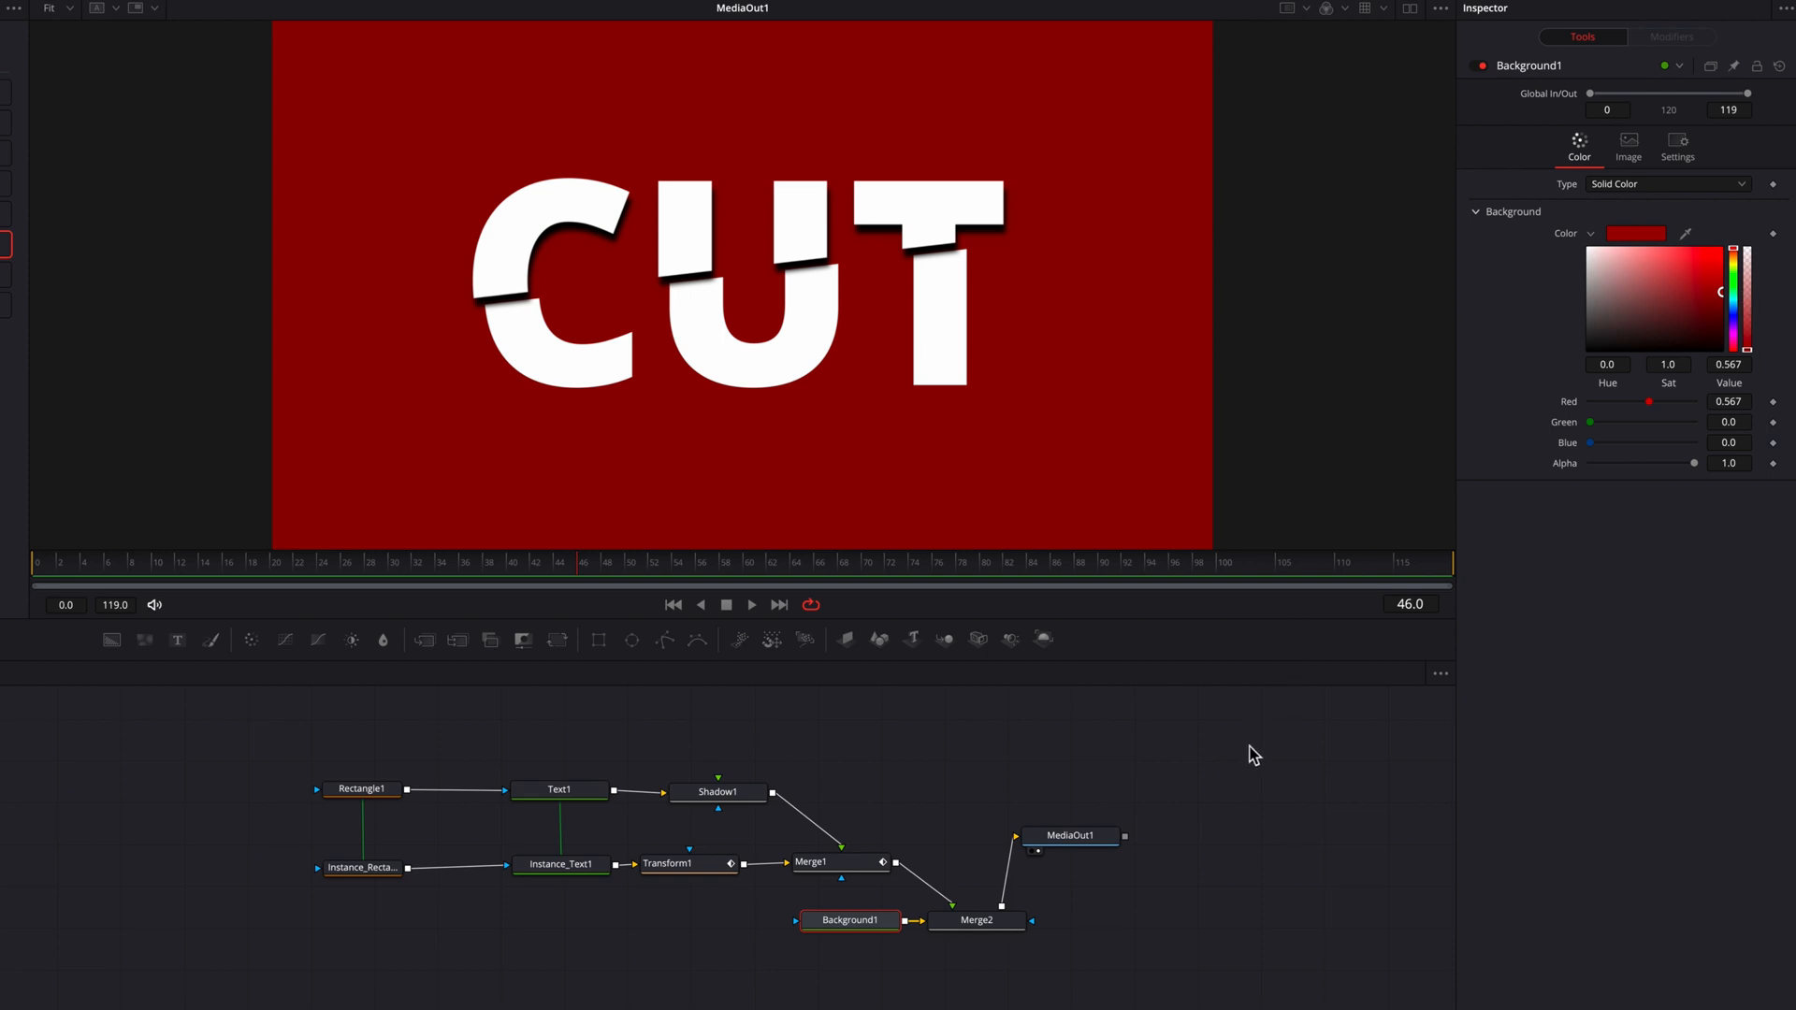
mouse_move(1216, 767)
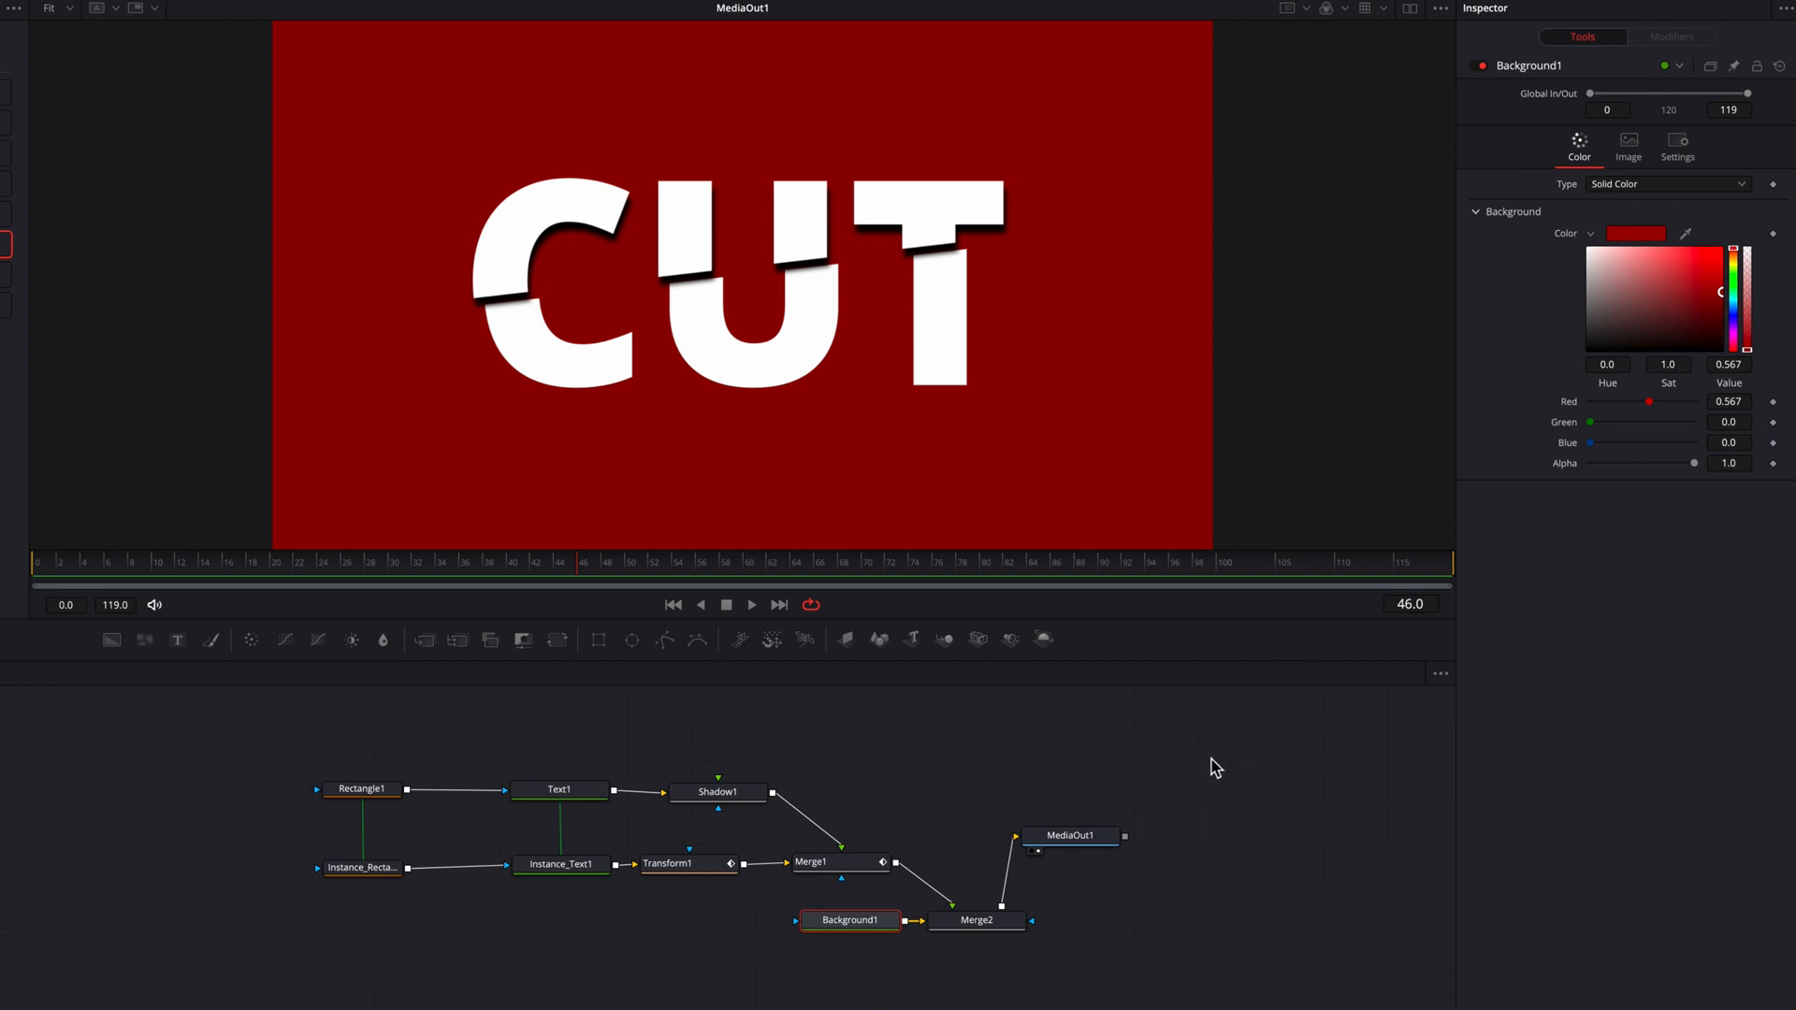
mouse_move(1162, 763)
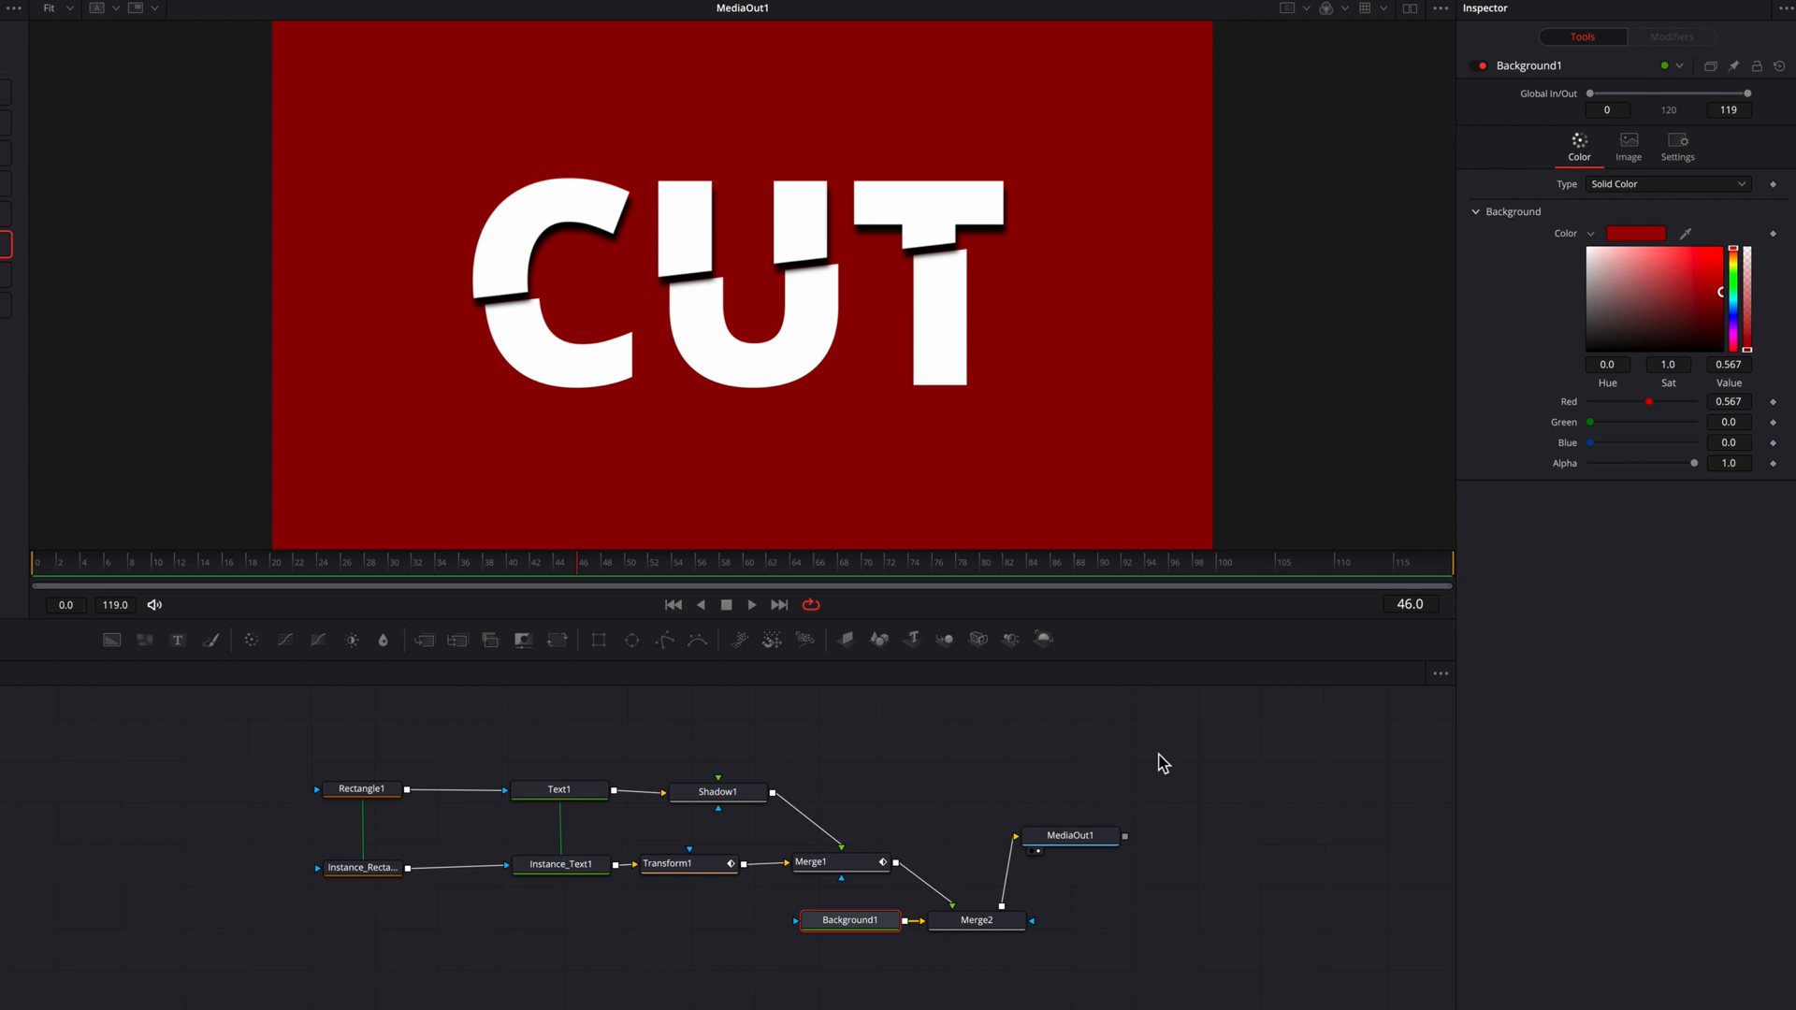
left_click(361, 866)
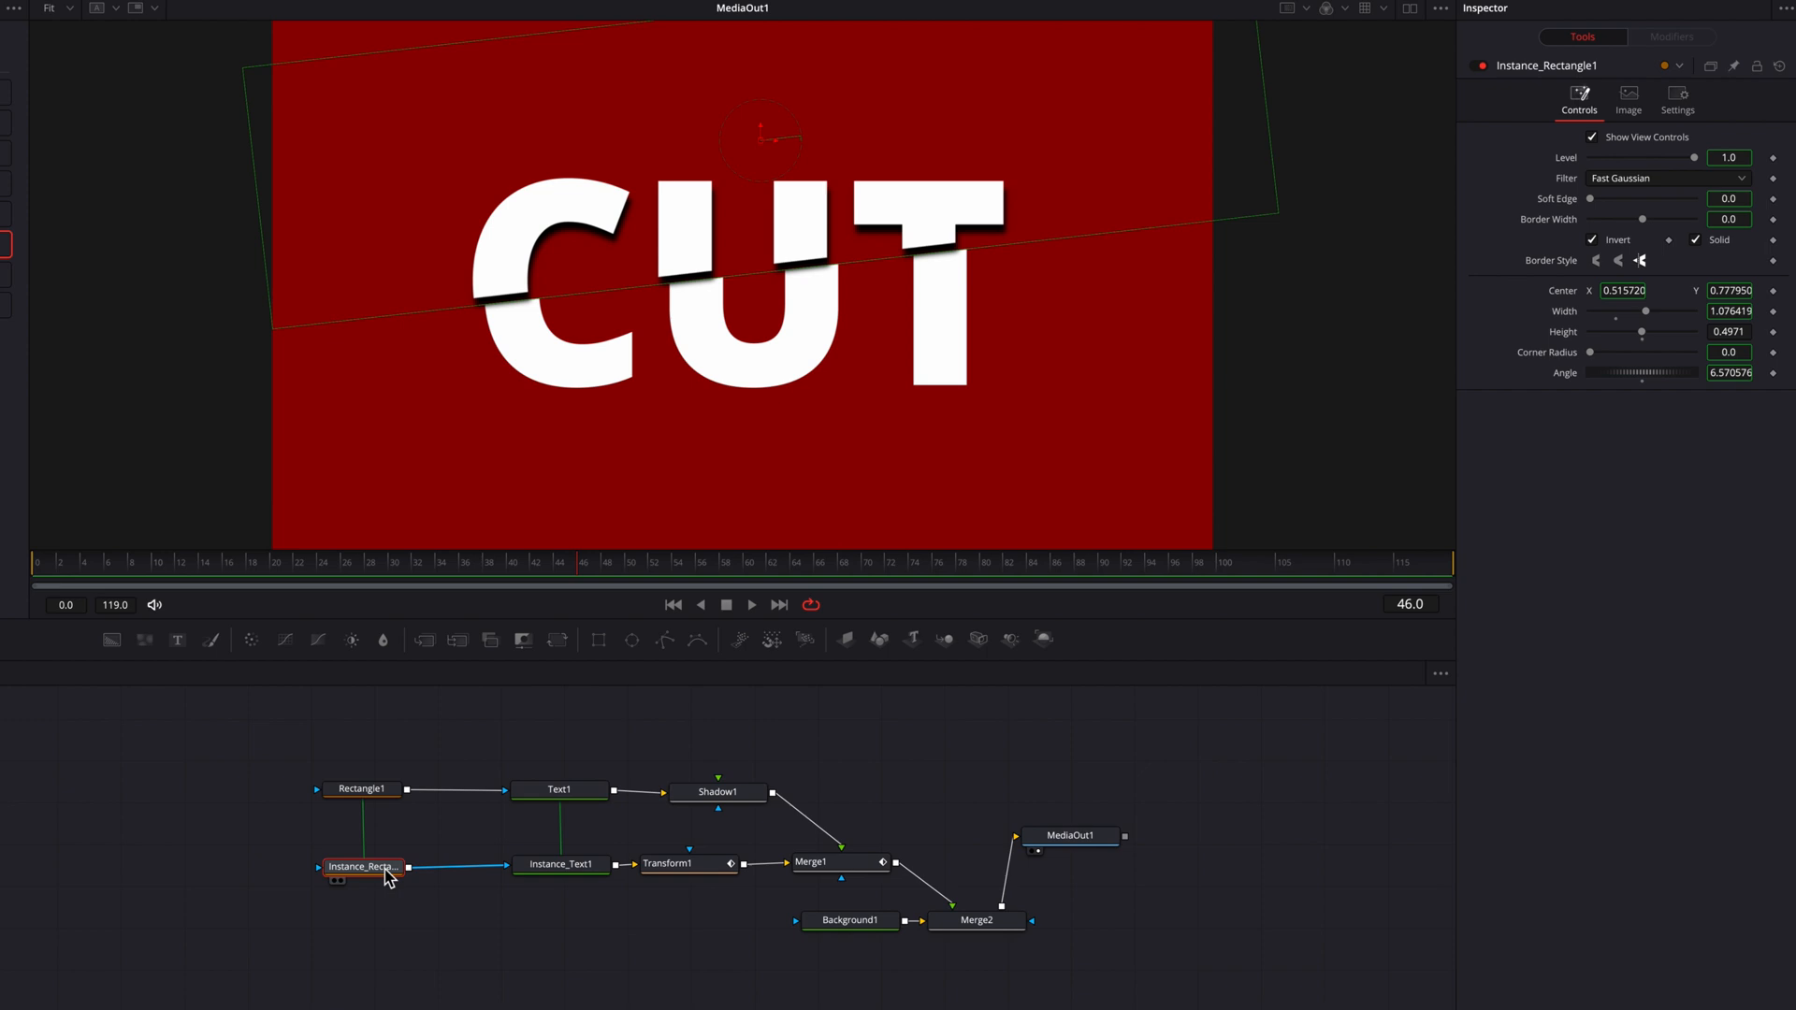
mouse_move(726, 730)
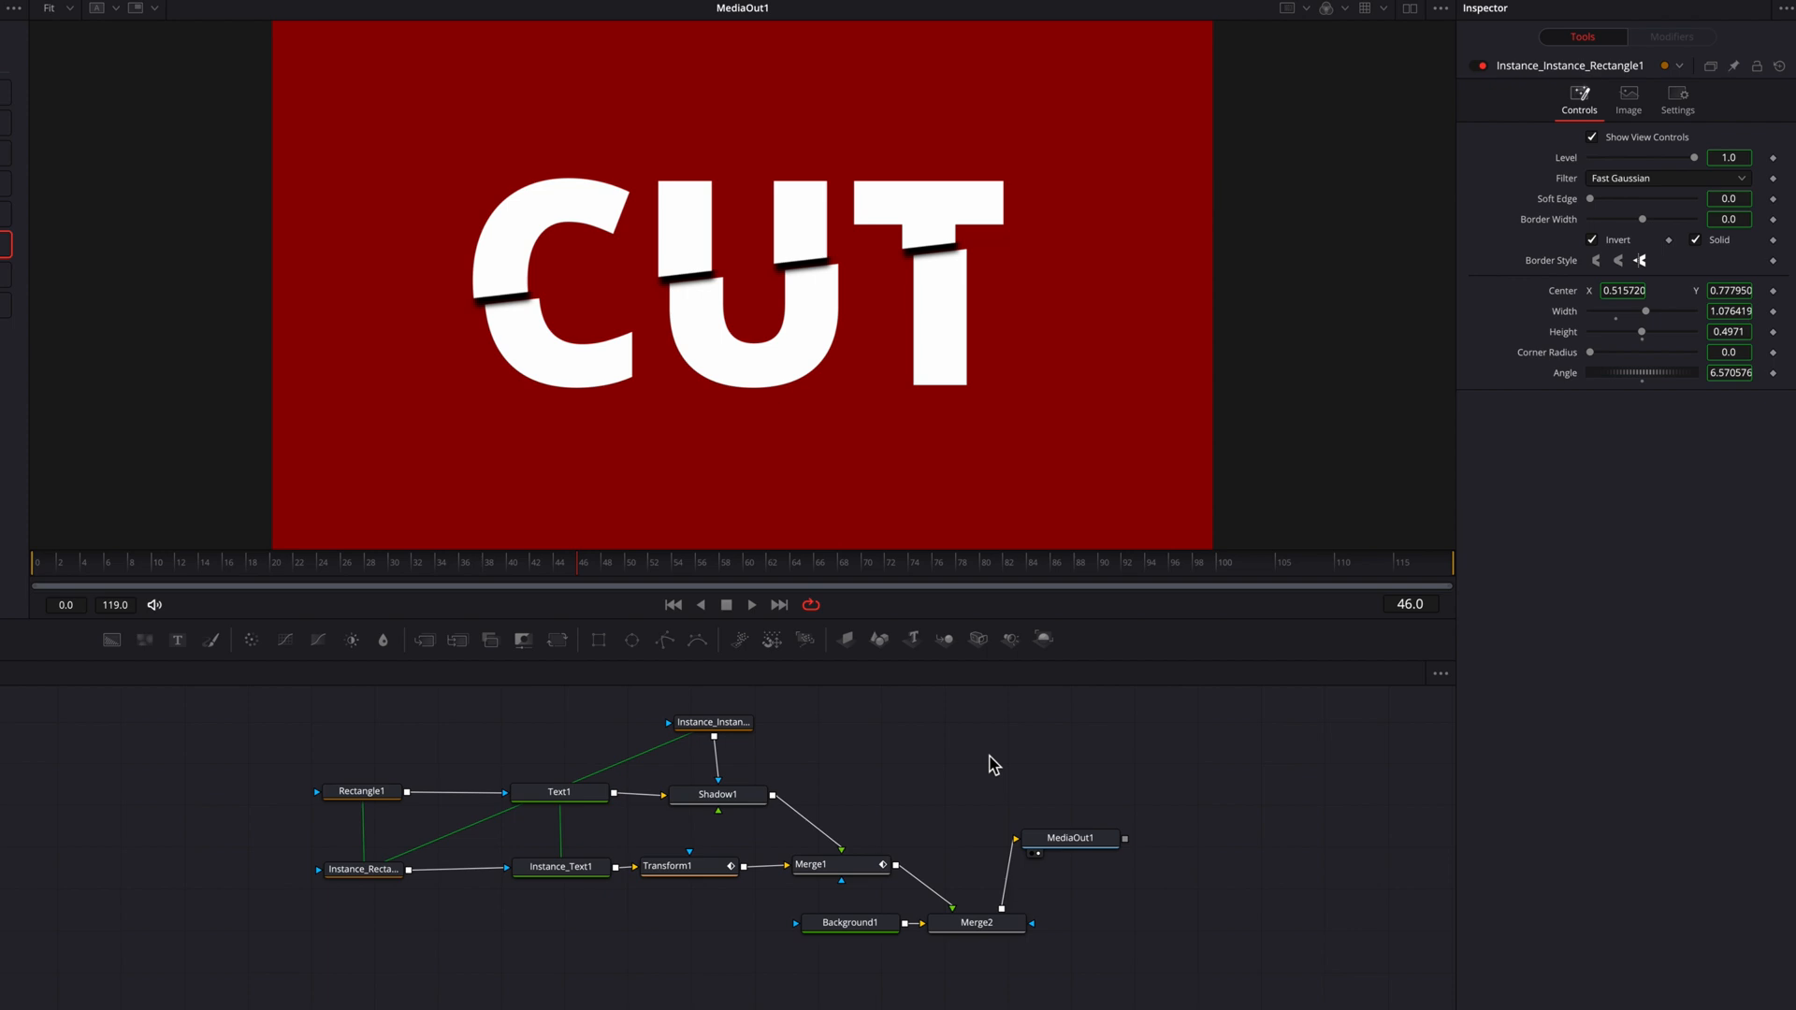
mouse_move(1712, 208)
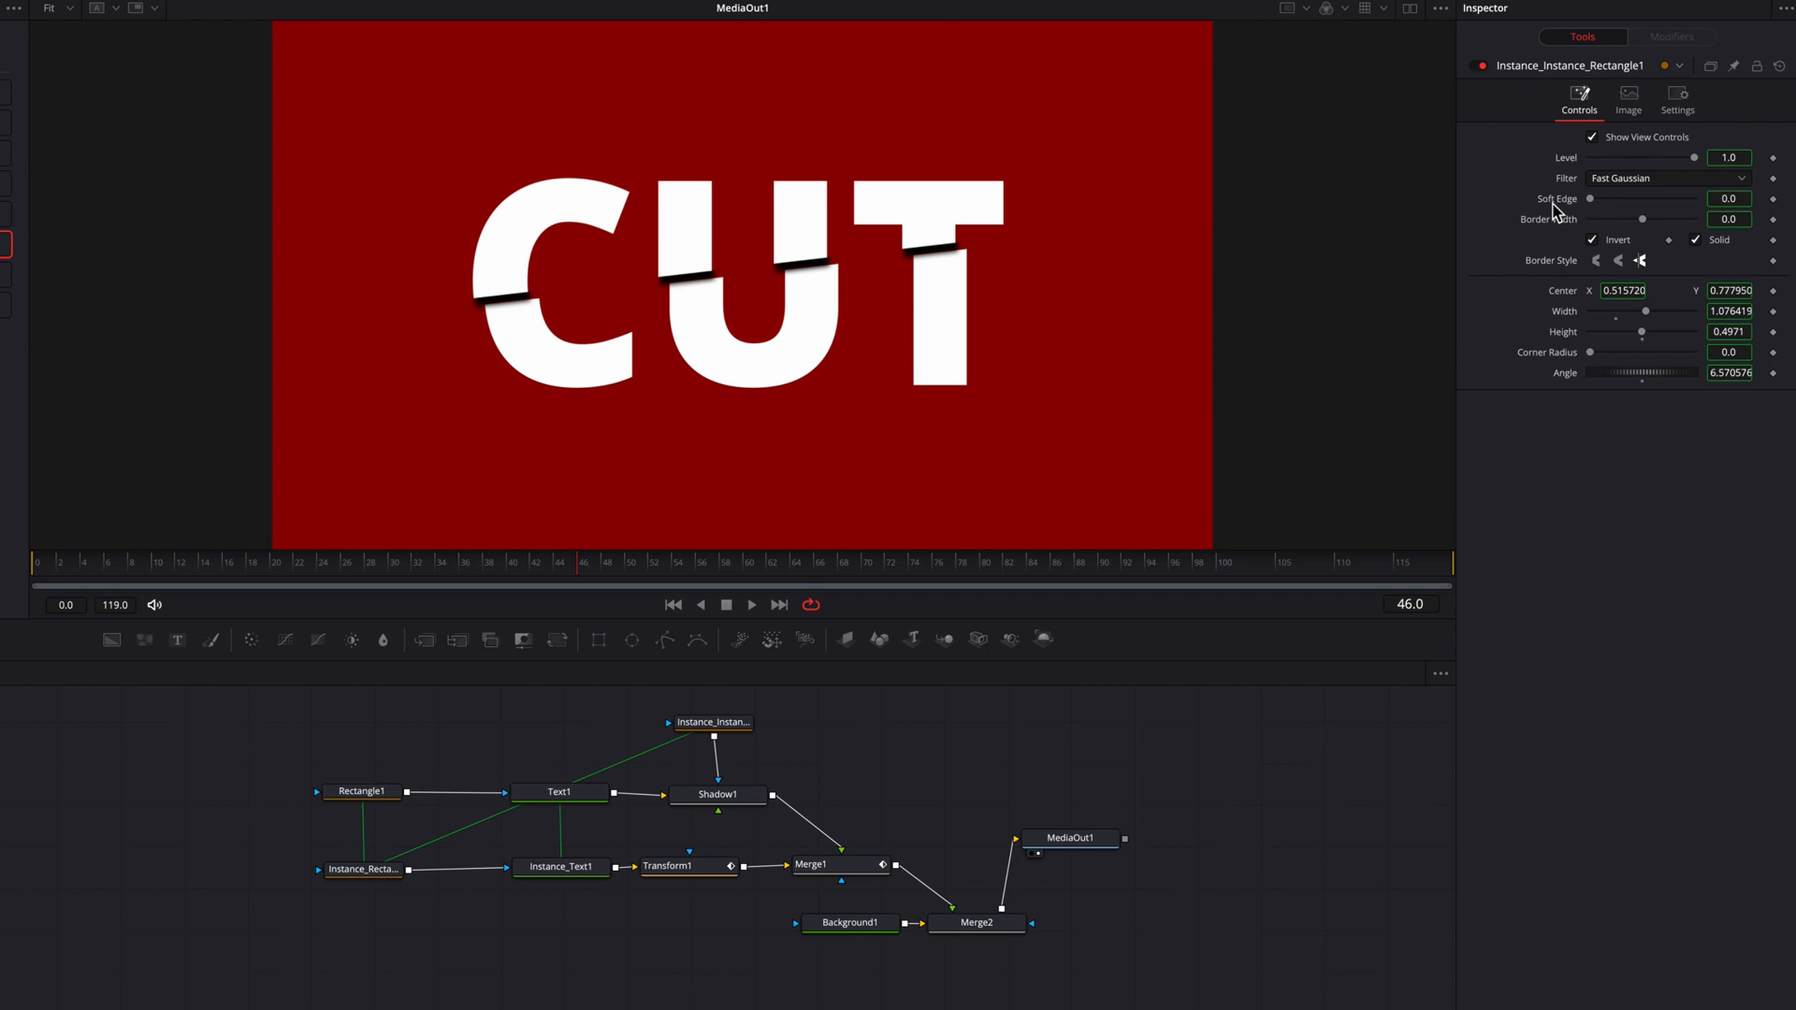
Mask Shadow1 with an instanced rectangle whose Soft Edge is deinstanced to 0.0169
right_click(1554, 198)
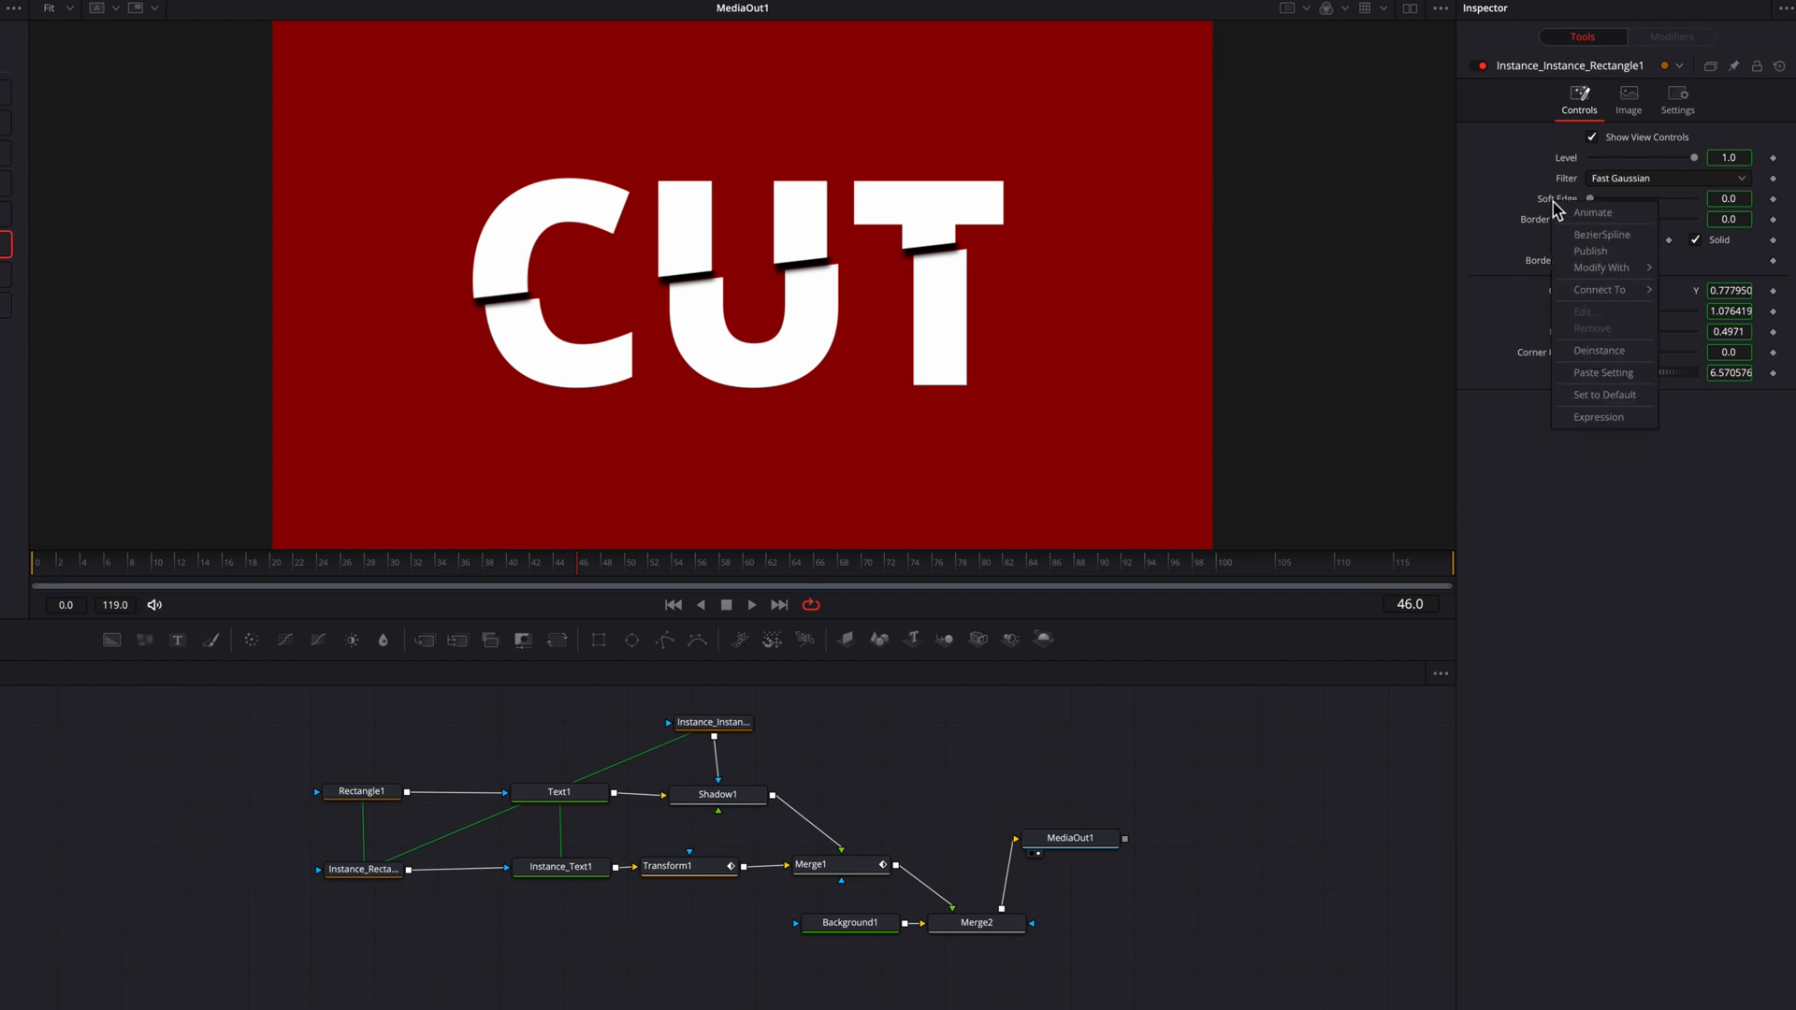
mouse_move(1599, 350)
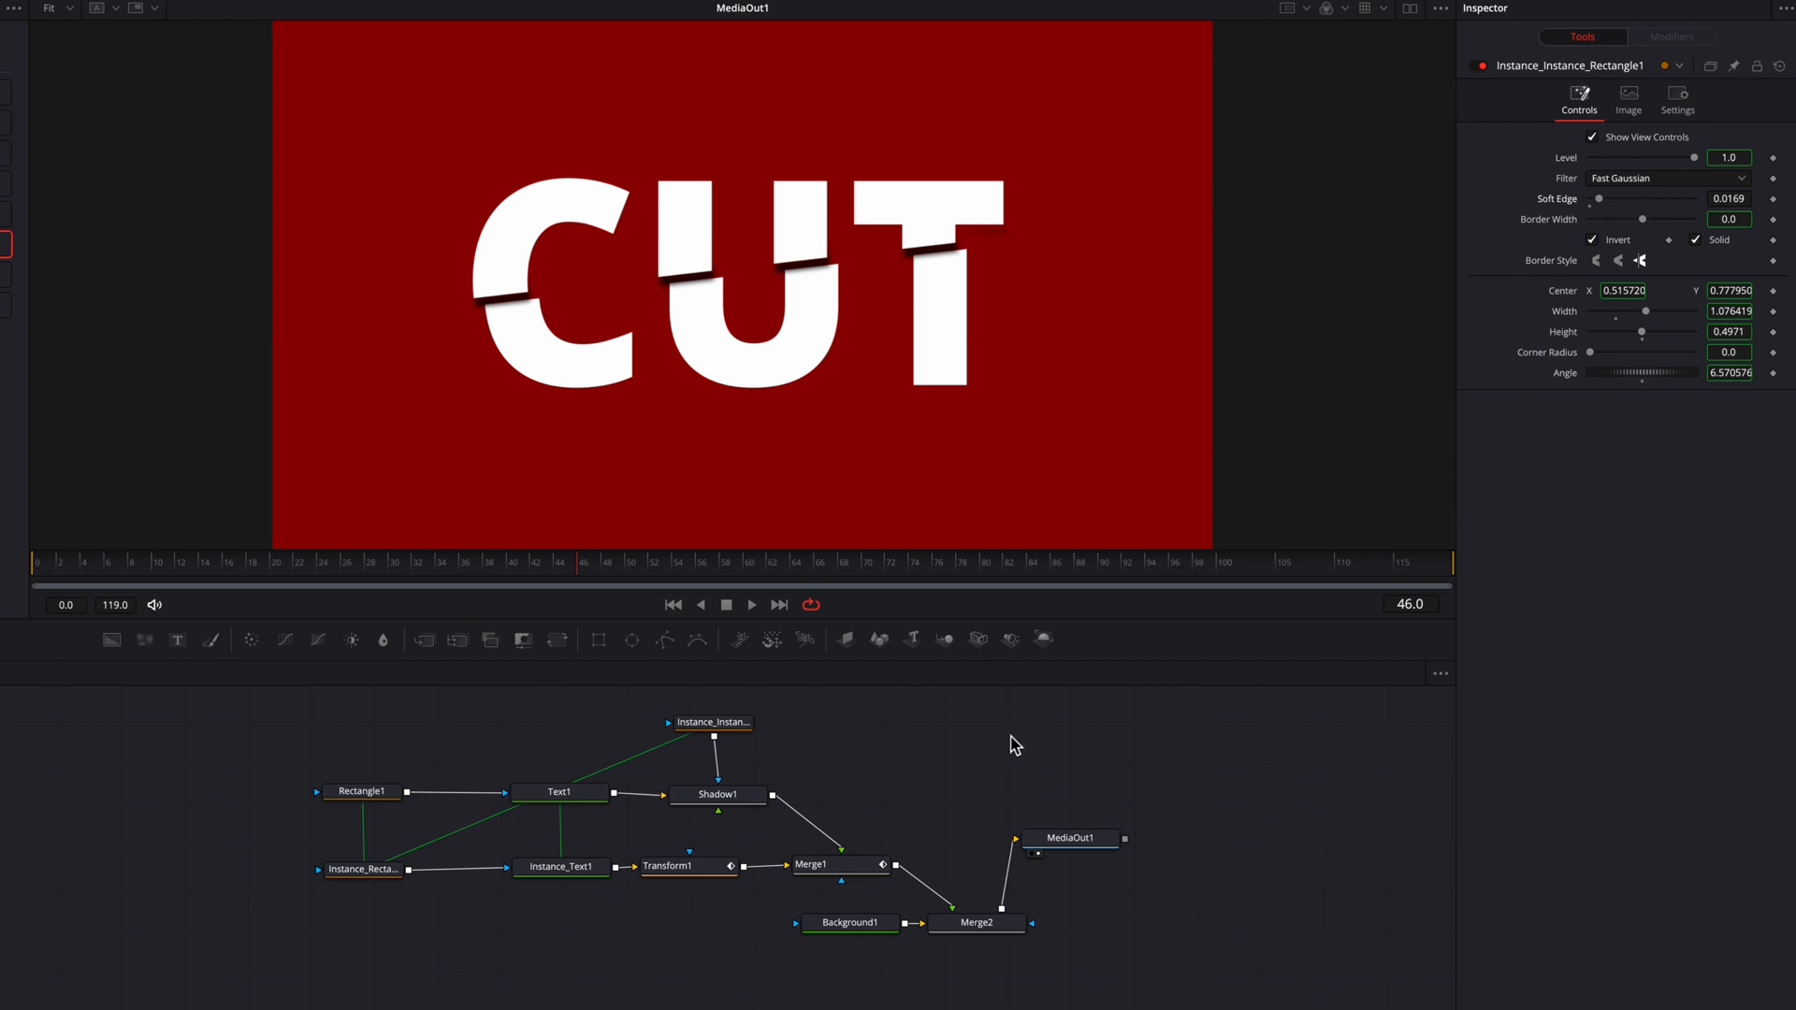
Keyframe Shadow1's Blend from 0.0, rising to 1.0 by frame 34 as the halves separate
left_click(718, 795)
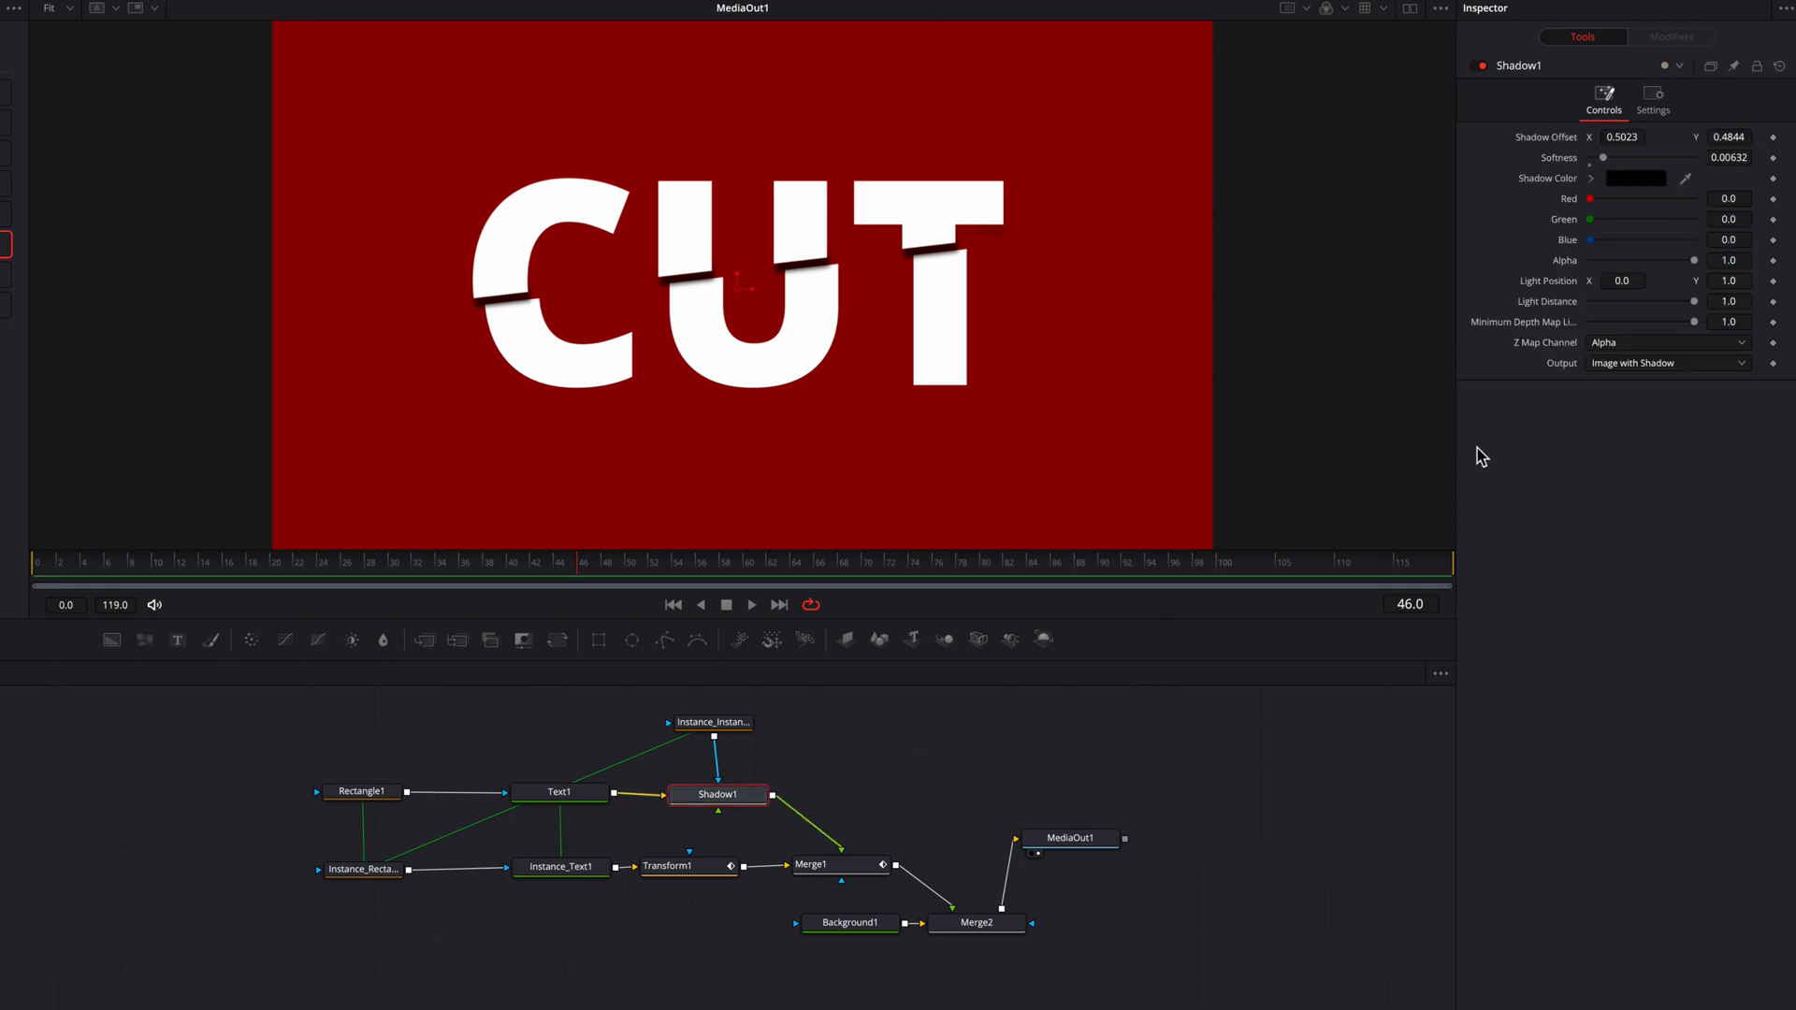
left_click(1652, 101)
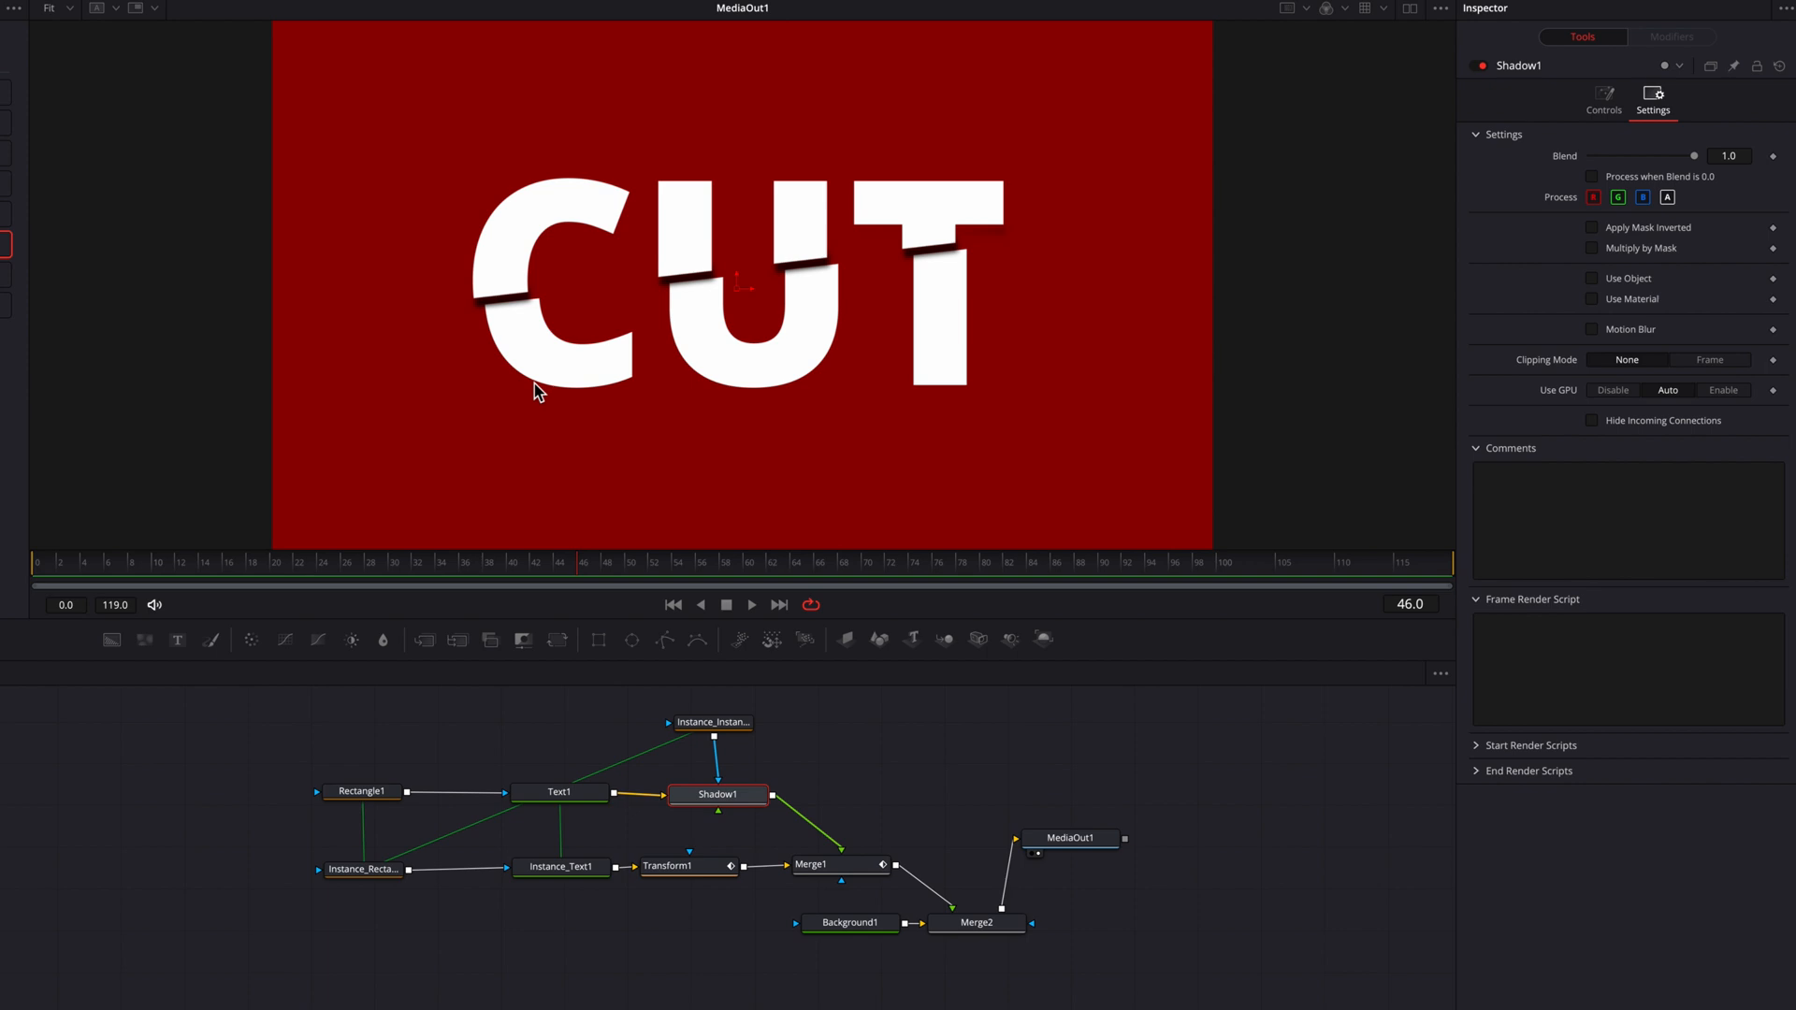
left_click(674, 604)
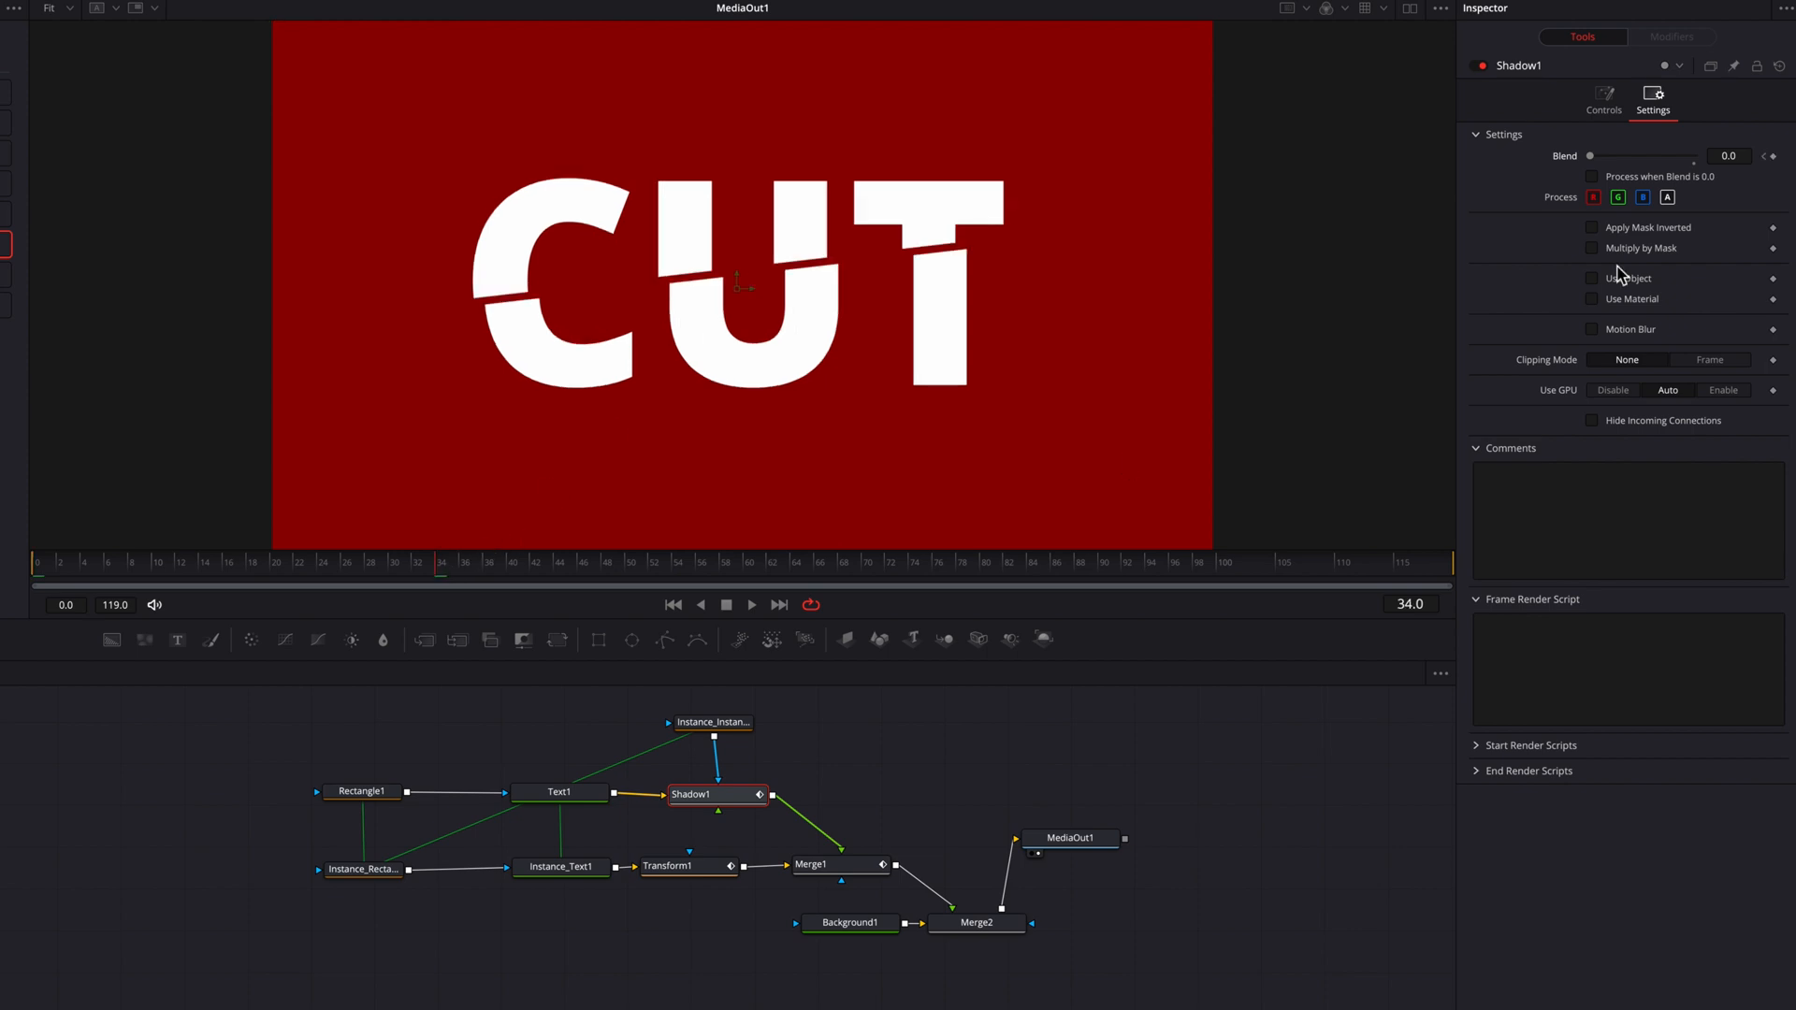
mouse_move(1596, 166)
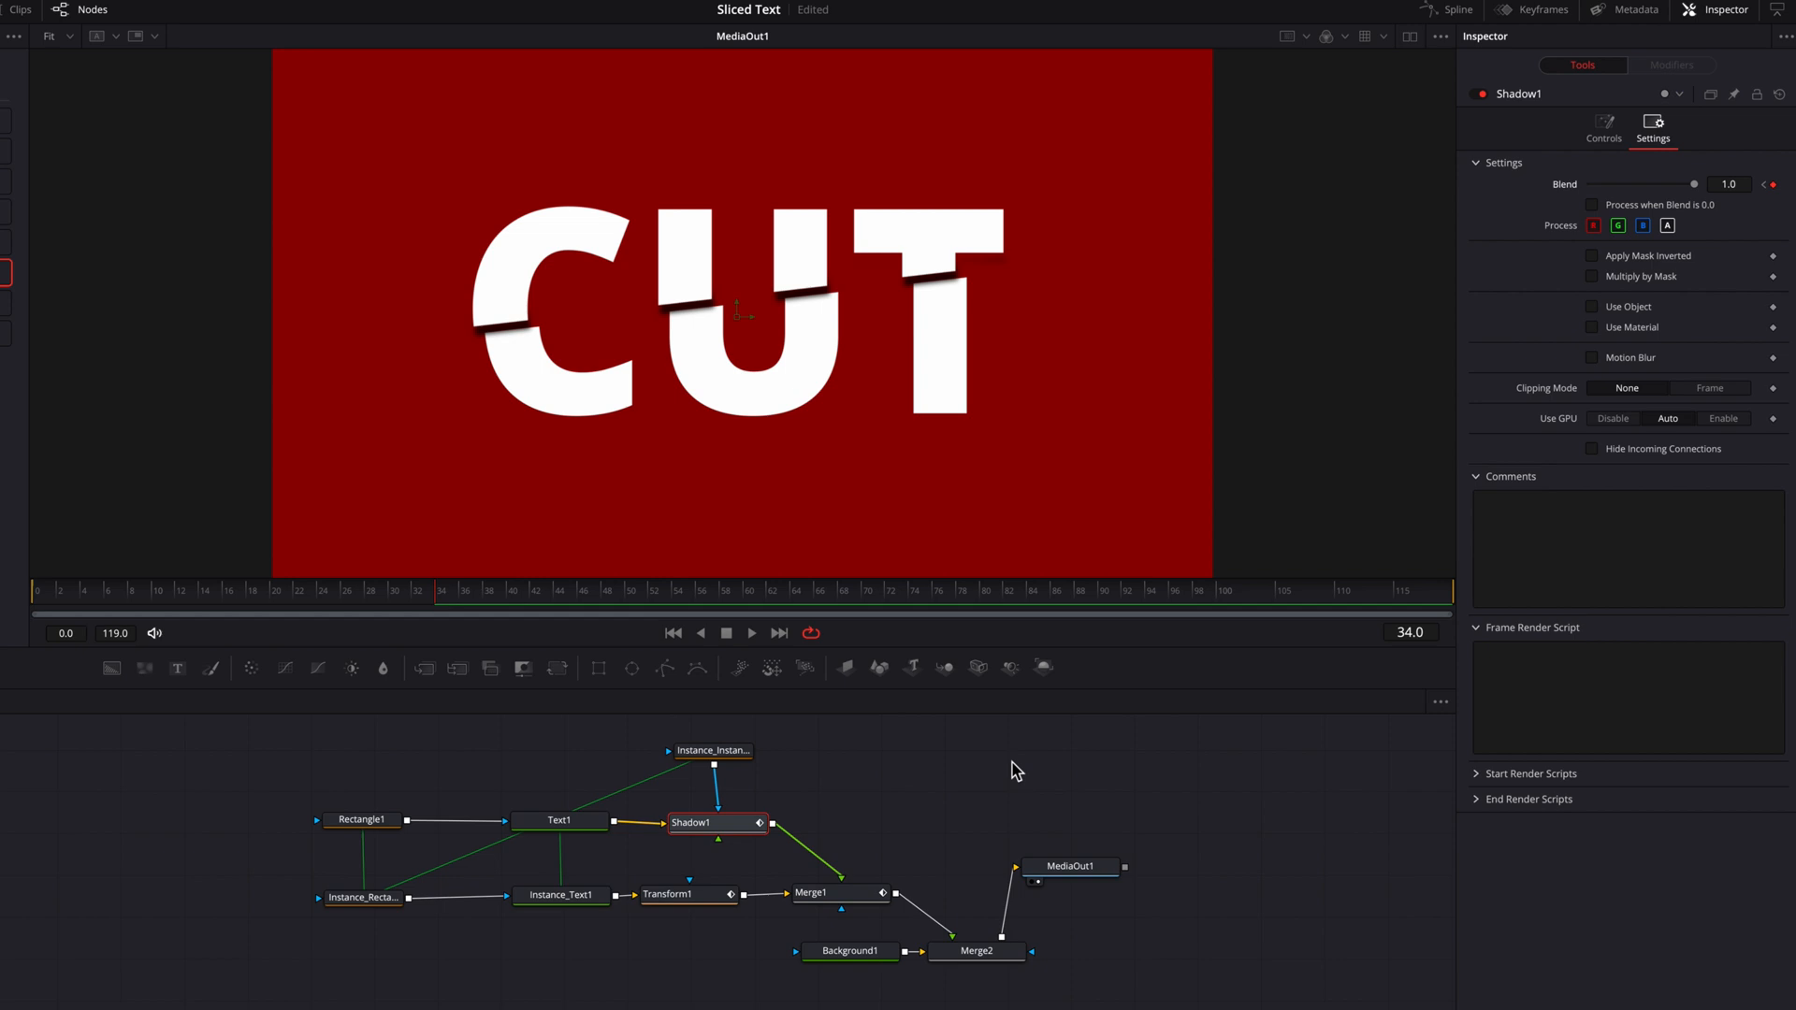
left_click(1456, 9)
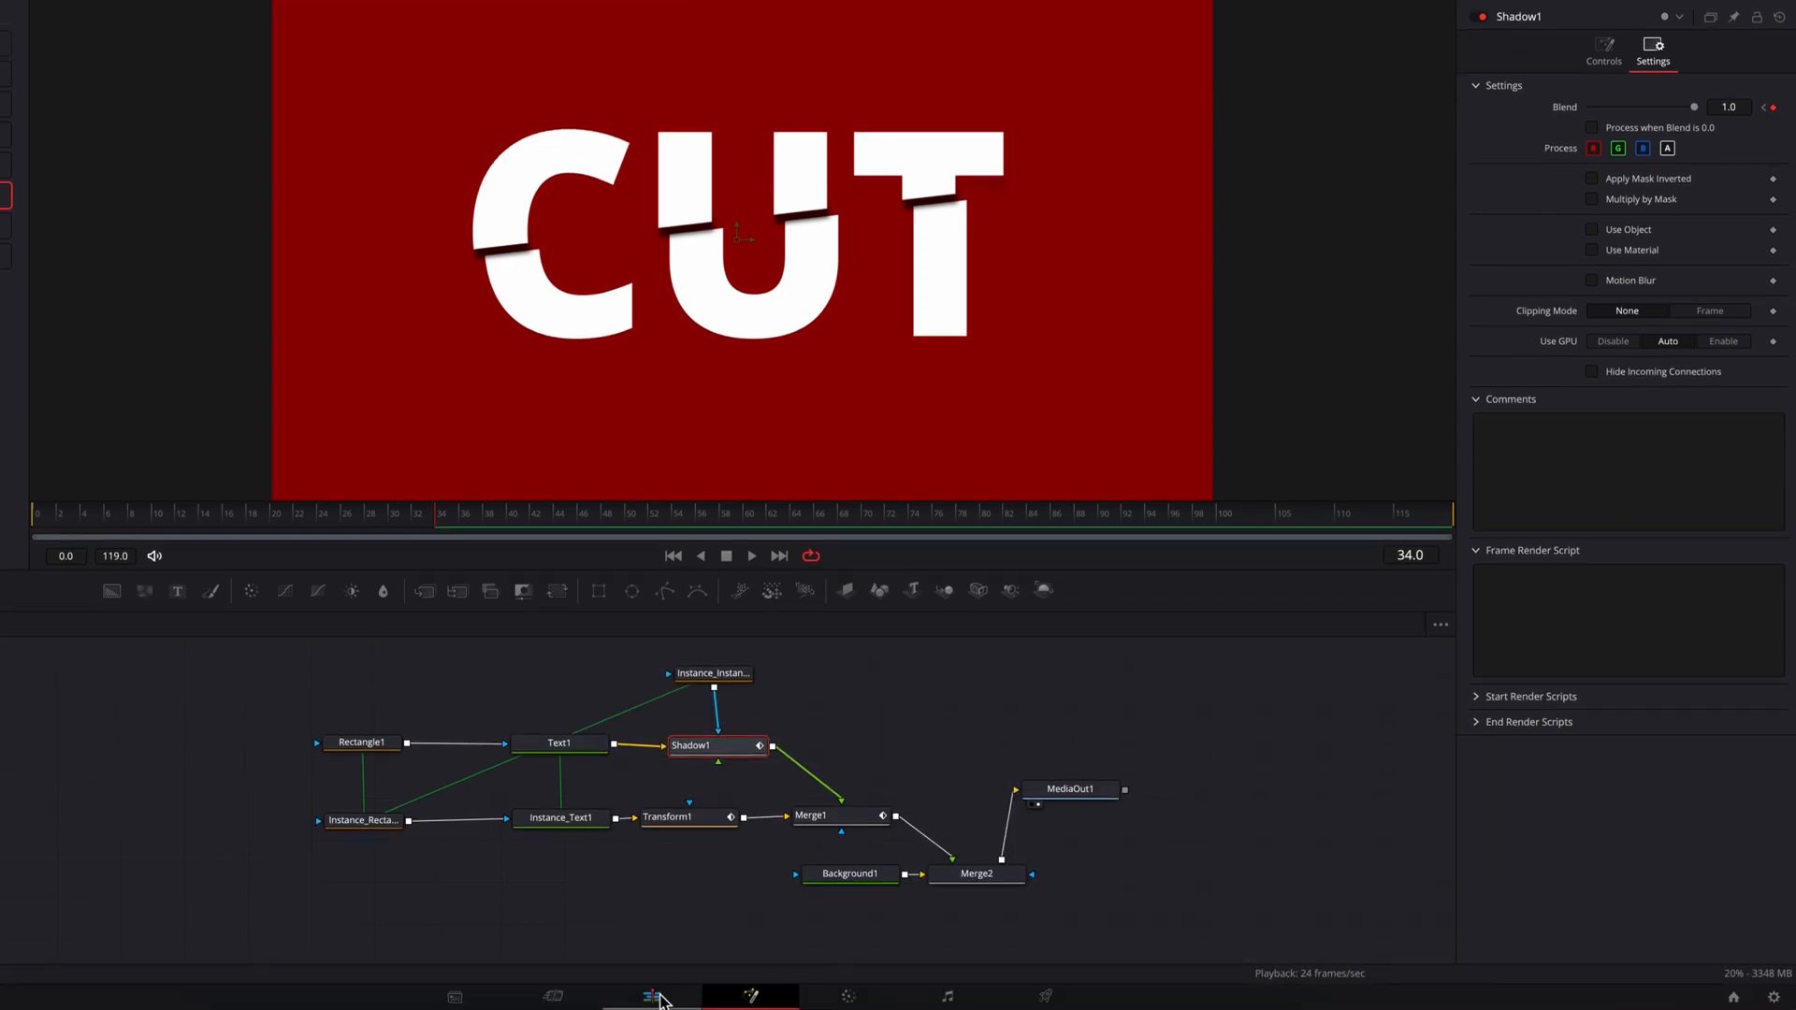
left_click(651, 995)
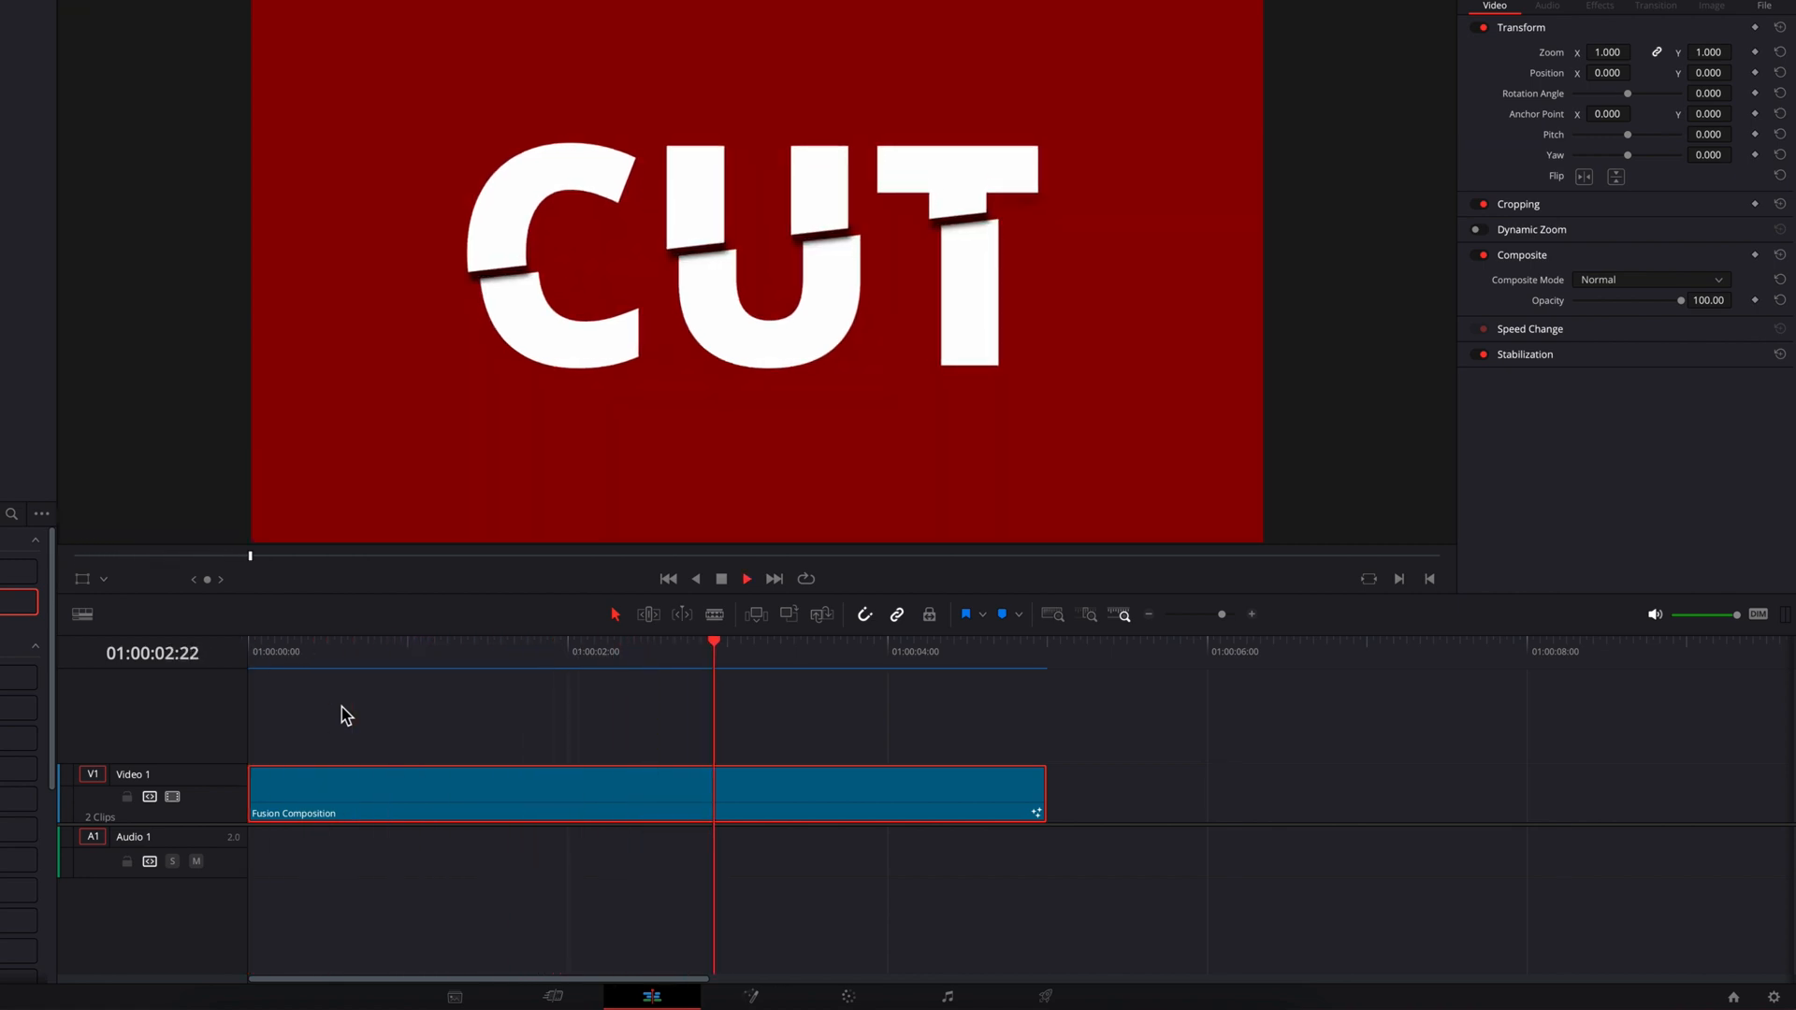
left_click(668, 578)
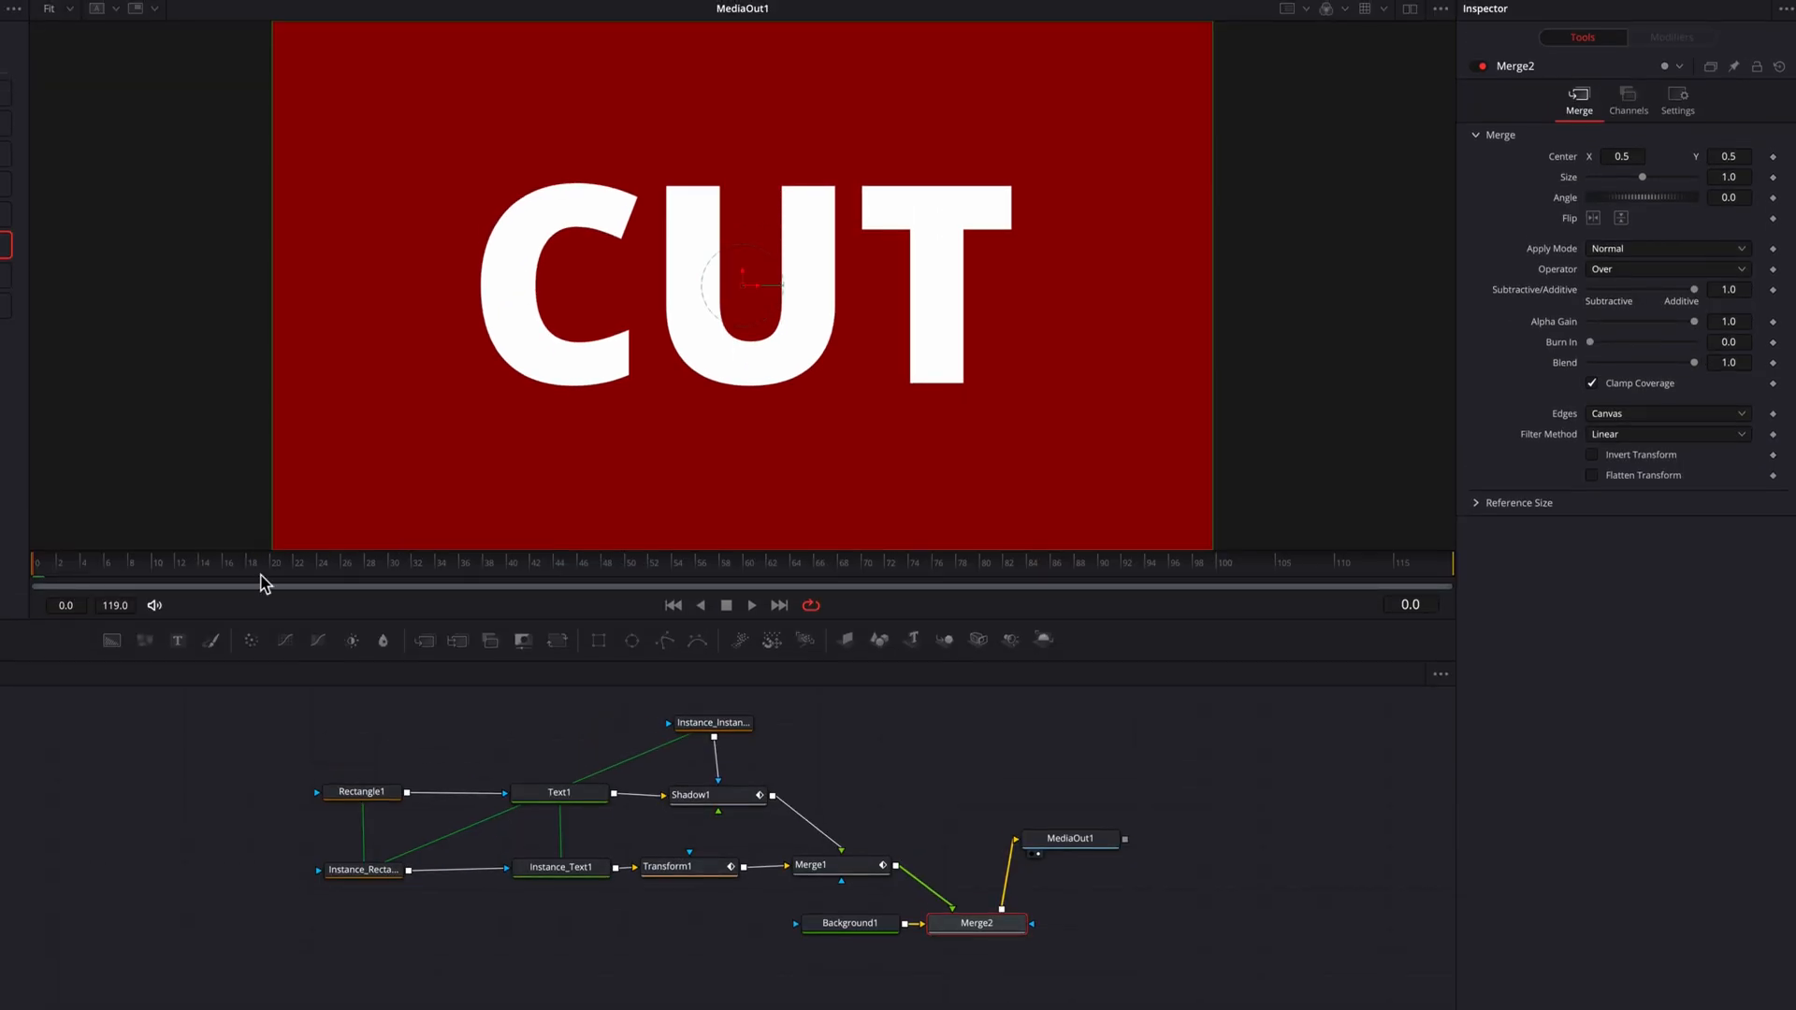
Check the split at frame 24 and review Rectangle1's mask values on the upper slice
left_click(324, 561)
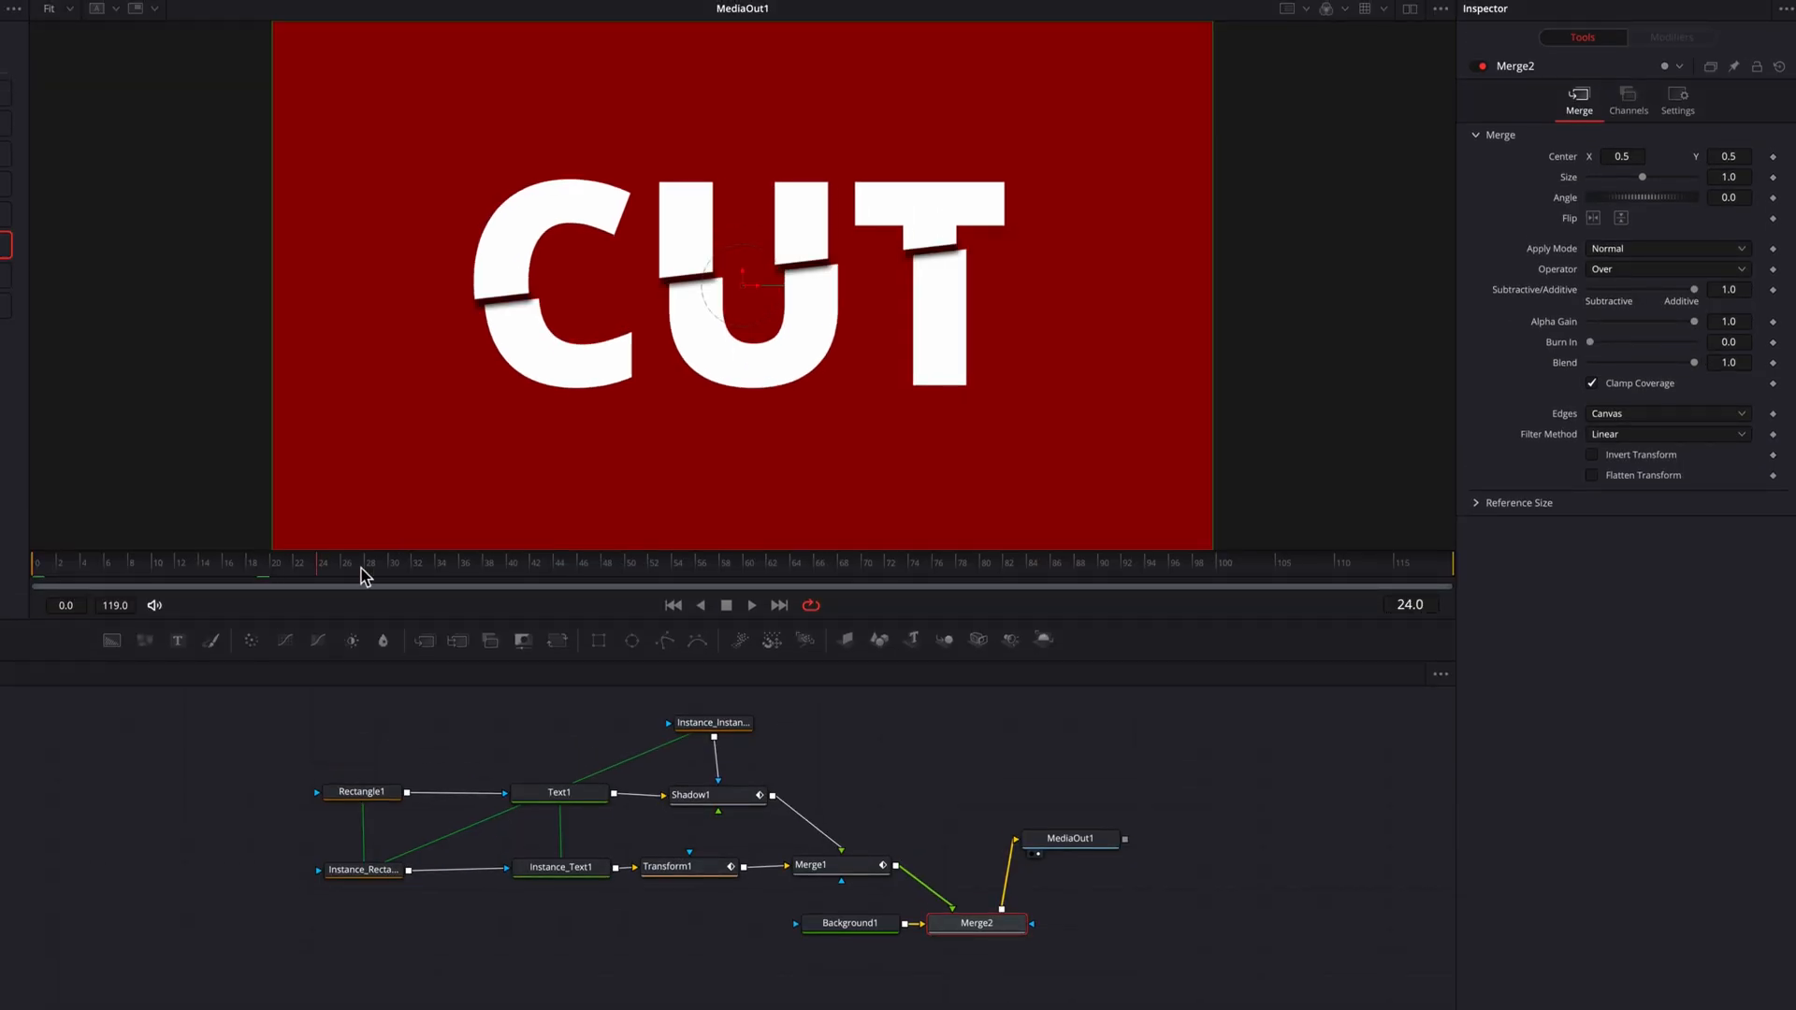
left_click(361, 792)
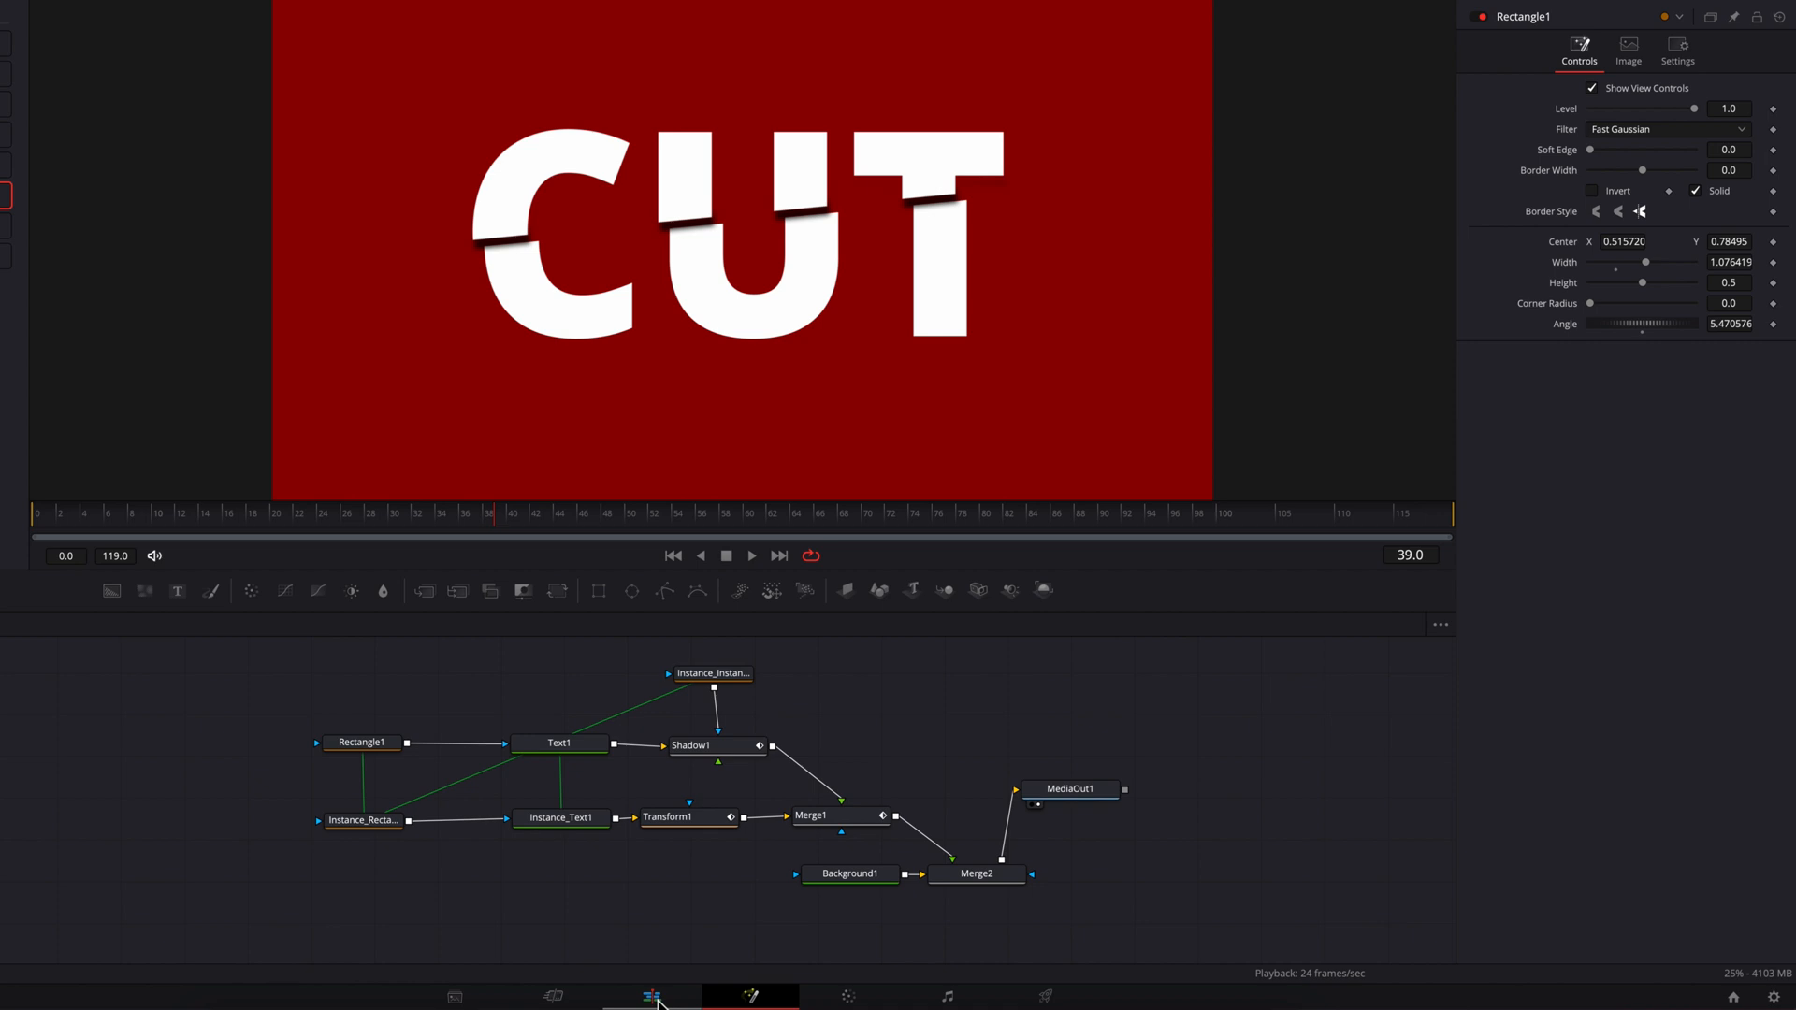
Return to the Edit page timeline and move the playhead back to the clip start
left_click(651, 997)
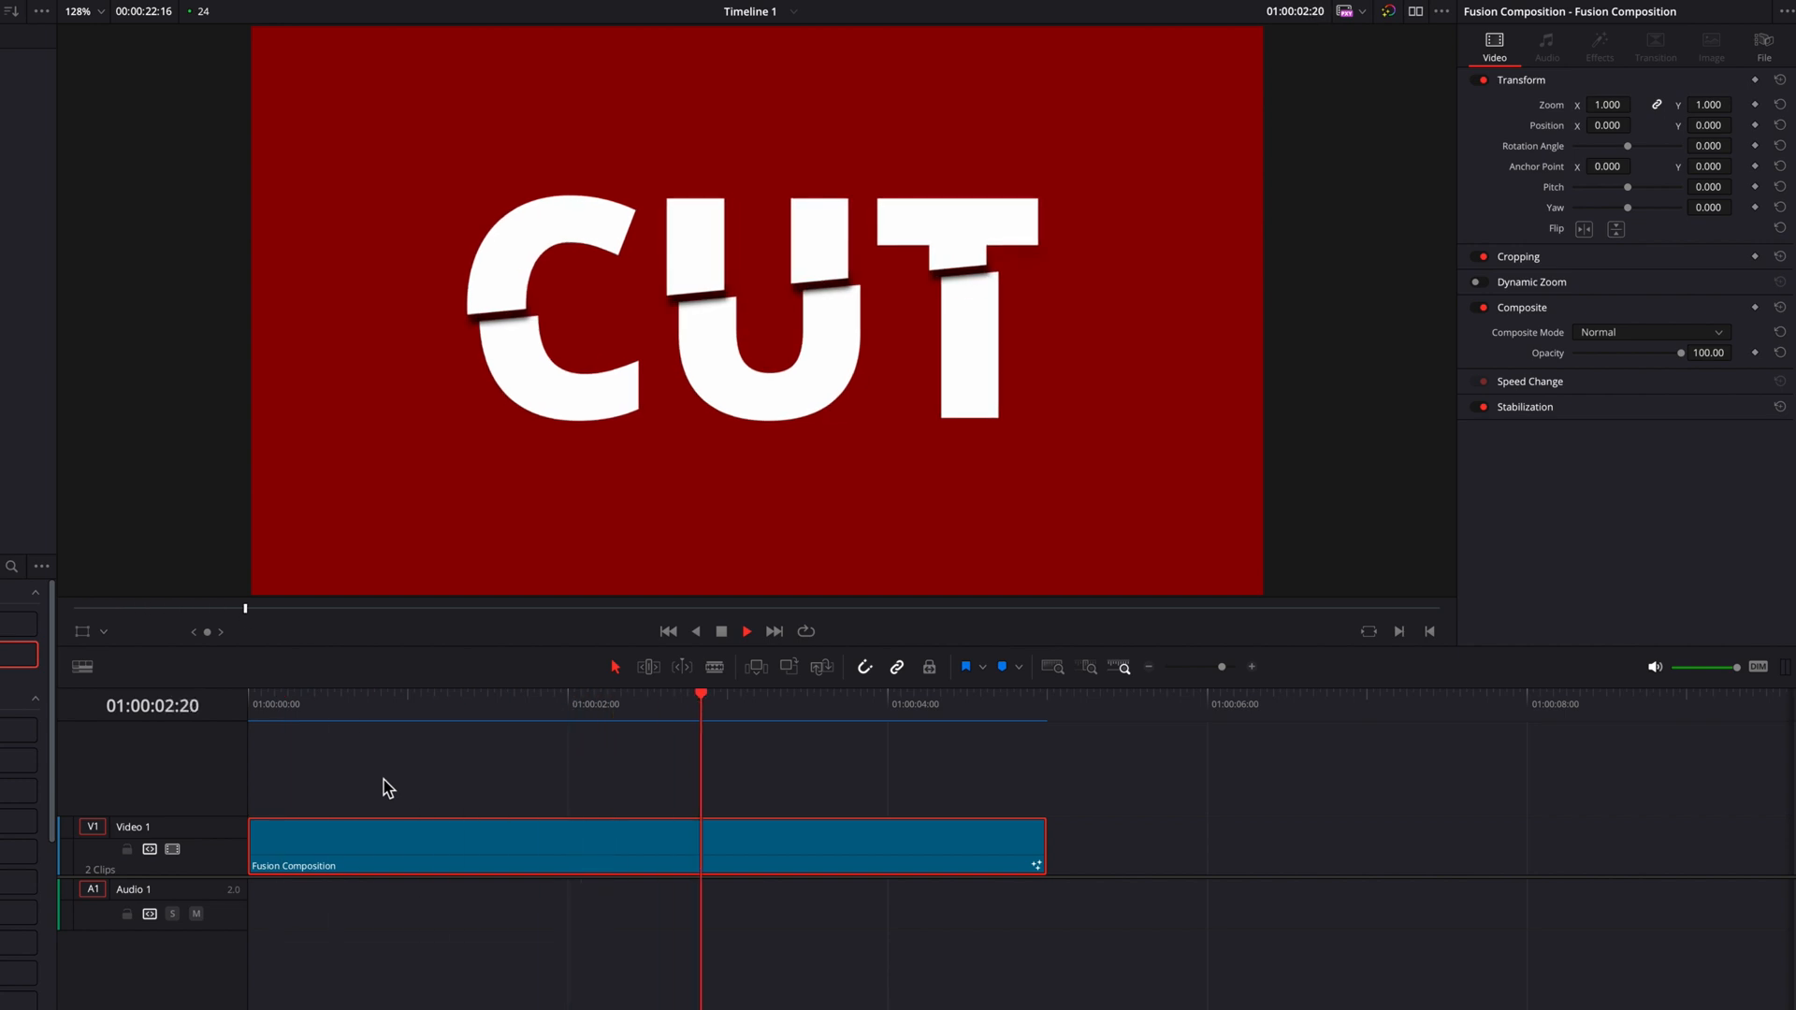
left_click(668, 631)
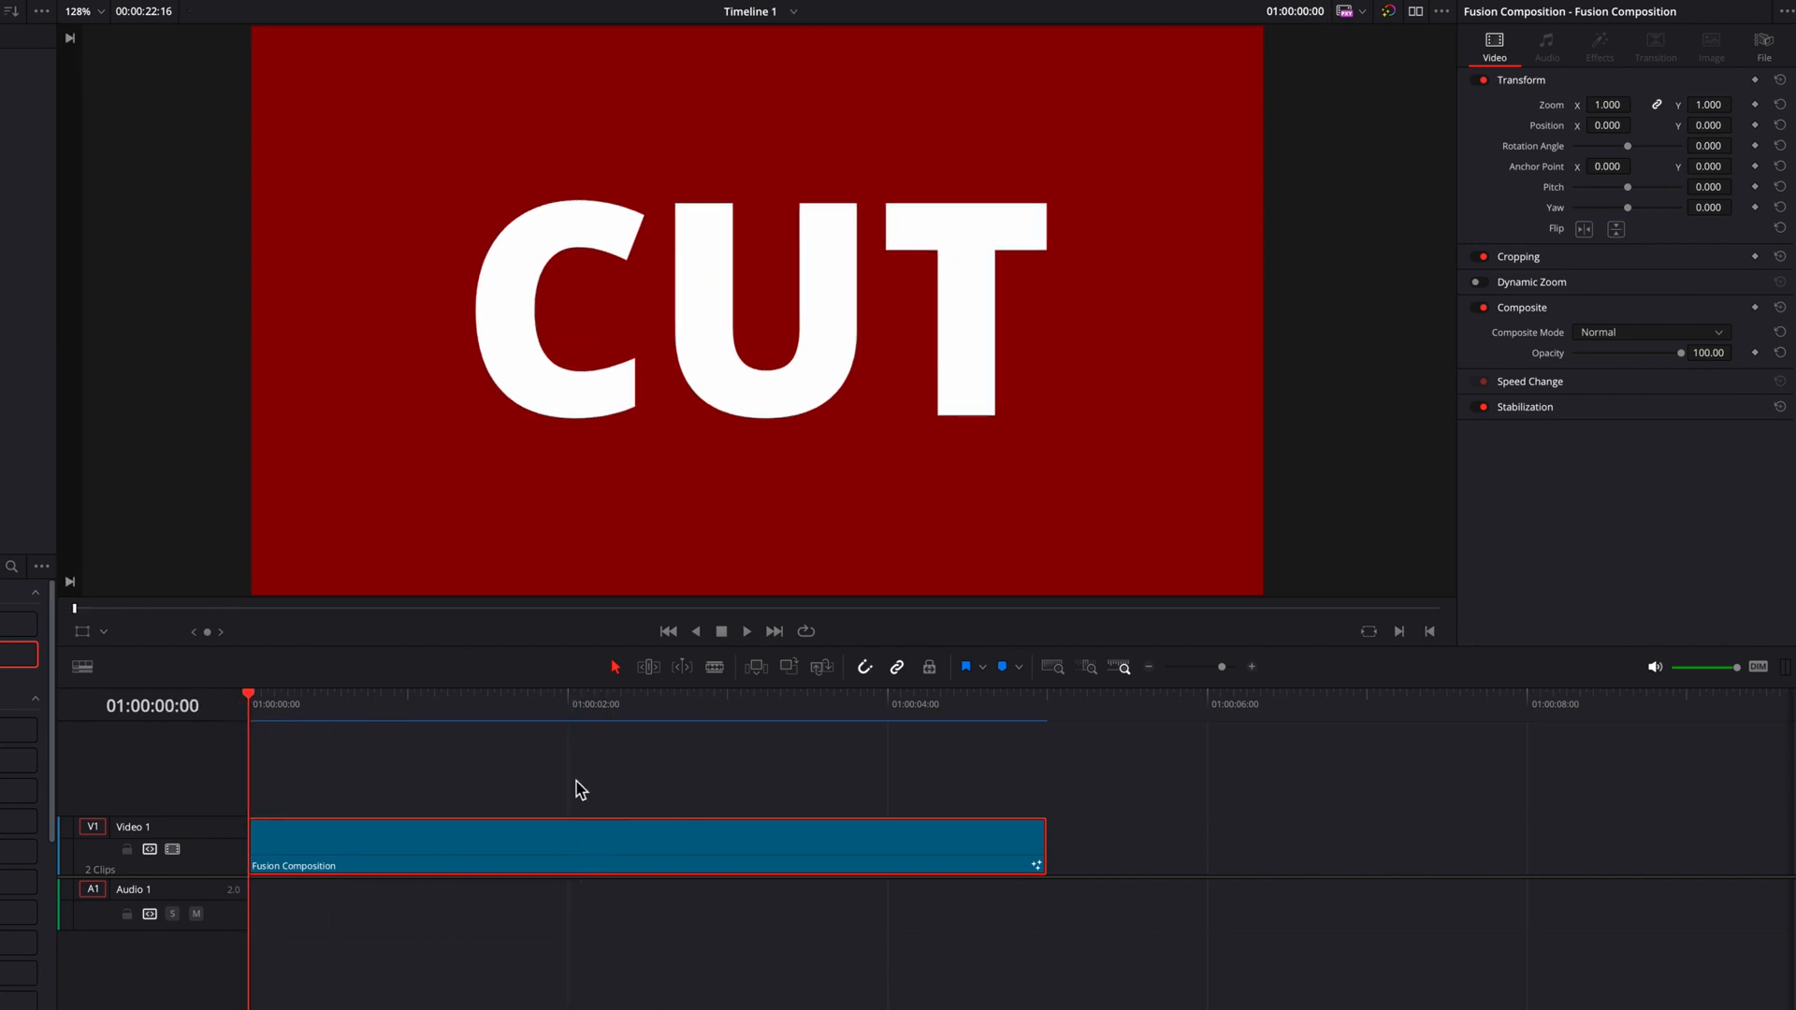